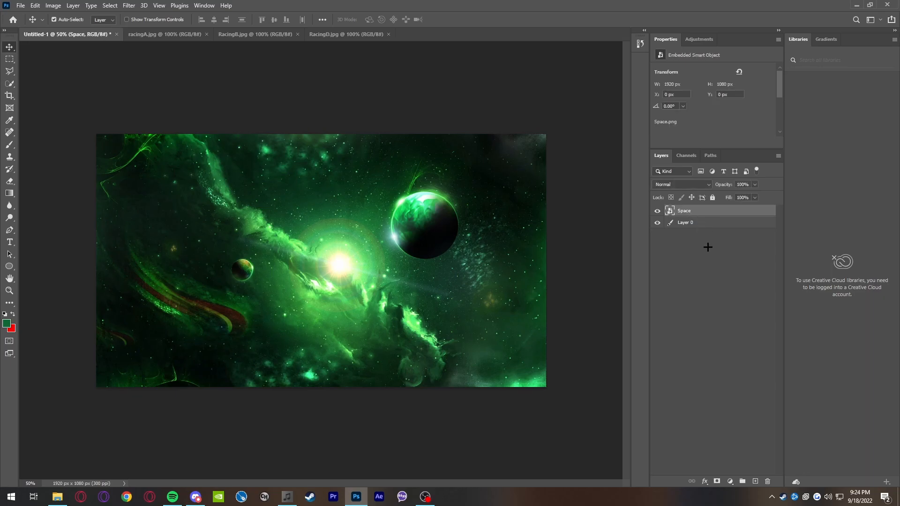
{"action": "mouse_move", "coordinate": [568, 184]}
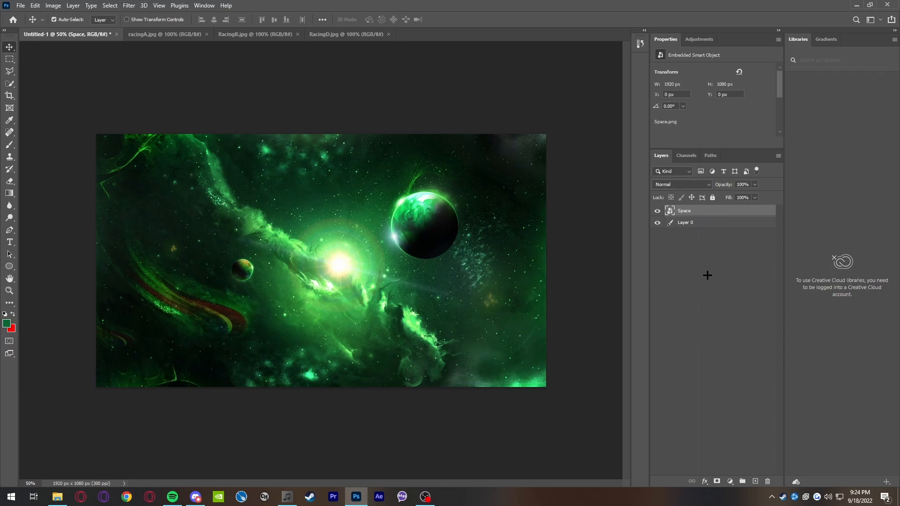
Apply a 7.2-pixel Gaussian Blur smart filter to the Space smart object.
{"action": "left_click", "coordinate": [128, 5]}
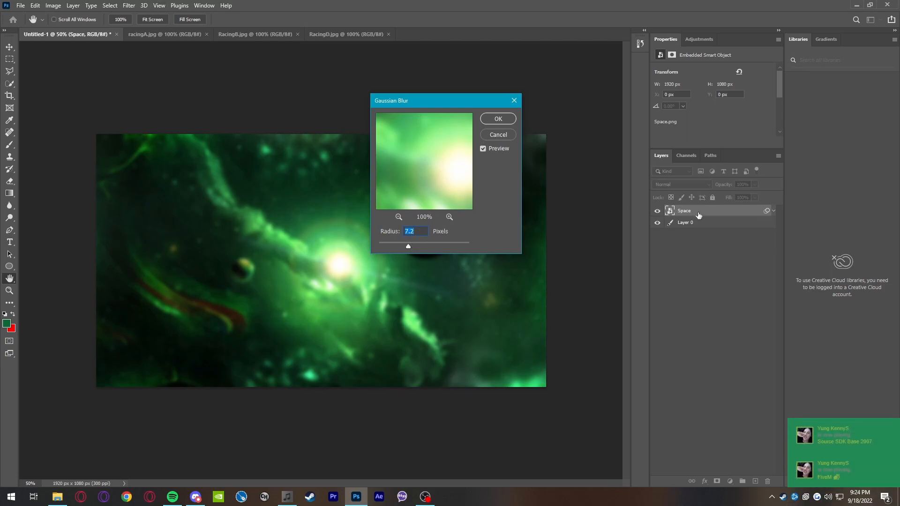
{"action": "mouse_move", "coordinate": [702, 217]}
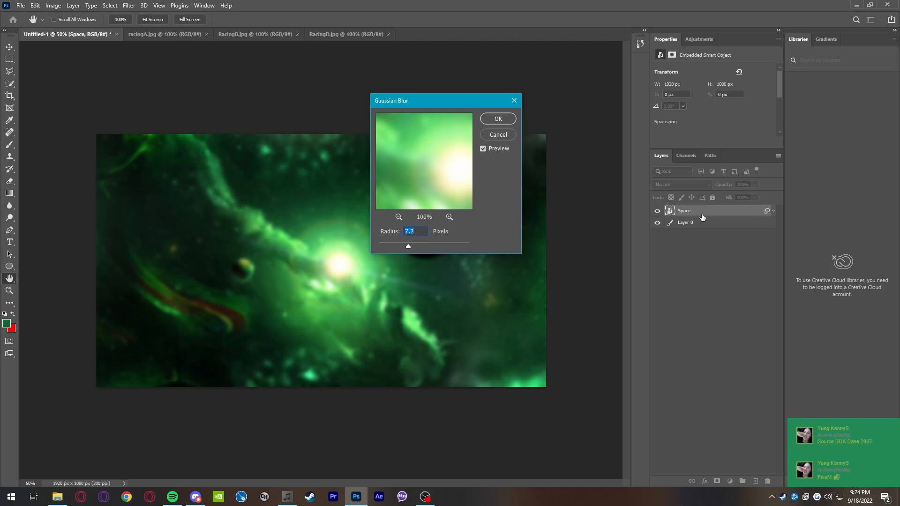
{"action": "left_click", "coordinate": [133, 5]}
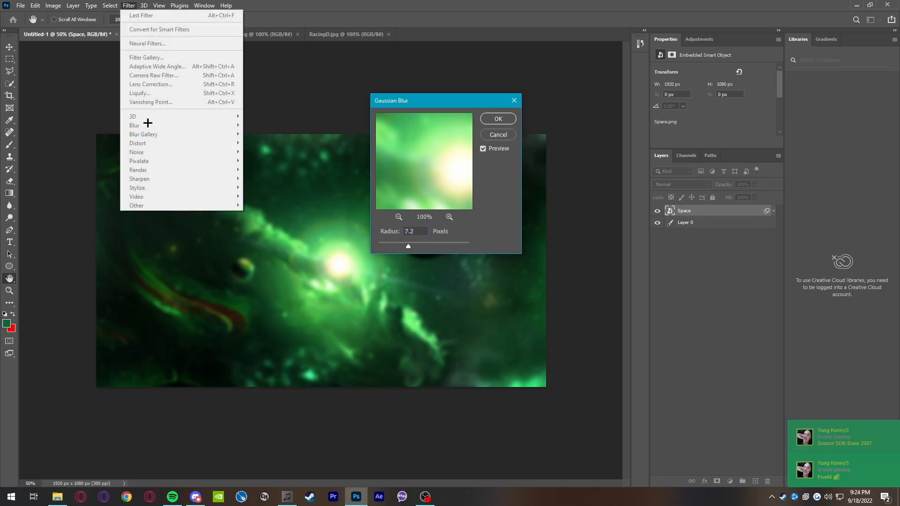
{"action": "left_click", "coordinate": [497, 135]}
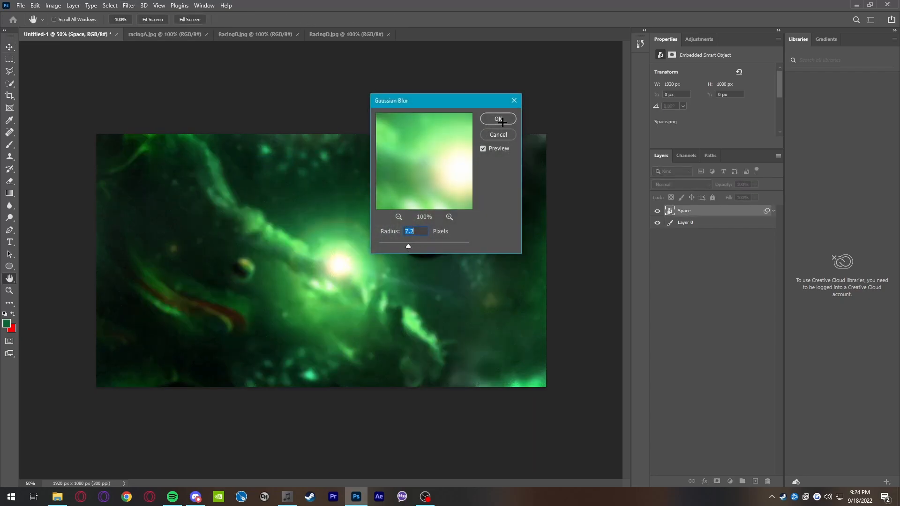
{"action": "left_click", "coordinate": [497, 119]}
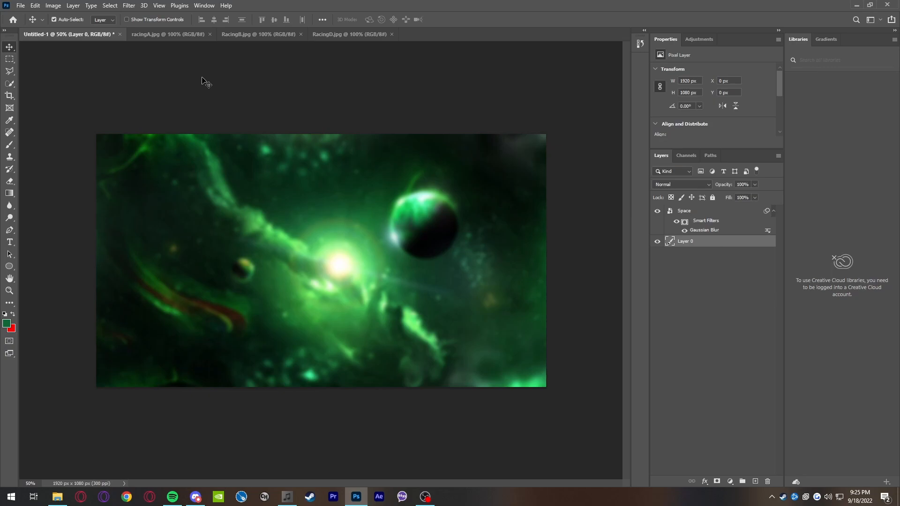
On the racingA.jpg tab, convert the locked Background into Layer 0.
{"action": "left_click", "coordinate": [155, 34]}
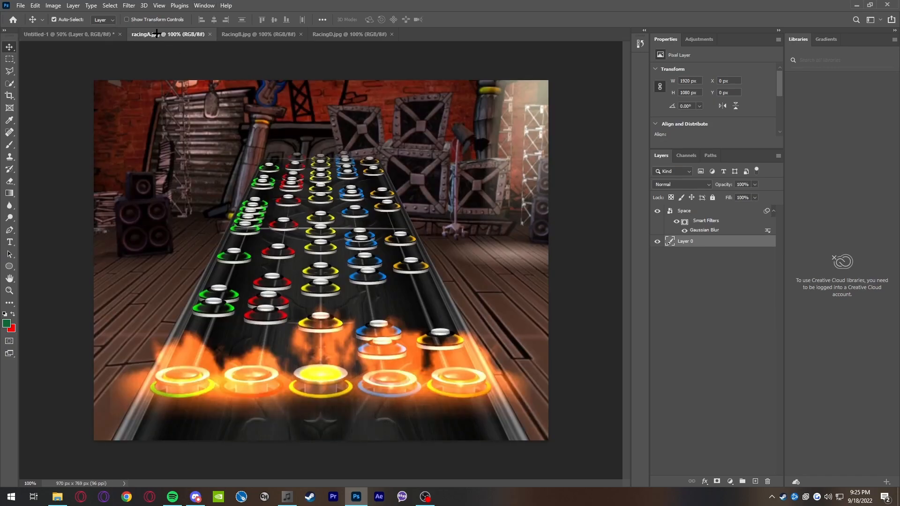
{"action": "left_click", "coordinate": [159, 34]}
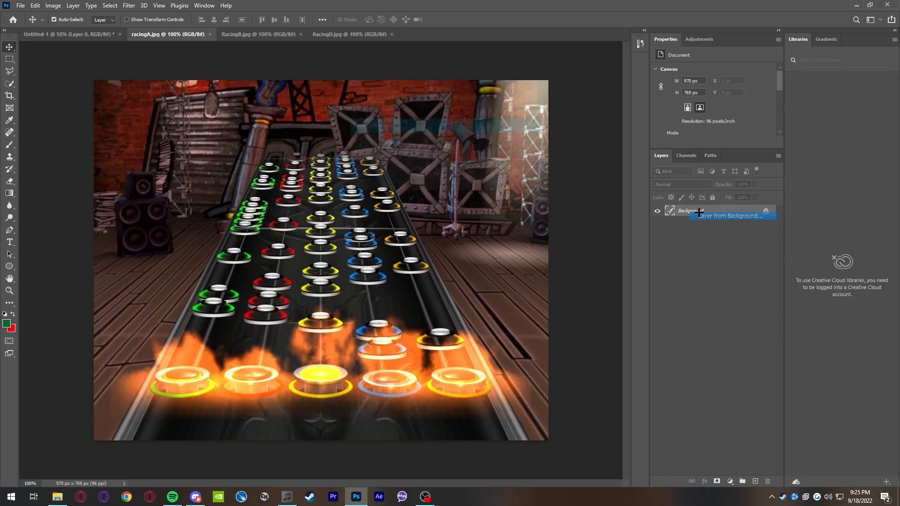
{"action": "left_click", "coordinate": [267, 33]}
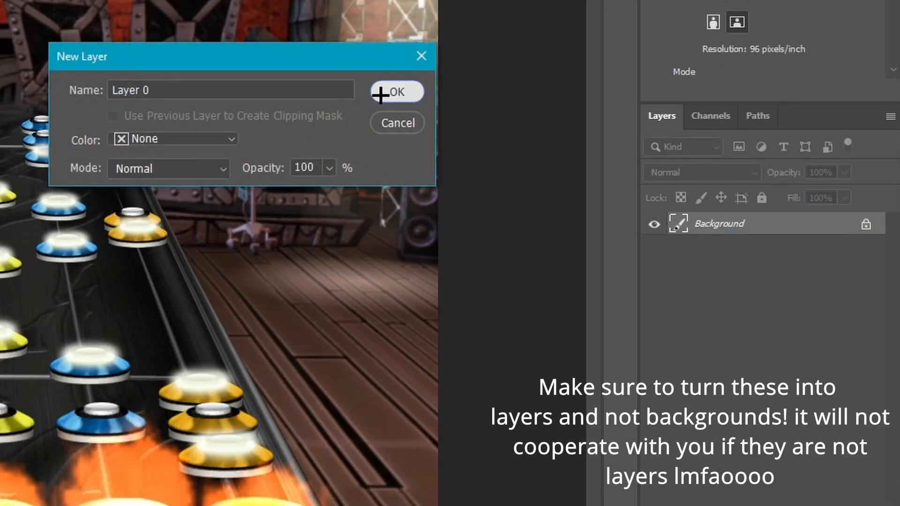
{"action": "left_click", "coordinate": [394, 91]}
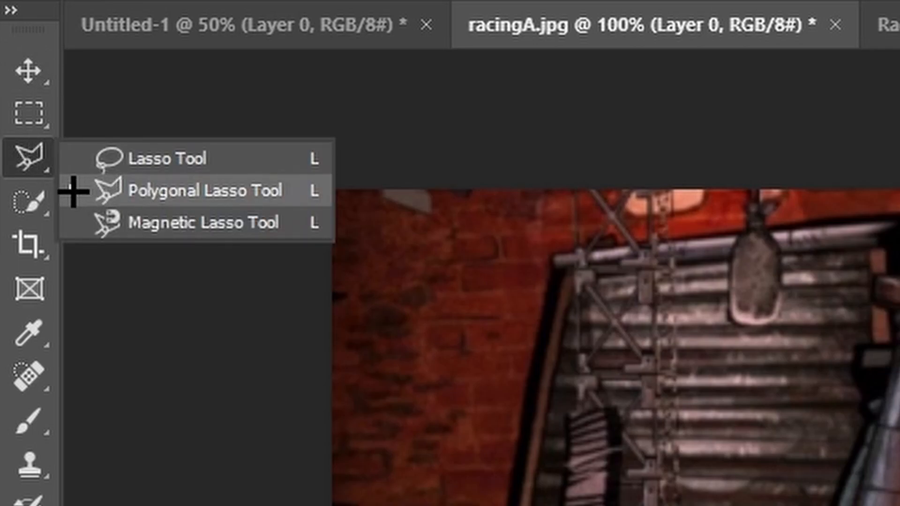
Select the scenery around racingA's note highway with the Polygonal Lasso and cut it.
{"action": "left_click", "coordinate": [180, 190]}
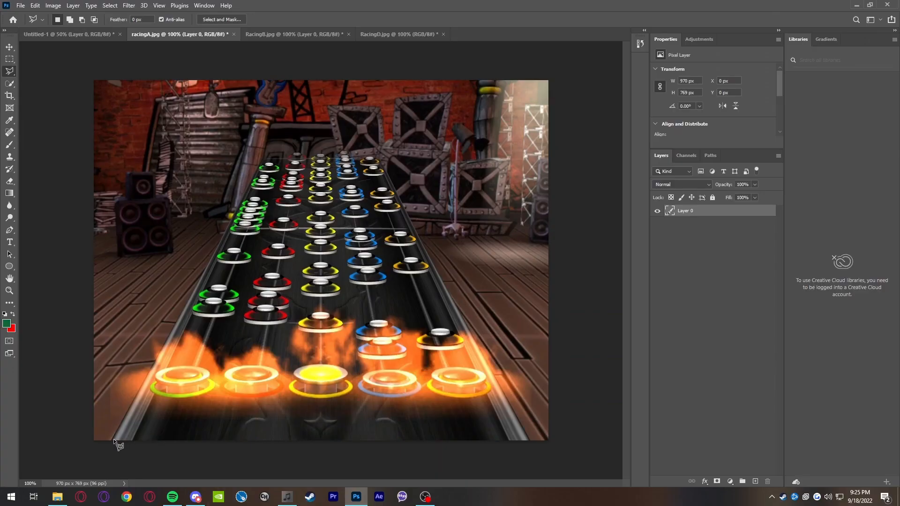
{"action": "mouse_move", "coordinate": [526, 444]}
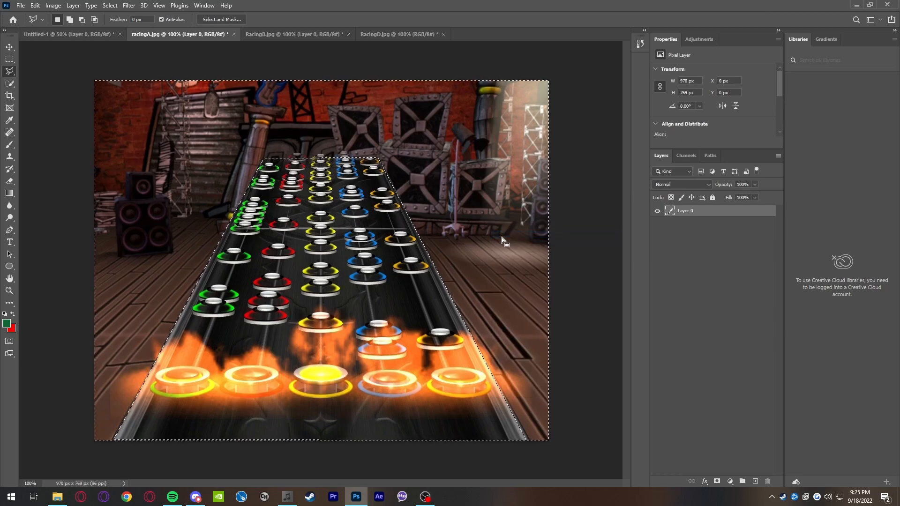
{"action": "right_click", "coordinate": [503, 239]}
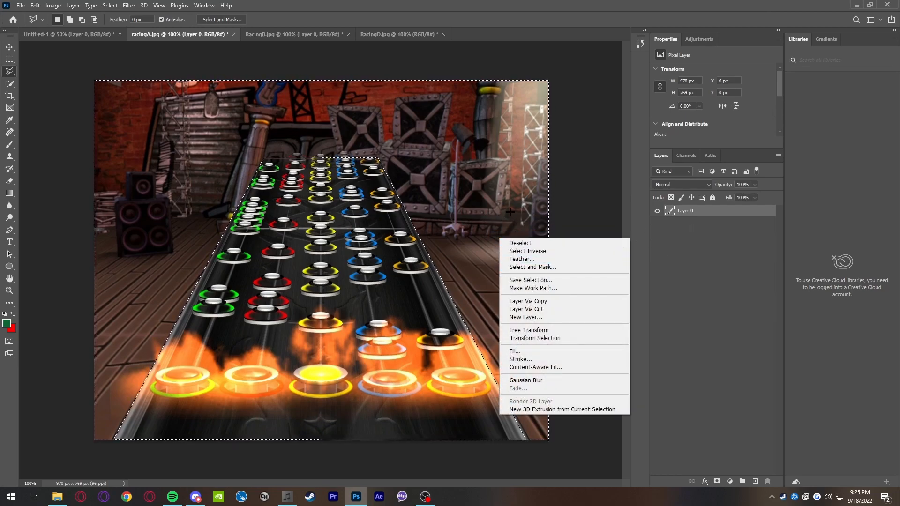
{"action": "mouse_move", "coordinate": [526, 309]}
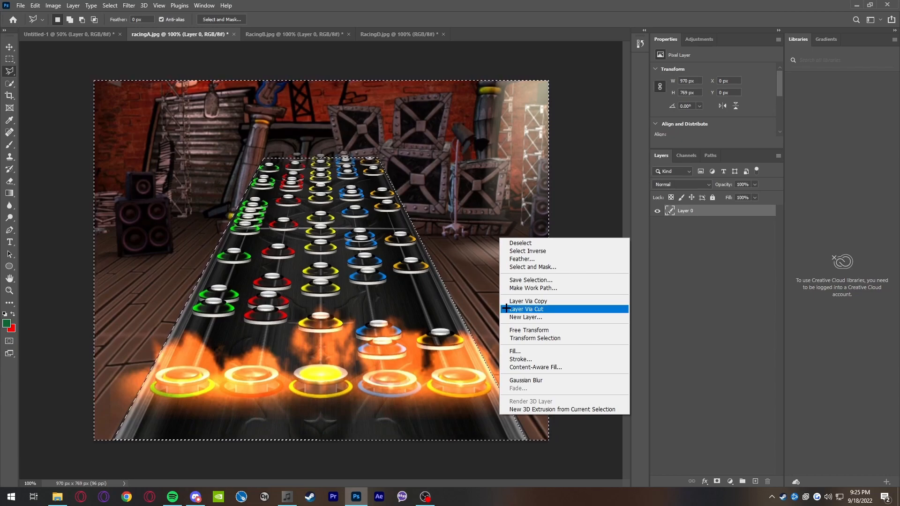
{"action": "mouse_move", "coordinate": [509, 222]}
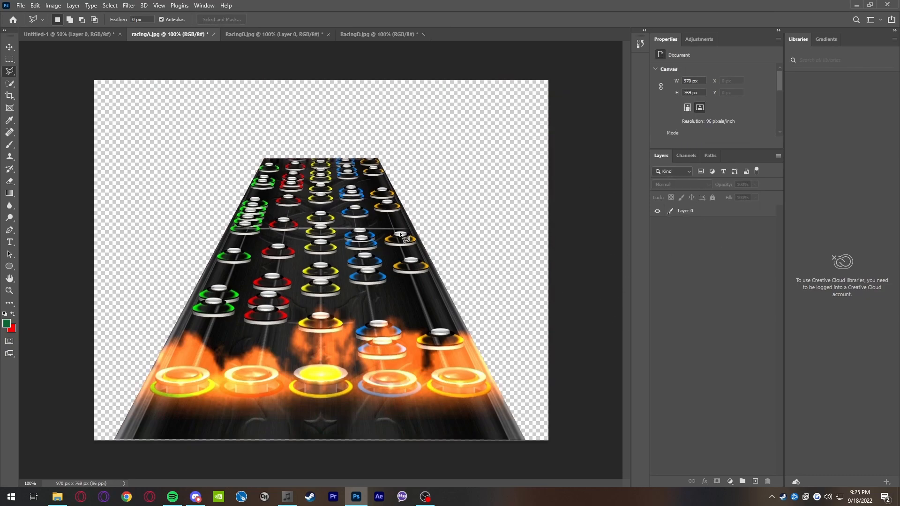
{"action": "mouse_move", "coordinate": [271, 58]}
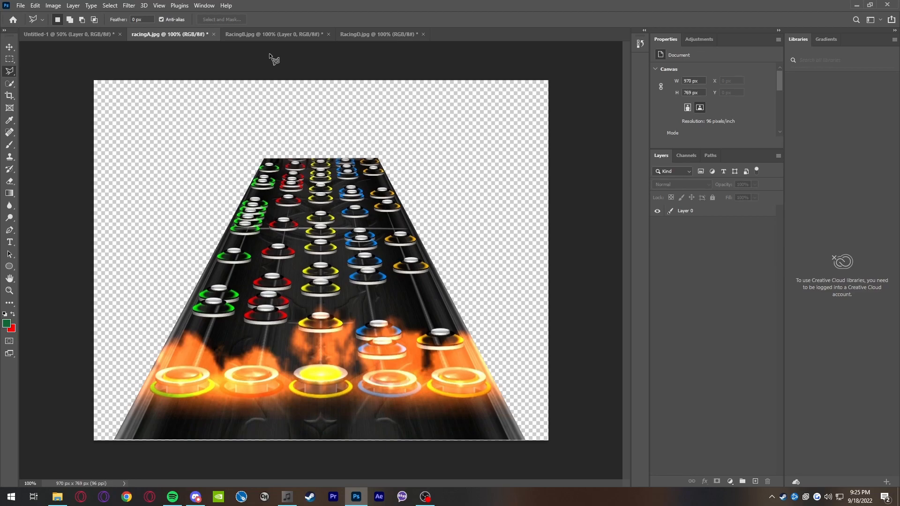
Cut the scenery out of RacingB.jpg, leaving its note highway on transparency.
{"action": "left_click", "coordinate": [267, 34]}
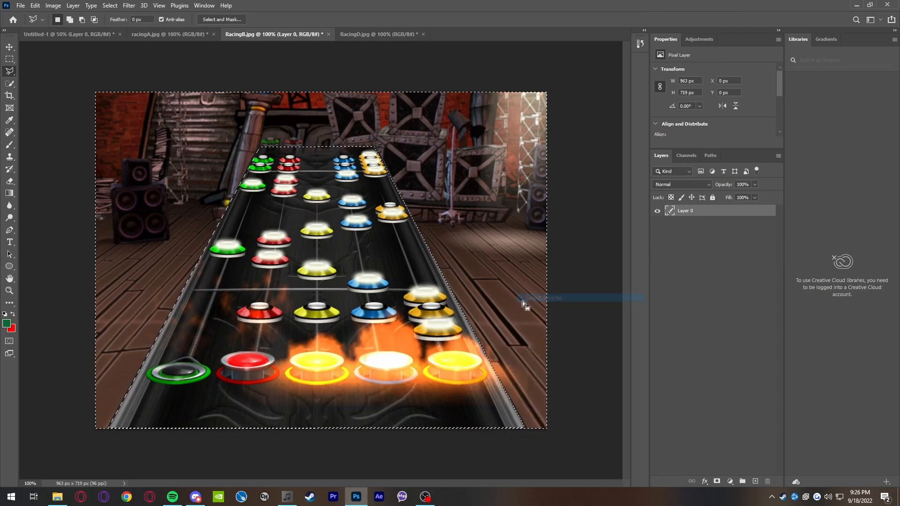
{"action": "left_click", "coordinate": [379, 34]}
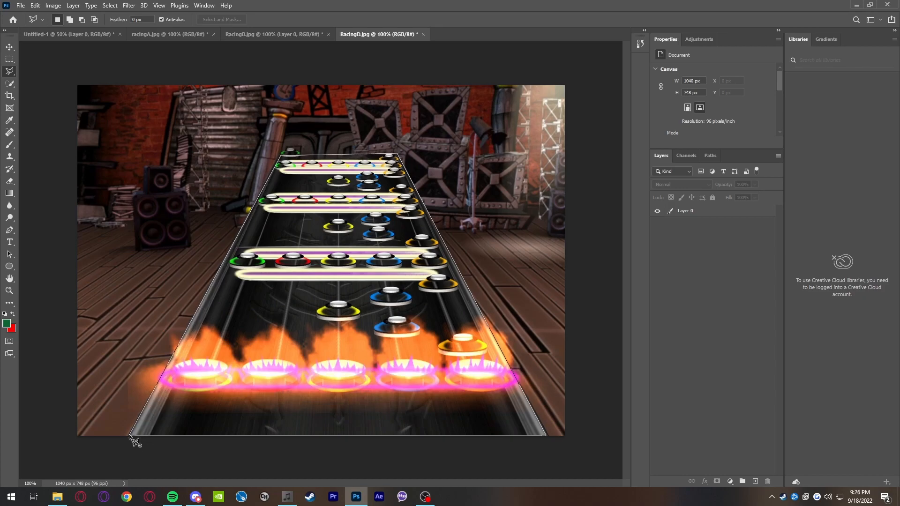
{"action": "key", "text": "ctrl+a"}
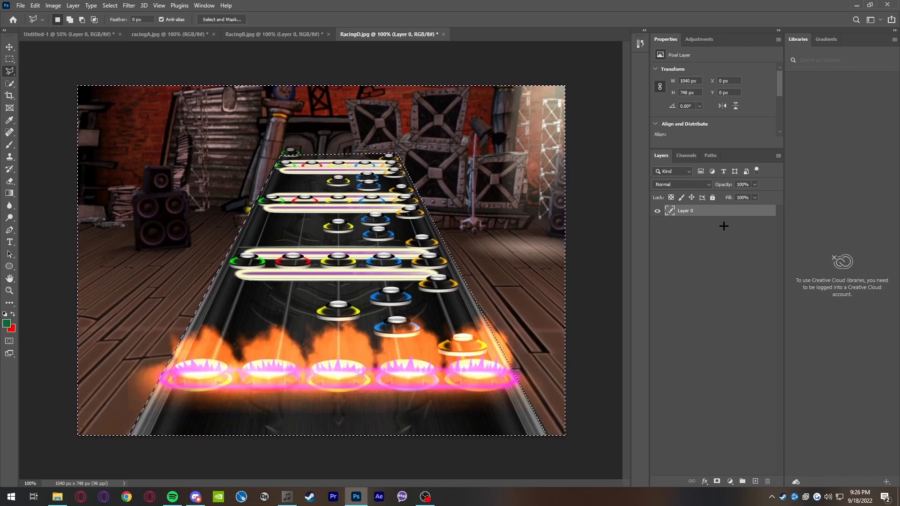
{"action": "mouse_move", "coordinate": [515, 223]}
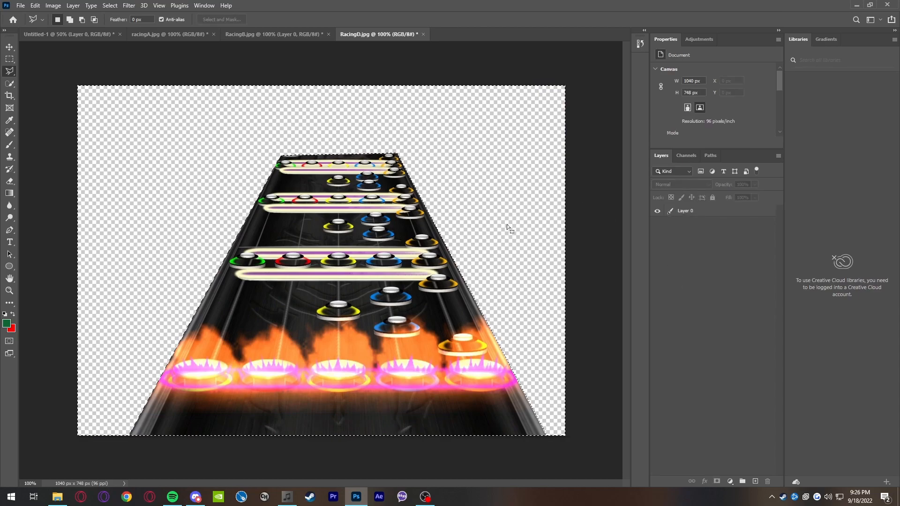
Check the racingA, RacingD, space thumbnail and RacingB tabs.
{"action": "left_click", "coordinate": [167, 34]}
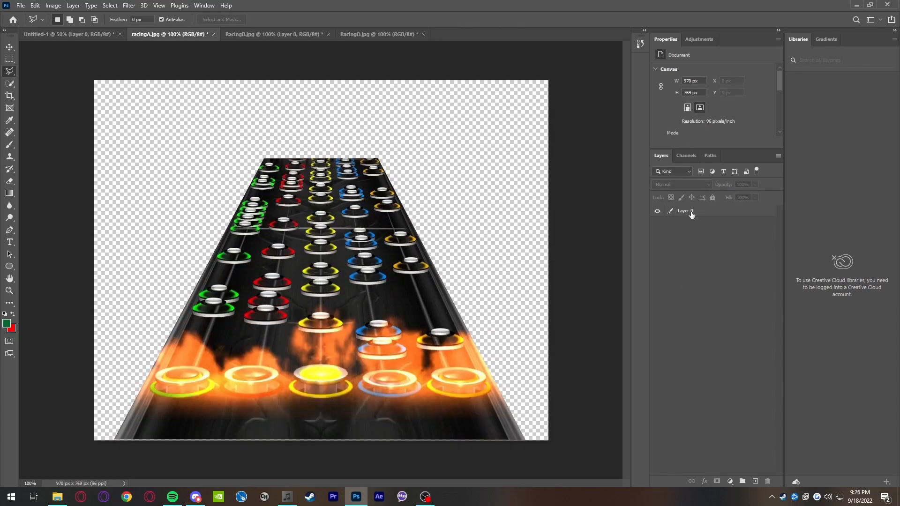
{"action": "left_click", "coordinate": [378, 34]}
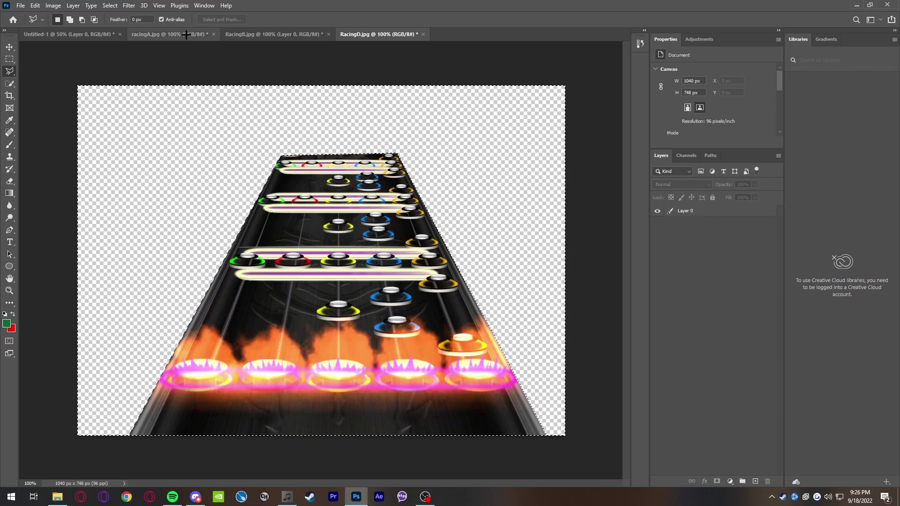
{"action": "mouse_move", "coordinate": [42, 35]}
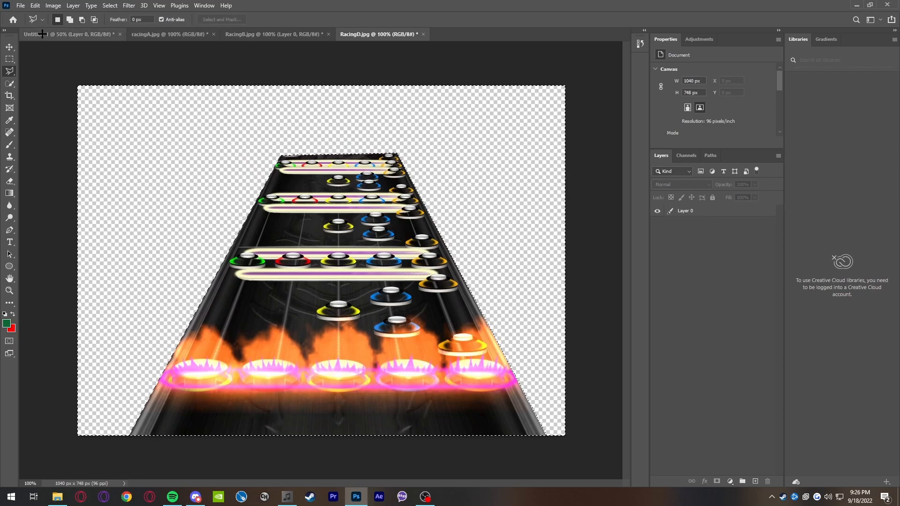
{"action": "left_click", "coordinate": [47, 34]}
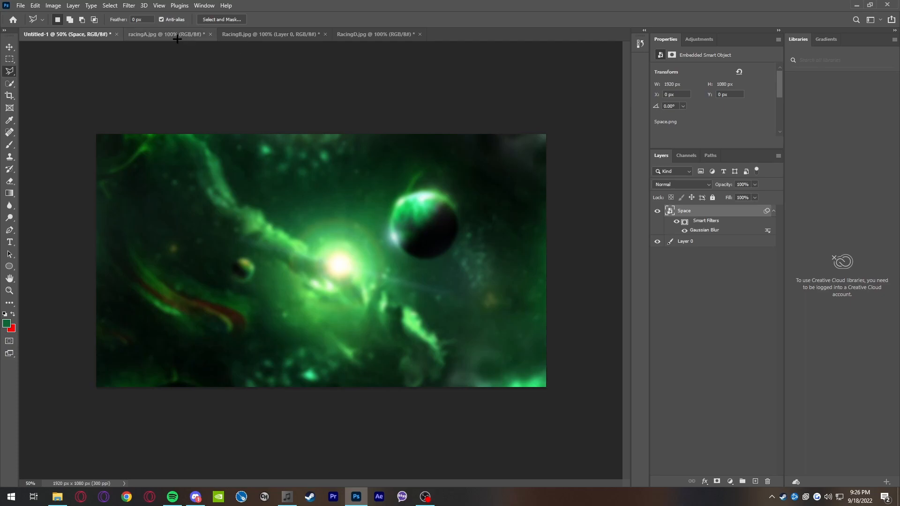
{"action": "left_click", "coordinate": [159, 36]}
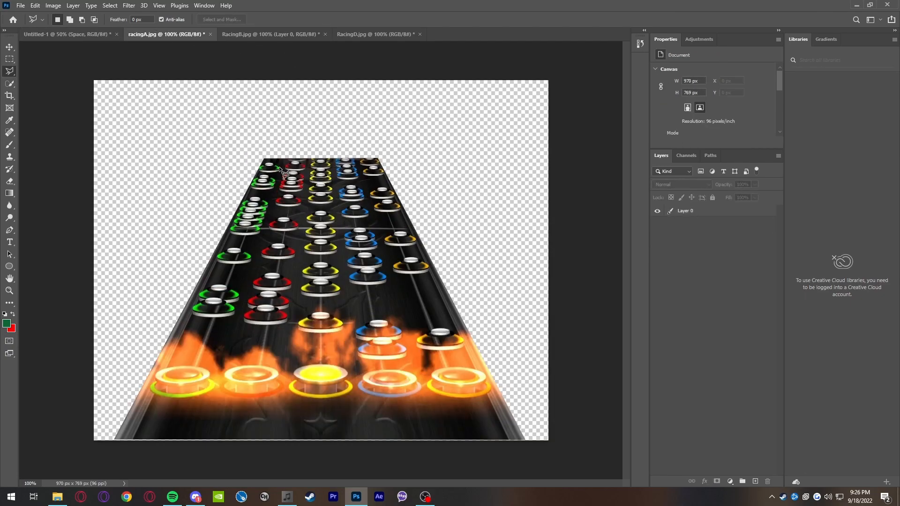
{"action": "left_click", "coordinate": [373, 34]}
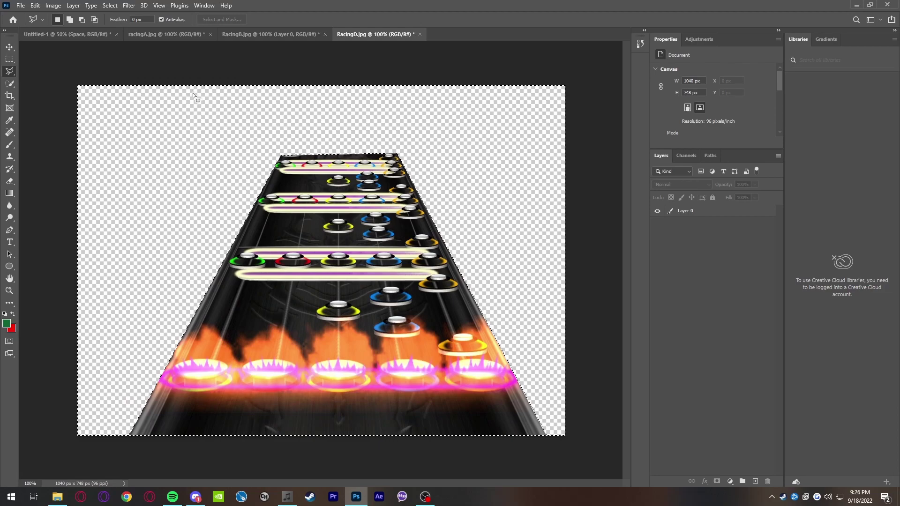
{"action": "left_click", "coordinate": [260, 34]}
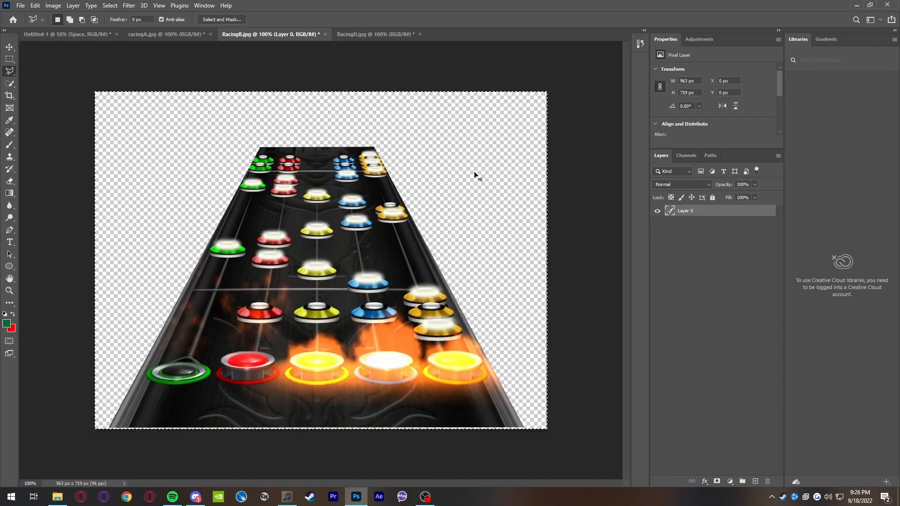
Scale up RacingB's highway on Layer 1 and move it to the lower left.
{"action": "left_click", "coordinate": [42, 34]}
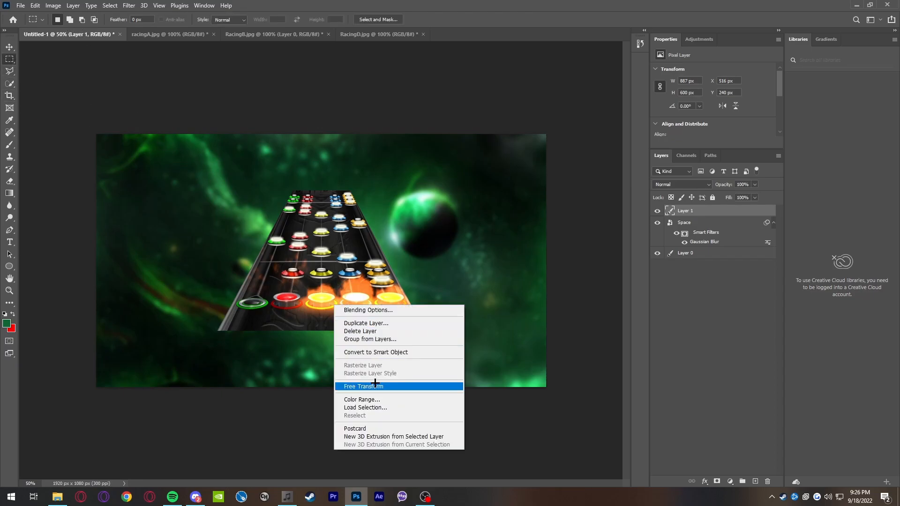
{"action": "left_click", "coordinate": [363, 387]}
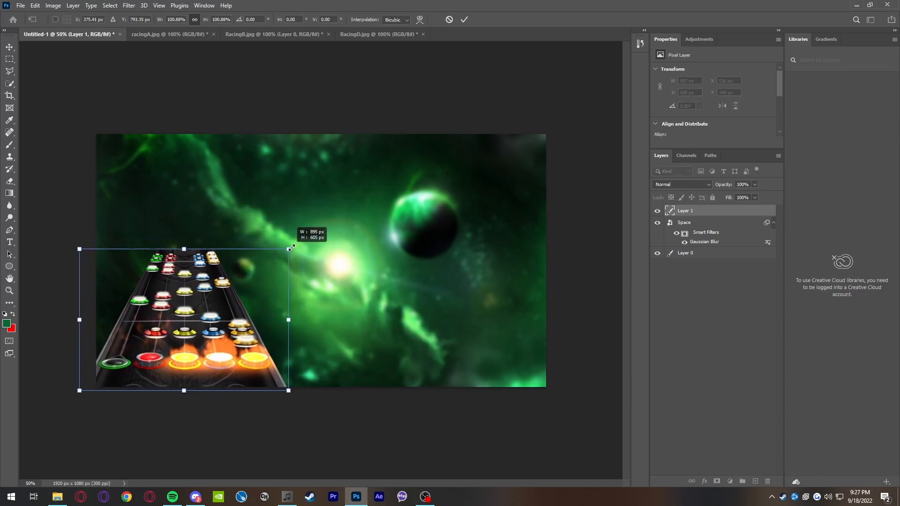
{"action": "left_click_drag", "start_coordinate": [289, 248], "coordinate": [294, 242]}
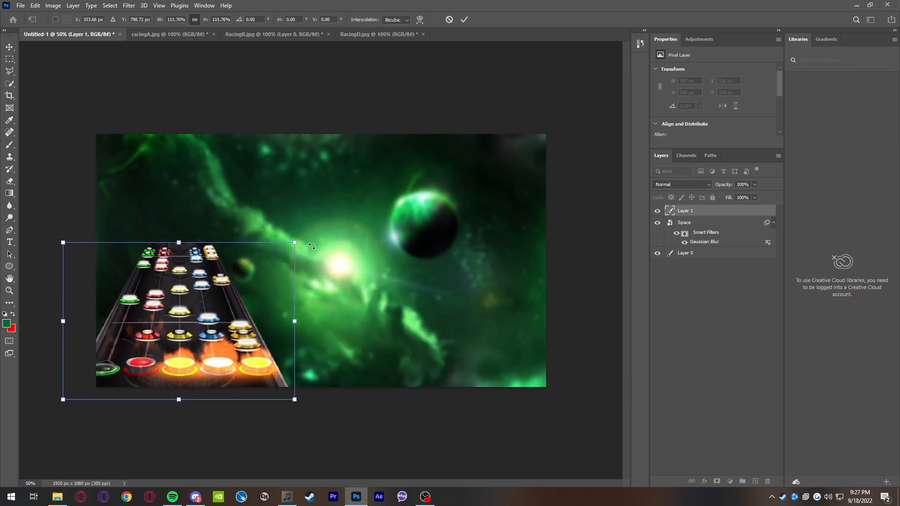
{"action": "left_click_drag", "start_coordinate": [294, 242], "coordinate": [304, 241]}
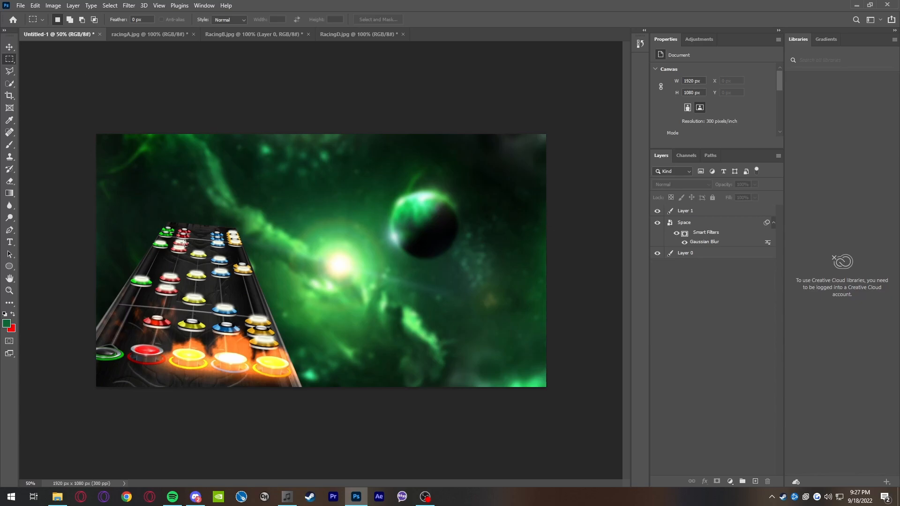
Add a black drop shadow with spread 43% and size 43 px to Layer 1.
{"action": "left_click", "coordinate": [685, 210]}
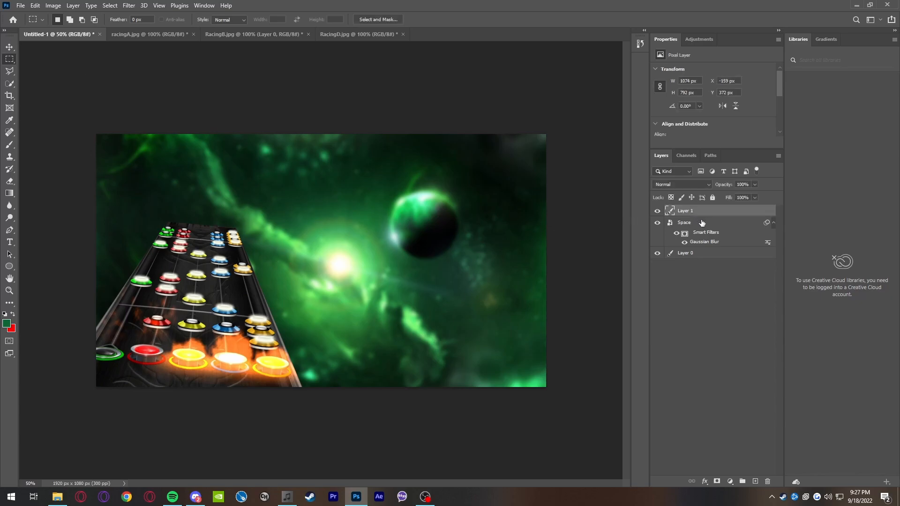
{"action": "left_click", "coordinate": [685, 211]}
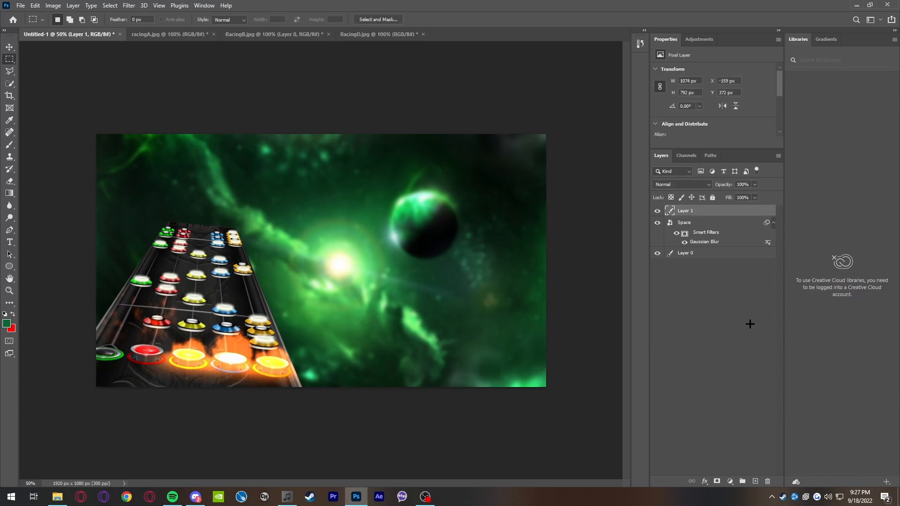
{"action": "left_click", "coordinate": [704, 481]}
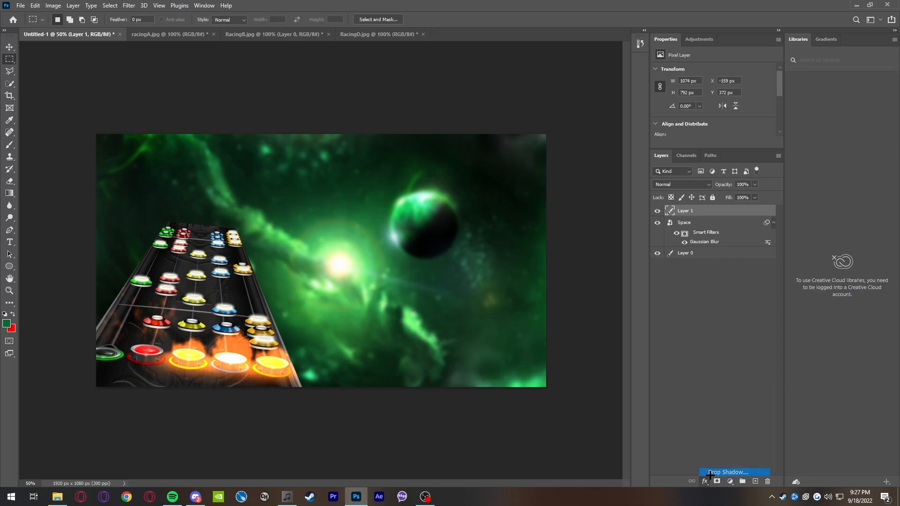
{"action": "left_click", "coordinate": [727, 472]}
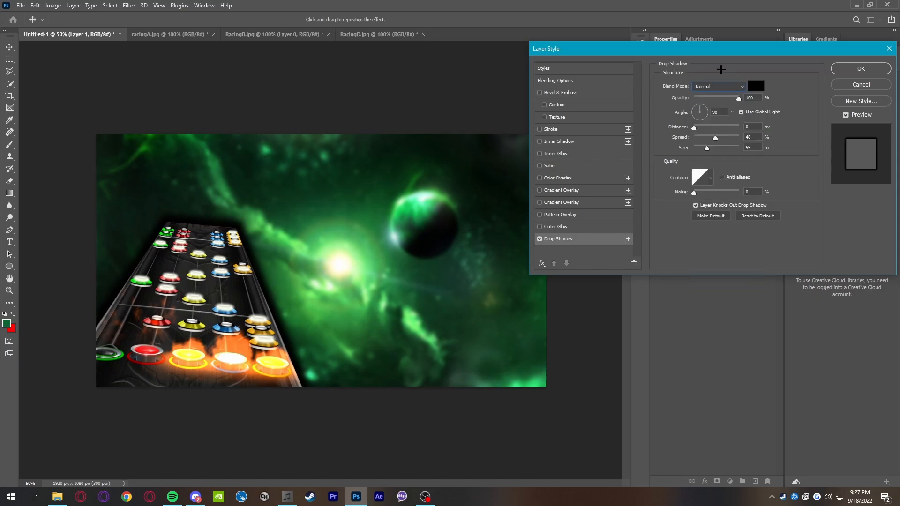
{"action": "left_click_drag", "start_coordinate": [715, 138], "coordinate": [720, 137]}
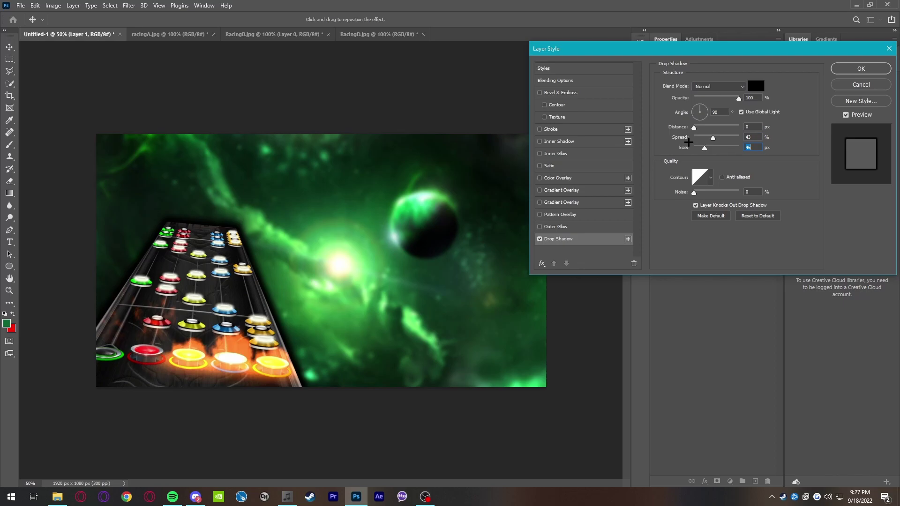
{"action": "left_click", "coordinate": [755, 86]}
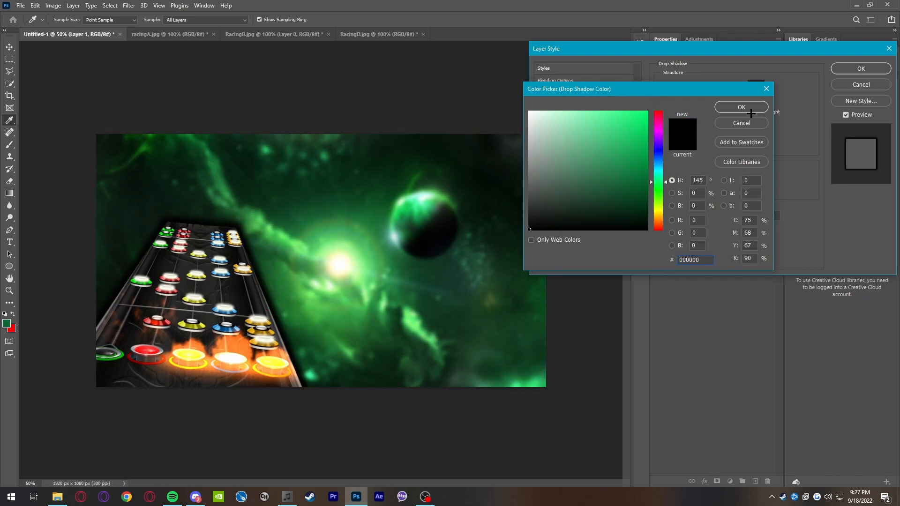
{"action": "left_click", "coordinate": [740, 107]}
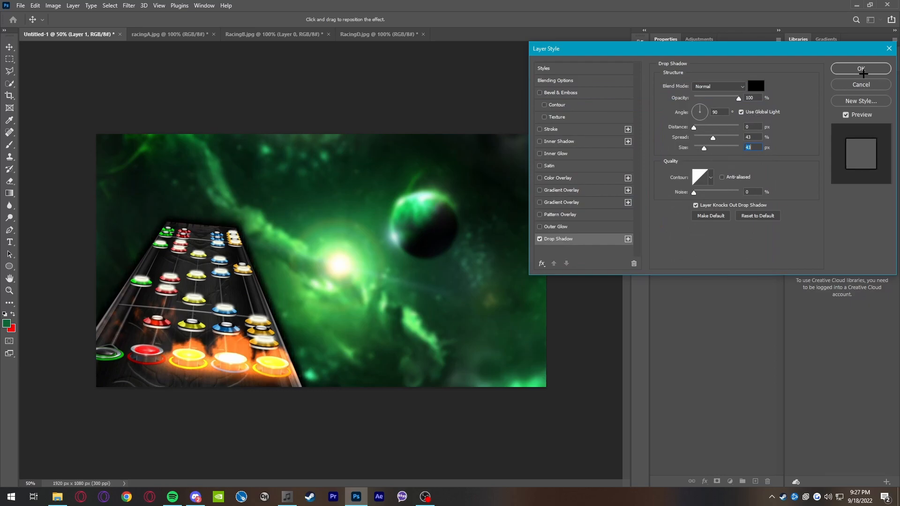
{"action": "left_click", "coordinate": [860, 69]}
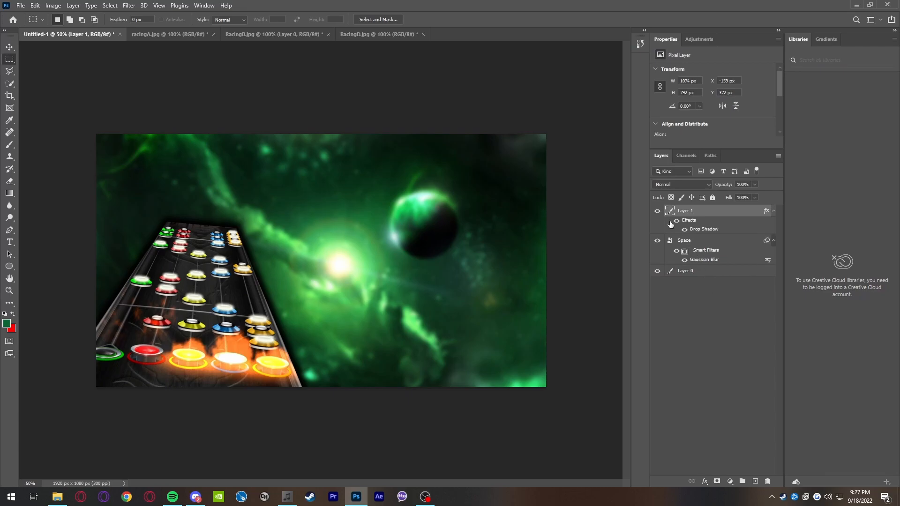
Bring RacingD's highway into Untitled-1 at lower right and give Layer 2 a drop shadow.
{"action": "left_click", "coordinate": [389, 33]}
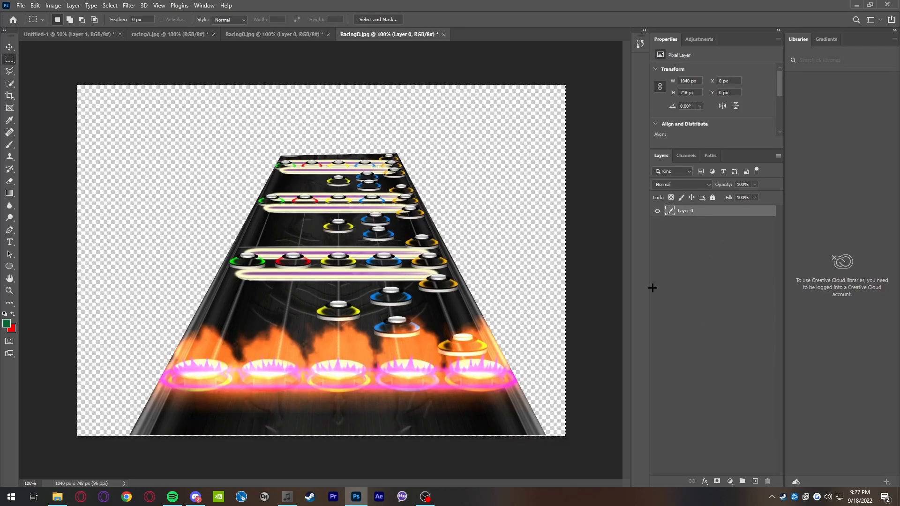
{"action": "left_click", "coordinate": [47, 34]}
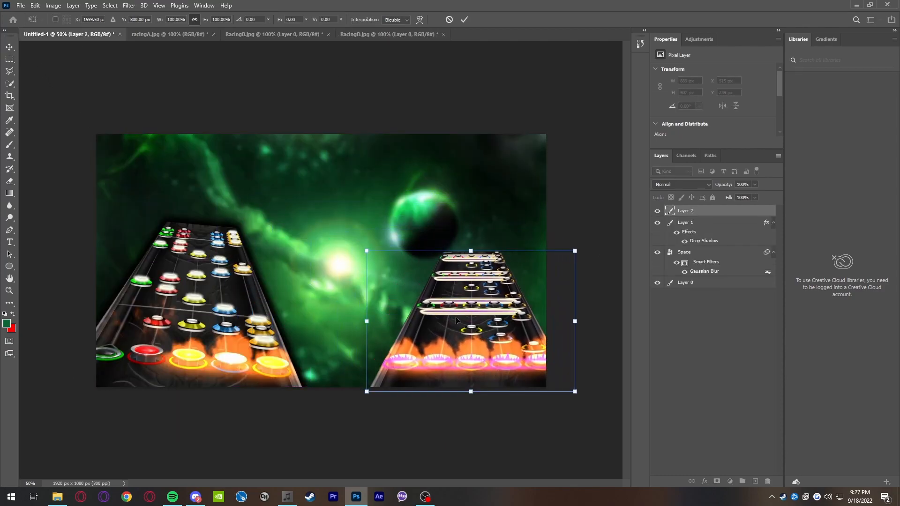
{"action": "mouse_move", "coordinate": [373, 251]}
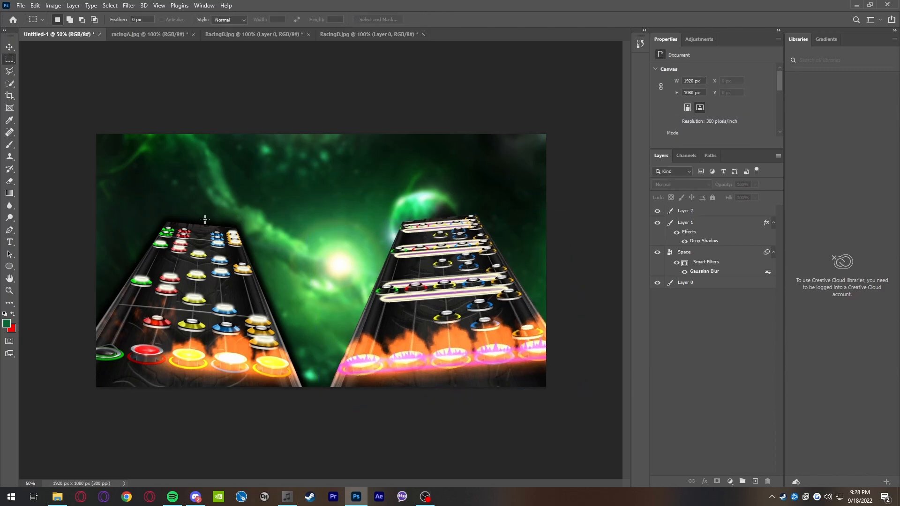
{"action": "left_click", "coordinate": [685, 211]}
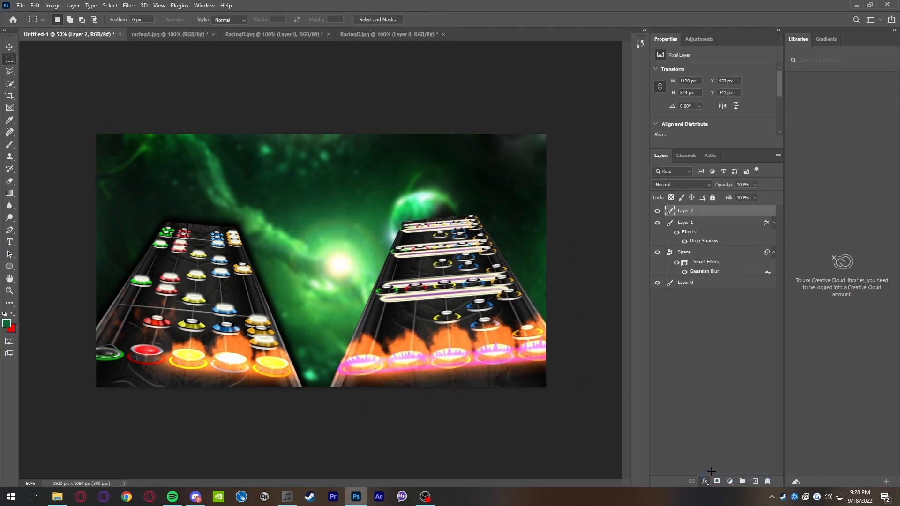
{"action": "double_click", "coordinate": [703, 241]}
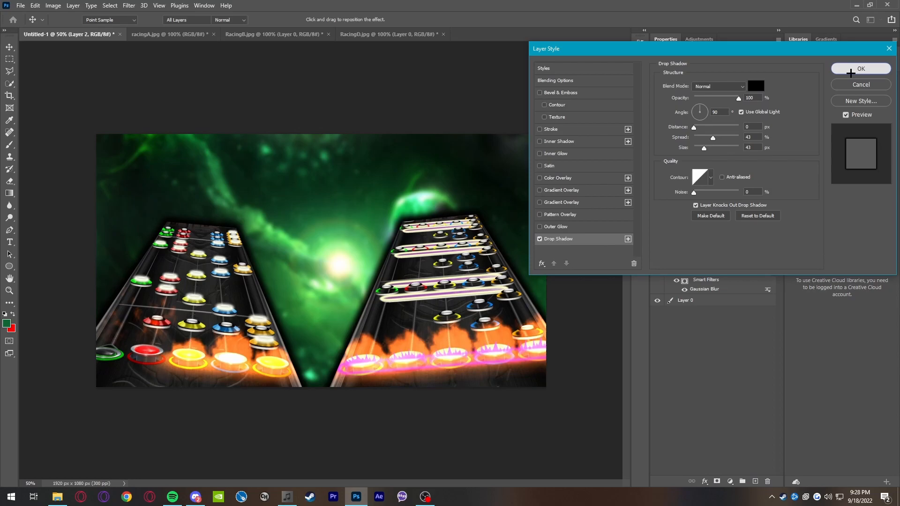
{"action": "left_click", "coordinate": [860, 68]}
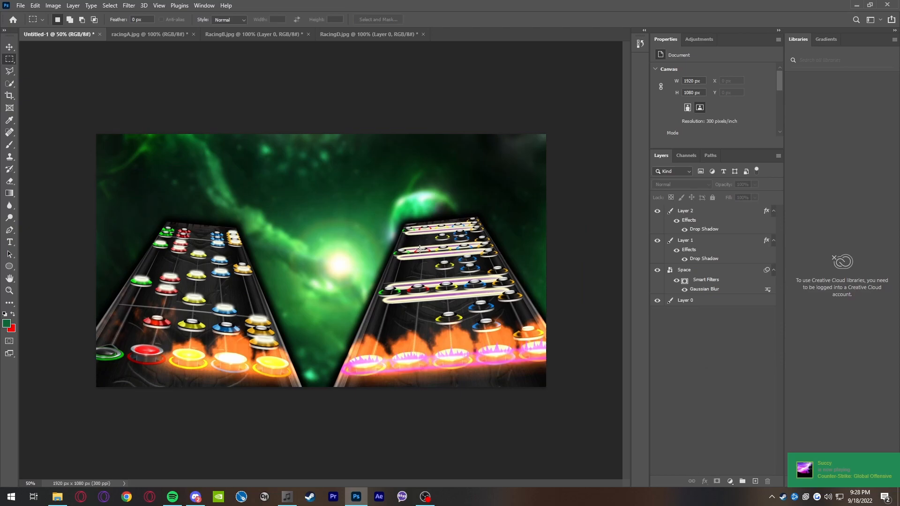
Place racingA's highway as Layer 3, scaled up in the centre, with a copied drop shadow.
{"action": "right_click", "coordinate": [685, 210]}
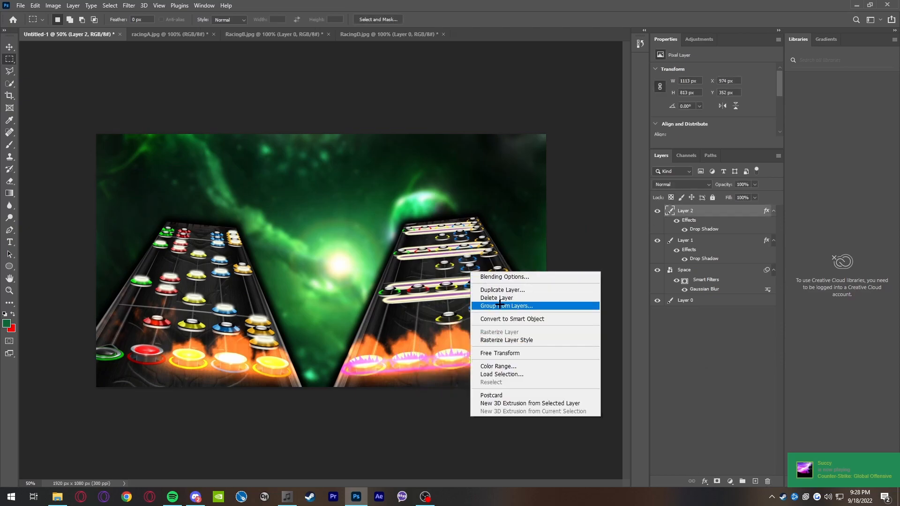
{"action": "left_click", "coordinate": [500, 353]}
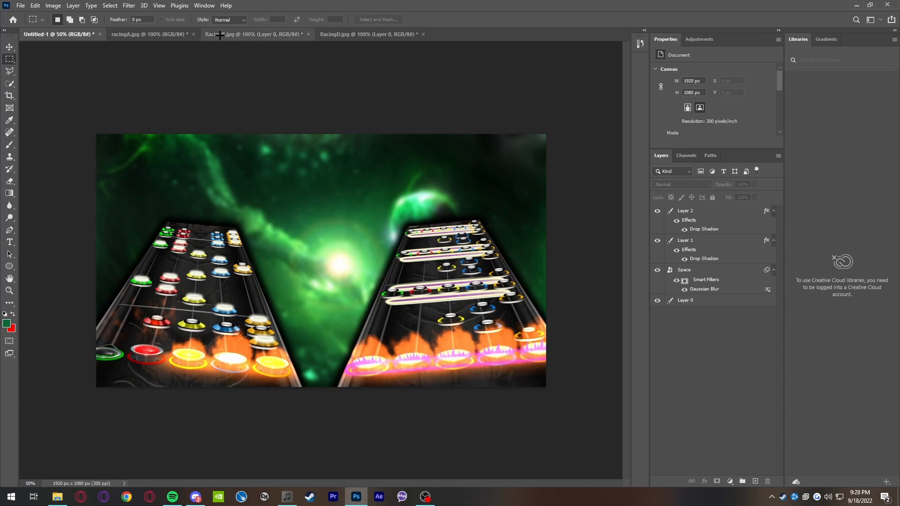
{"action": "left_click", "coordinate": [150, 33]}
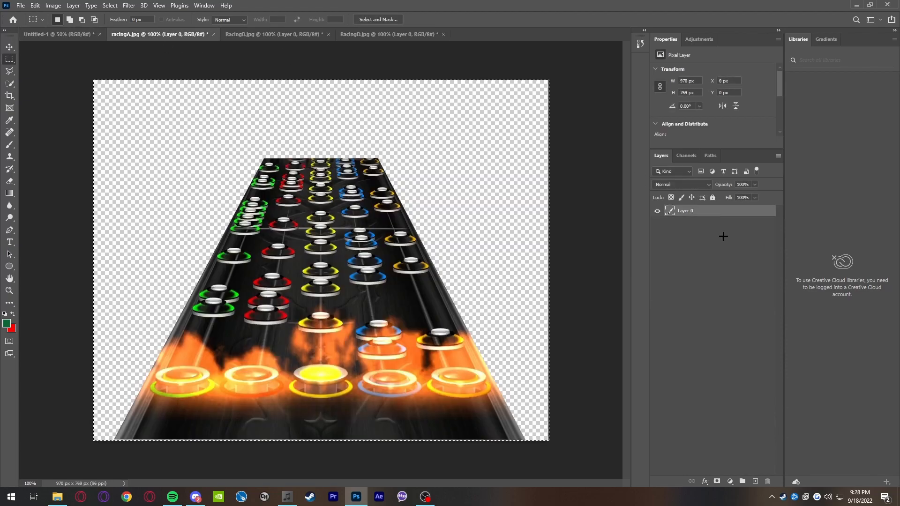
{"action": "left_click", "coordinate": [57, 34]}
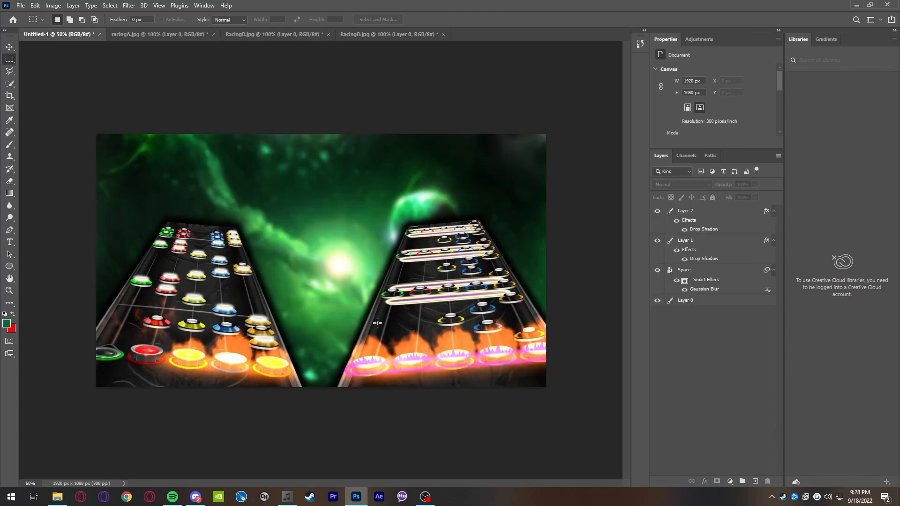
{"action": "right_click", "coordinate": [692, 210]}
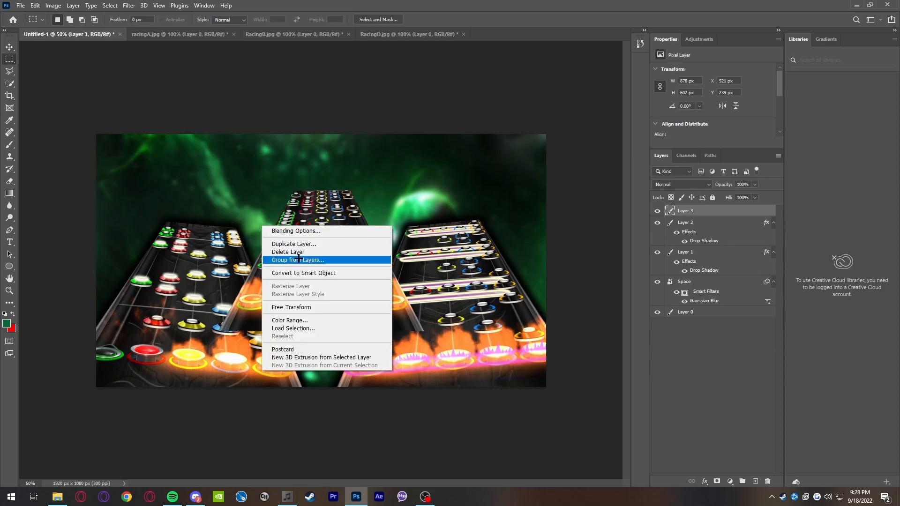
{"action": "left_click", "coordinate": [290, 307]}
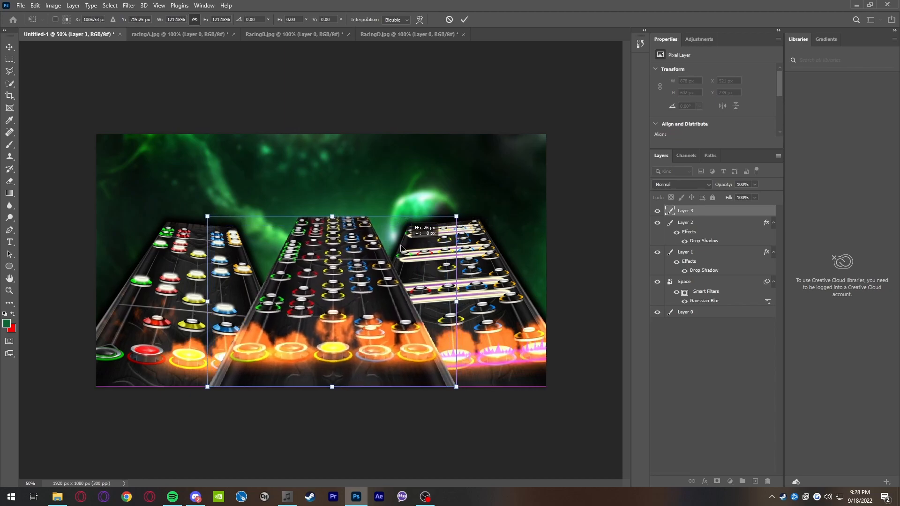
{"action": "left_click_drag", "start_coordinate": [402, 247], "coordinate": [393, 247]}
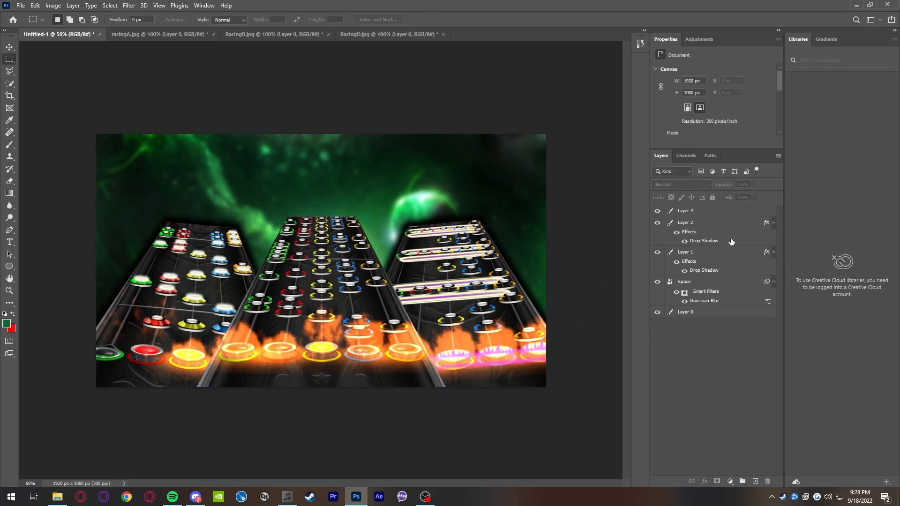
{"action": "left_click", "coordinate": [685, 211]}
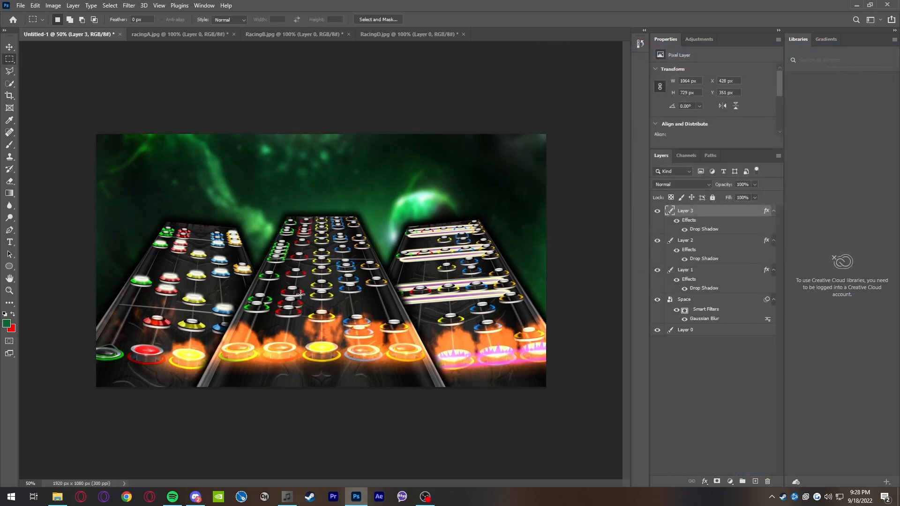
{"action": "mouse_move", "coordinate": [180, 221]}
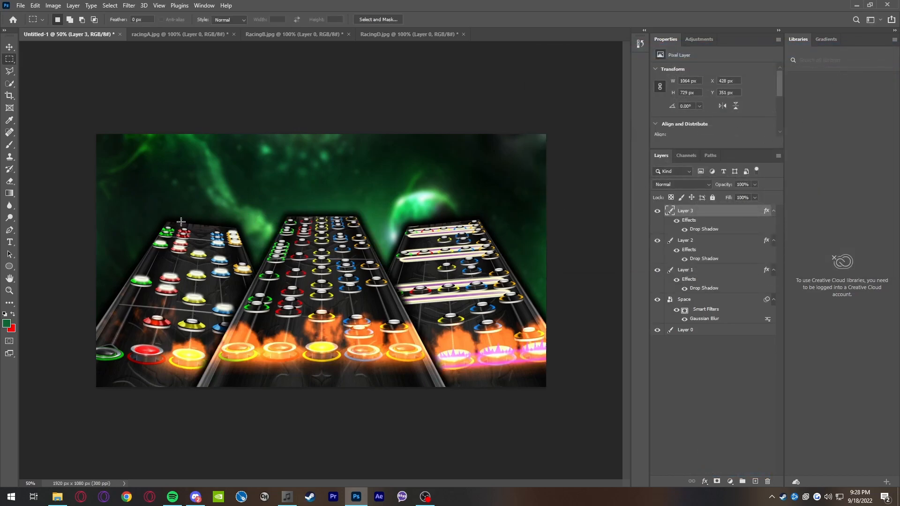
{"action": "mouse_move", "coordinate": [327, 258]}
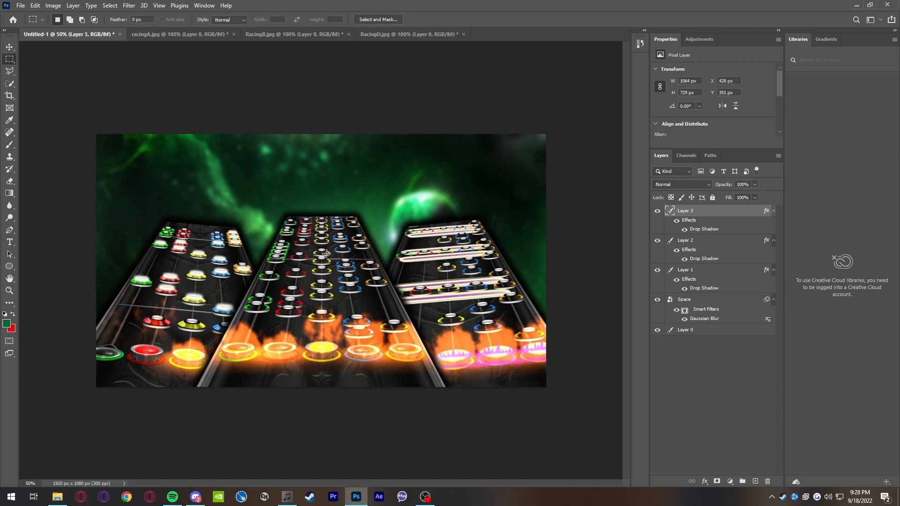
{"action": "mouse_move", "coordinate": [306, 280]}
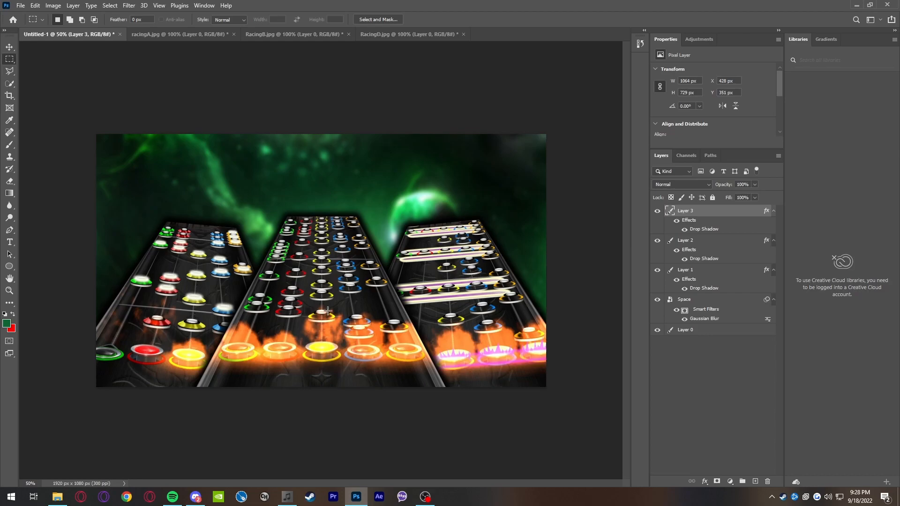
{"action": "mouse_move", "coordinate": [629, 381]}
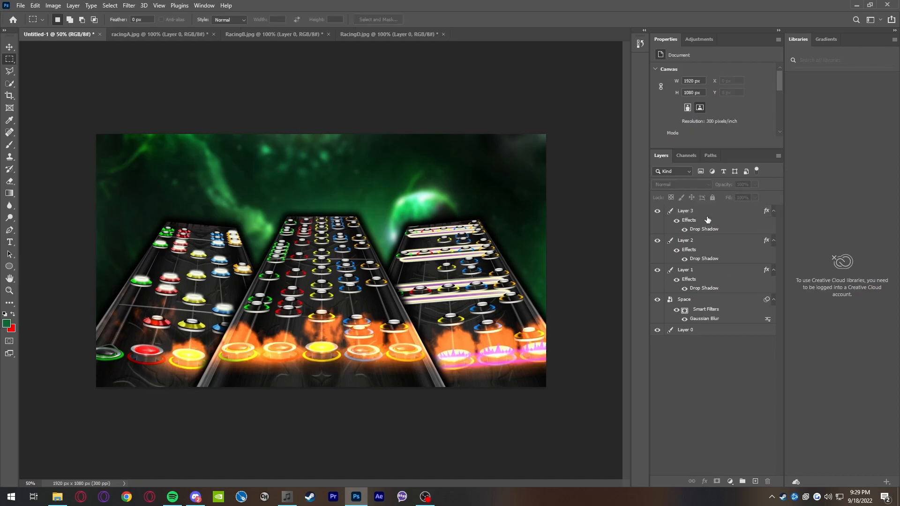
Try Motion Blur on Layer 3, adjusting the distance slider back and forth.
{"action": "left_click", "coordinate": [685, 210]}
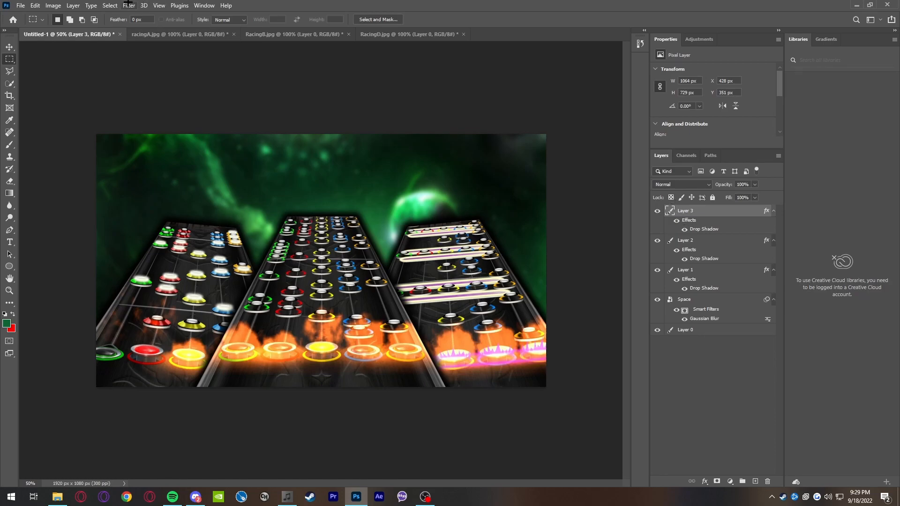
{"action": "left_click", "coordinate": [128, 5]}
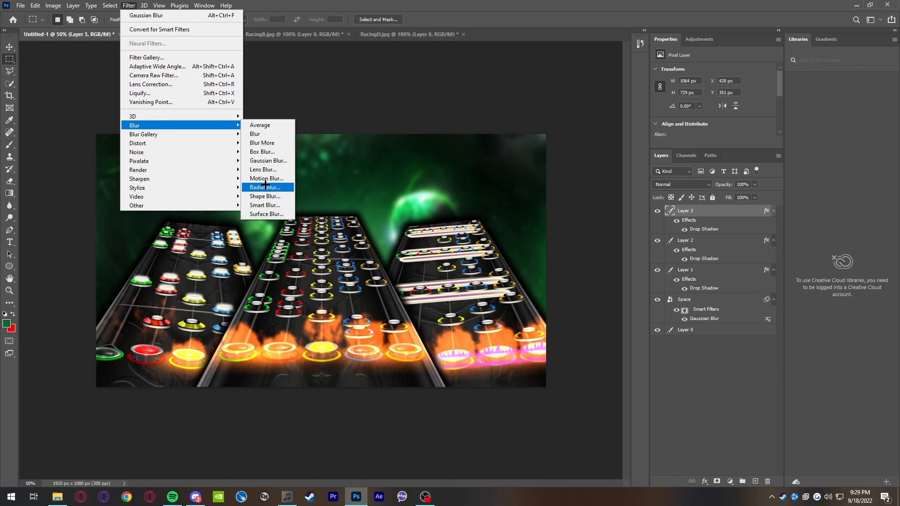
{"action": "mouse_move", "coordinate": [285, 170]}
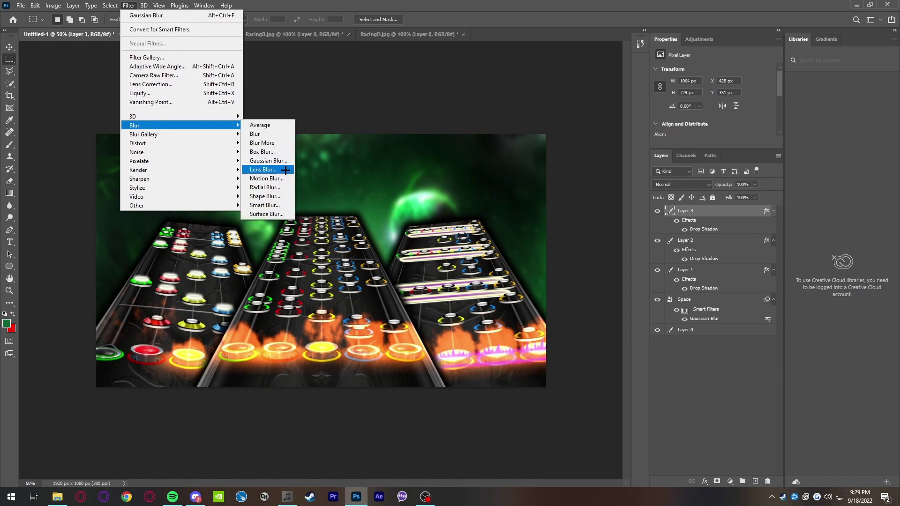
{"action": "left_click", "coordinate": [265, 178]}
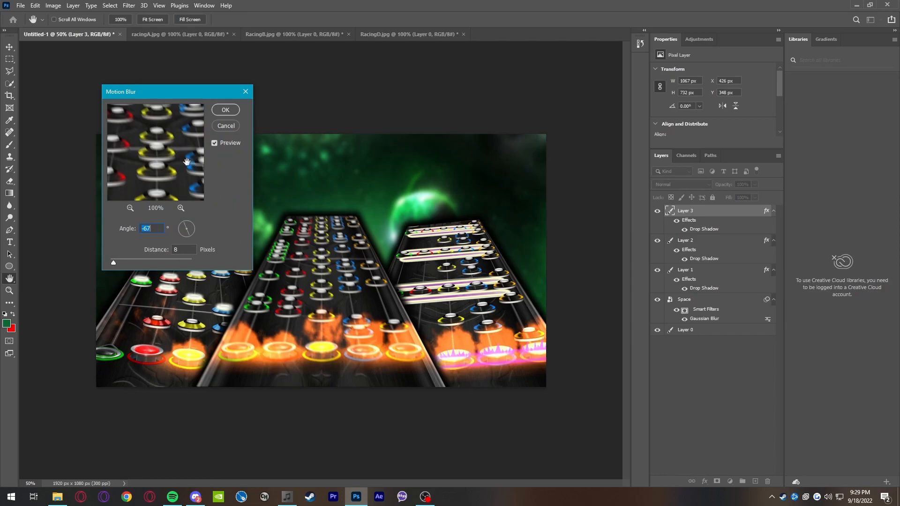
{"action": "left_click_drag", "start_coordinate": [177, 92], "coordinate": [138, 58]}
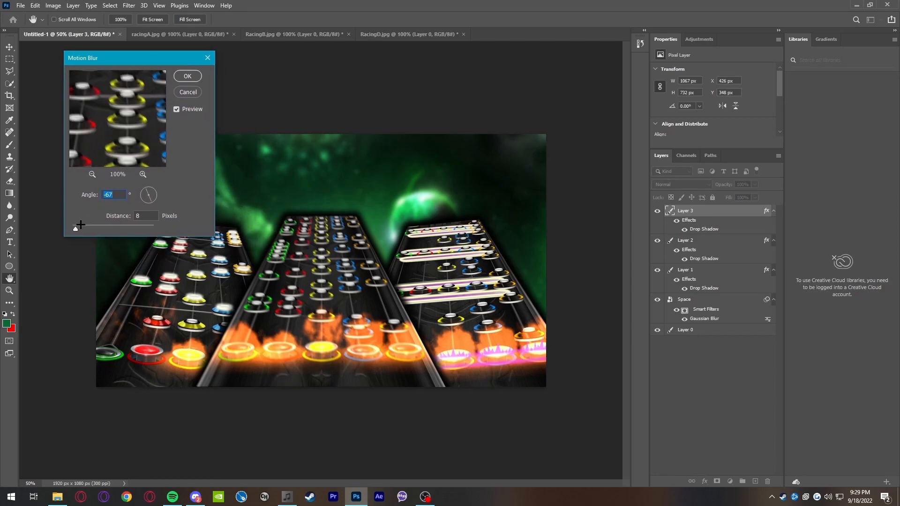
{"action": "left_click_drag", "start_coordinate": [75, 227], "coordinate": [87, 228]}
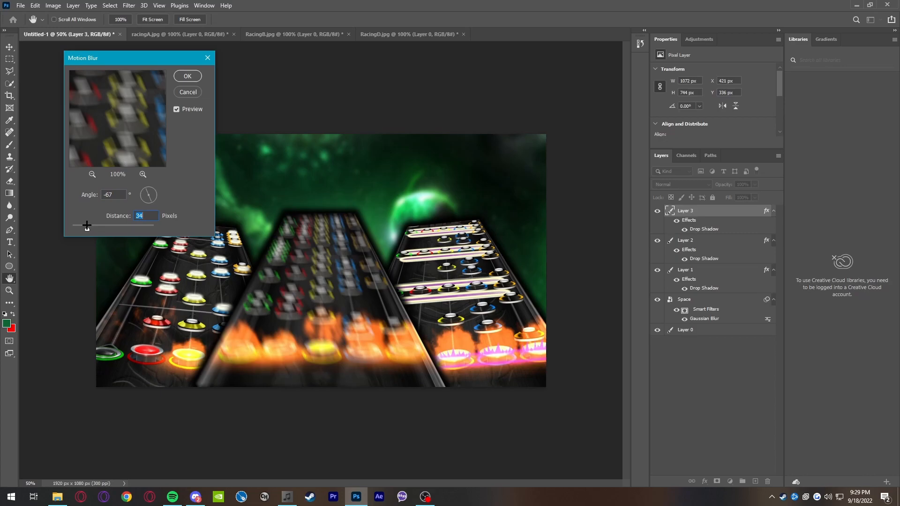
{"action": "left_click_drag", "start_coordinate": [86, 225], "coordinate": [90, 225]}
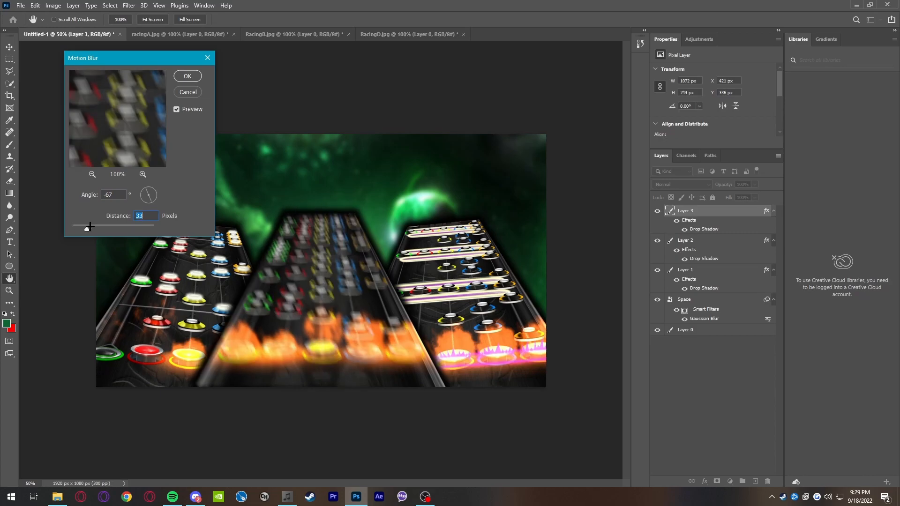
{"action": "left_click_drag", "start_coordinate": [90, 227], "coordinate": [157, 230]}
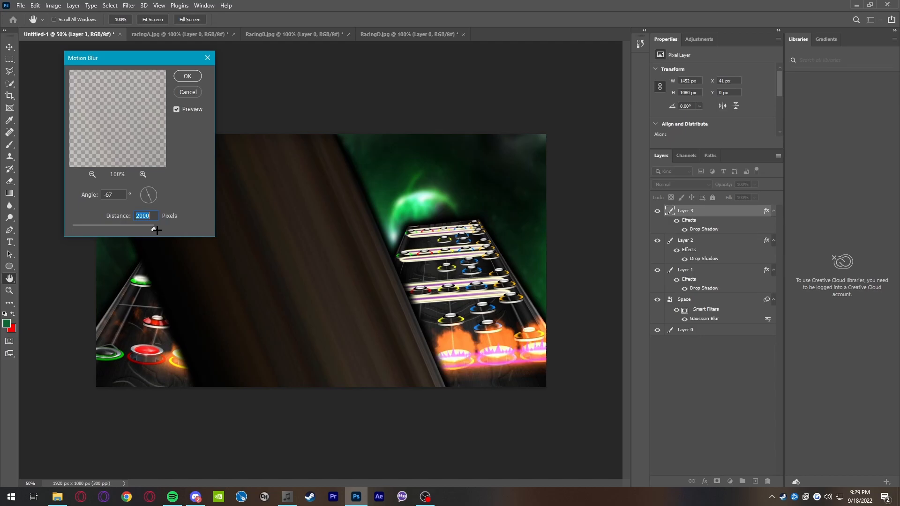
{"action": "left_click_drag", "start_coordinate": [156, 227], "coordinate": [80, 227]}
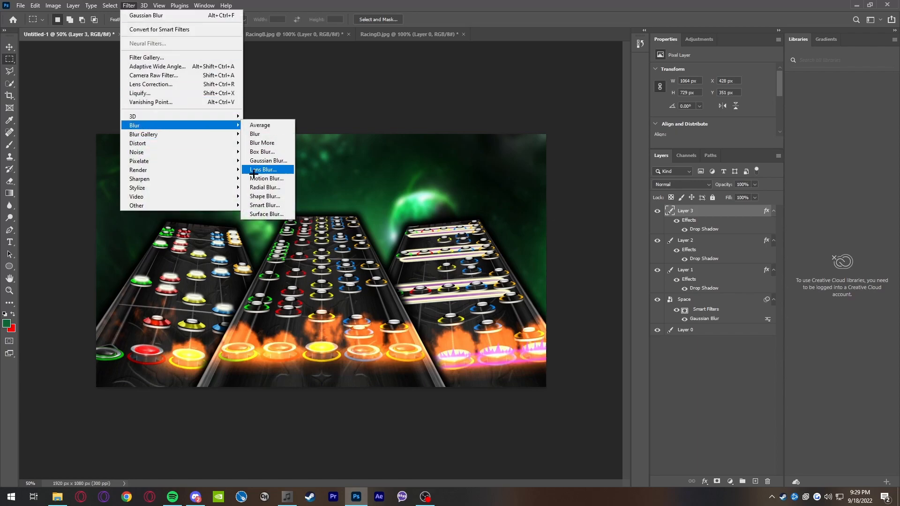
Apply a Radial Blur with a lowered amount to the middle highway.
{"action": "left_click", "coordinate": [264, 187]}
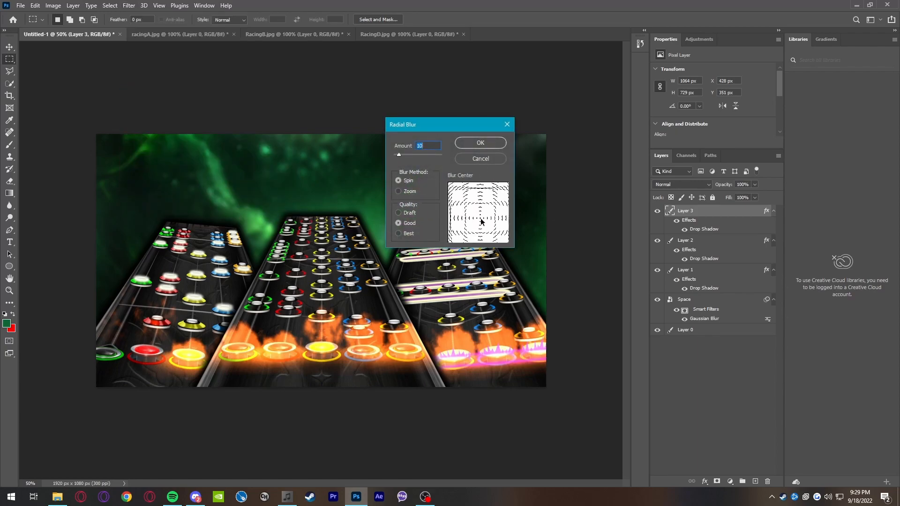
{"action": "left_click_drag", "start_coordinate": [422, 155], "coordinate": [397, 155]}
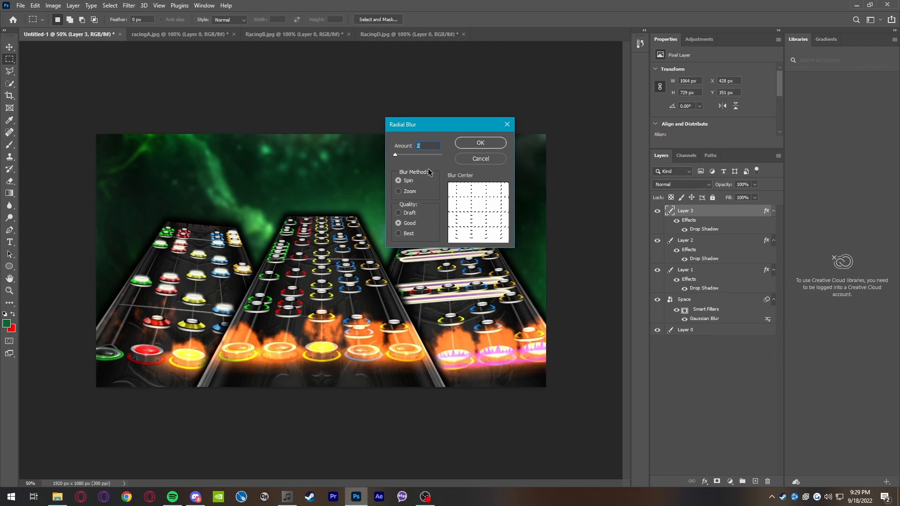
{"action": "left_click", "coordinate": [480, 143]}
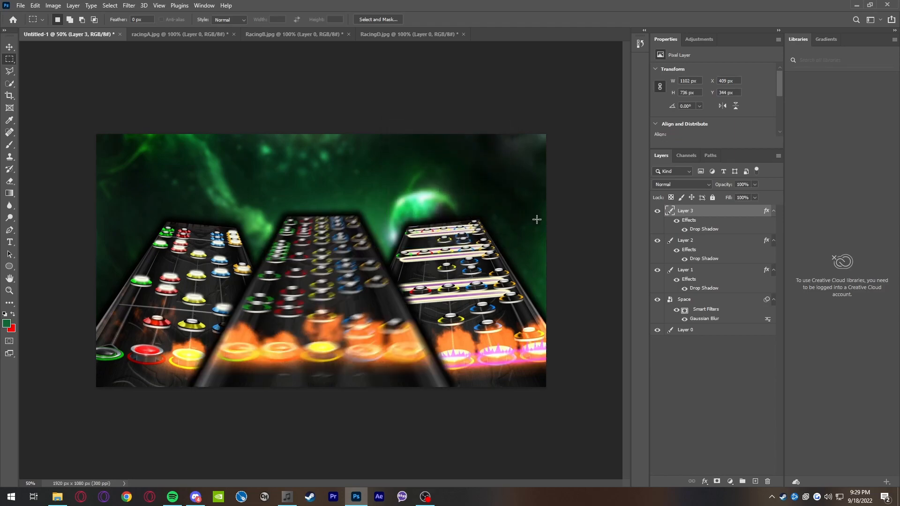
{"action": "mouse_move", "coordinate": [824, 392]}
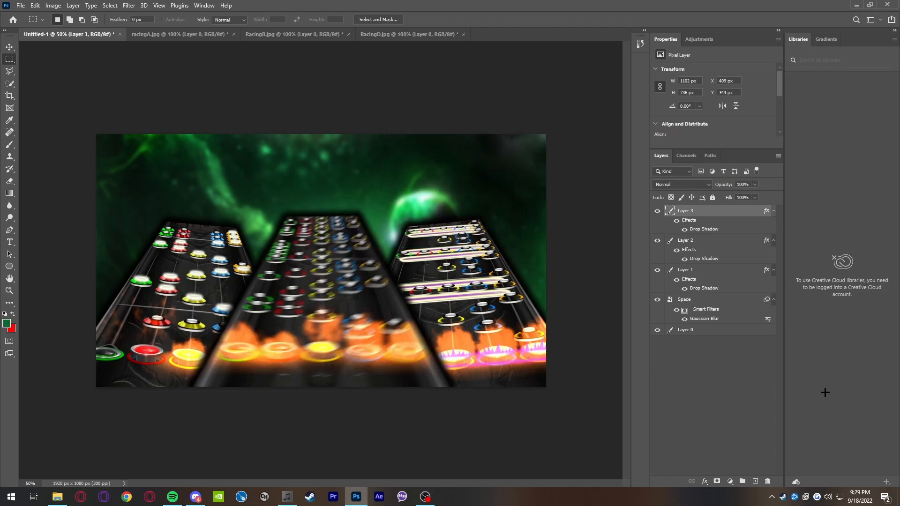
Apply Motion Blur (angle -67, distance 16) to Layer 2, then to Layer 1.
{"action": "left_click", "coordinate": [685, 240]}
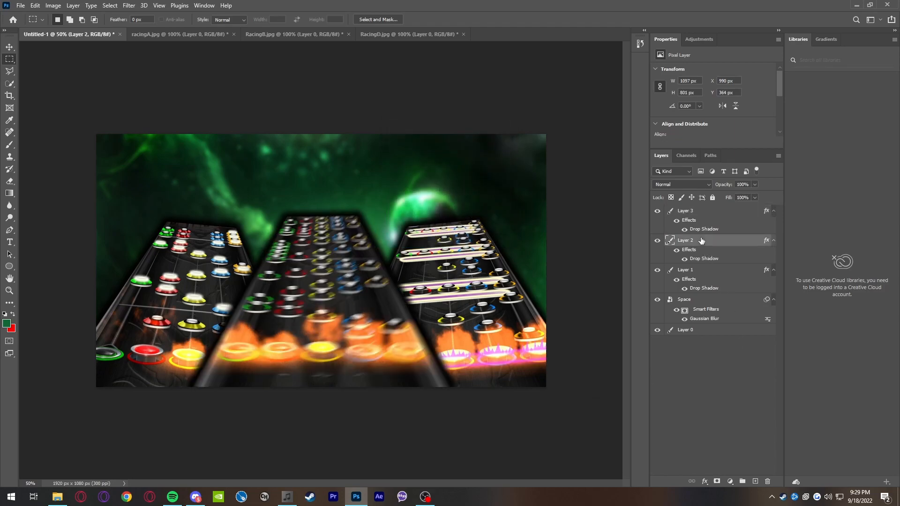
{"action": "left_click", "coordinate": [134, 5]}
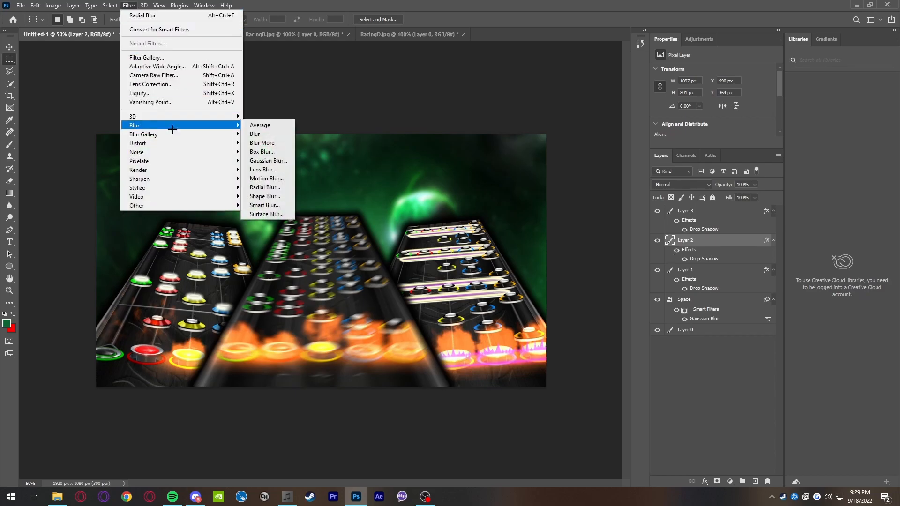
{"action": "left_click", "coordinate": [266, 178]}
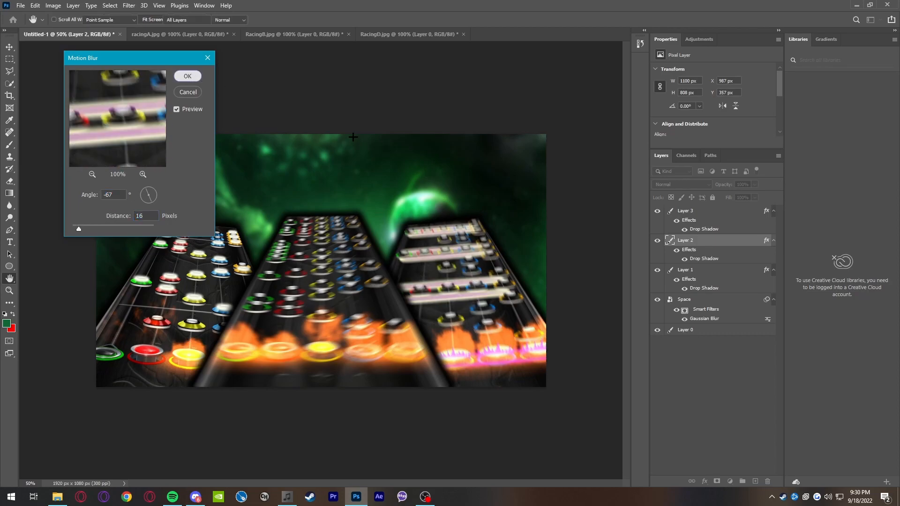
{"action": "left_click", "coordinate": [129, 5]}
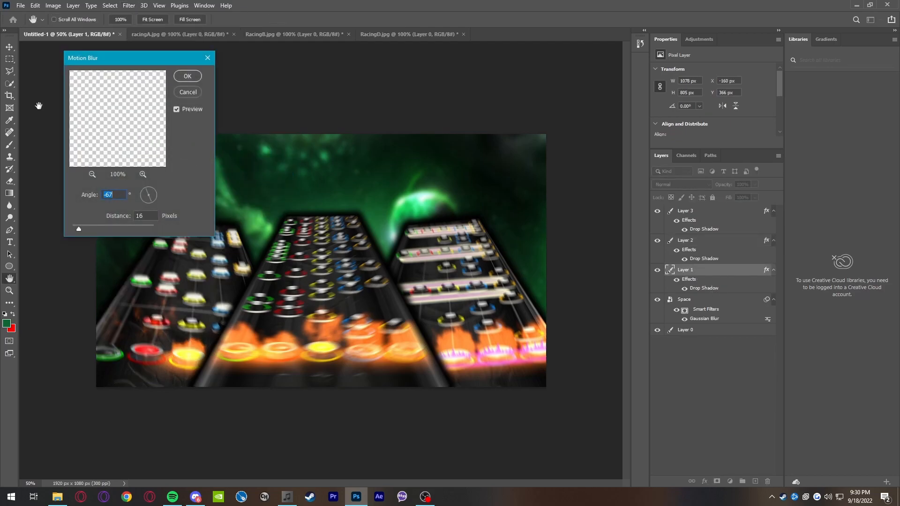
{"action": "mouse_move", "coordinate": [159, 128]}
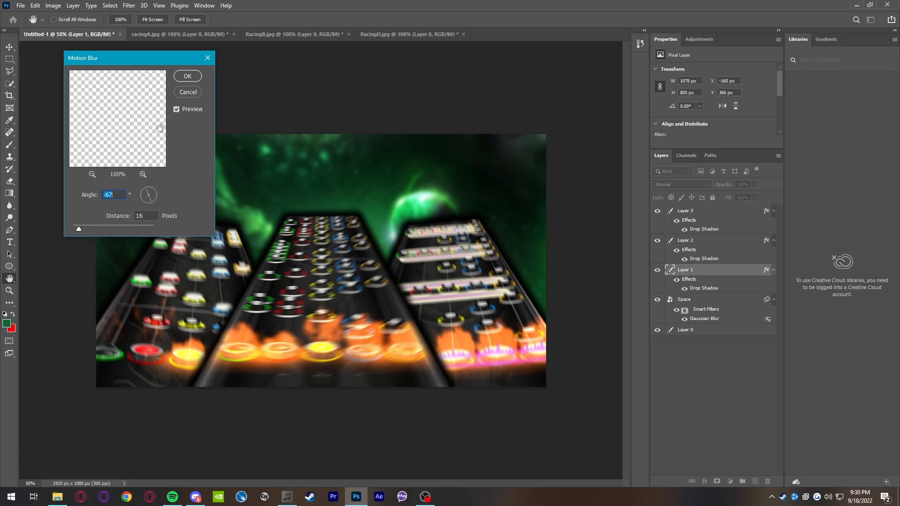
{"action": "left_click", "coordinate": [177, 109]}
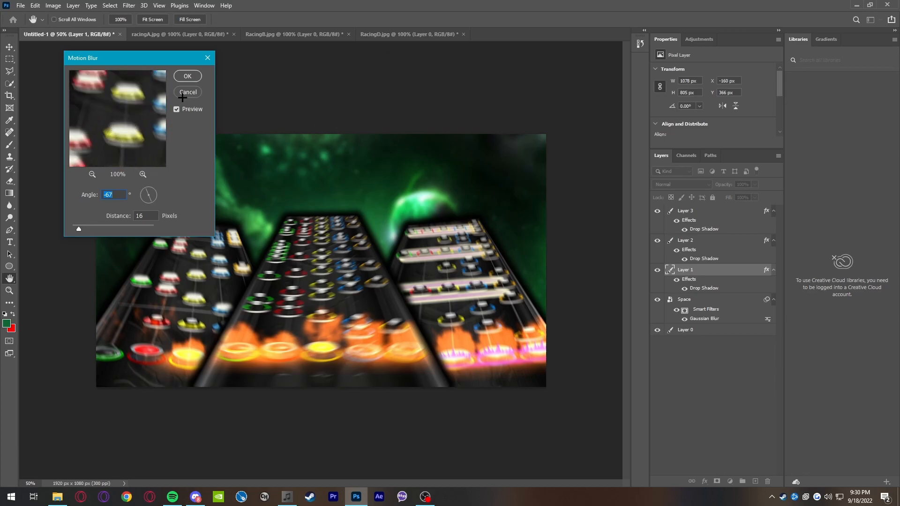
{"action": "left_click", "coordinate": [187, 76]}
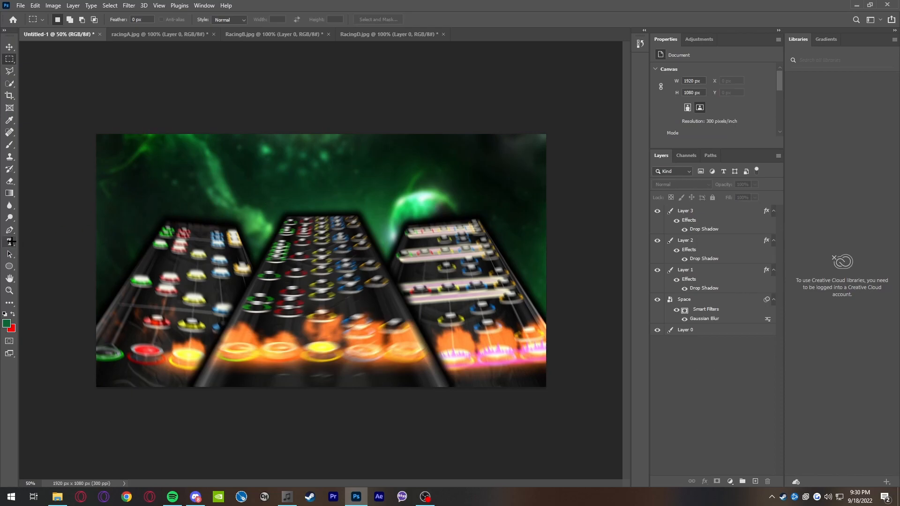
Type a bold red SPACERACE title near the top and scale it across the image.
{"action": "left_click", "coordinate": [9, 242]}
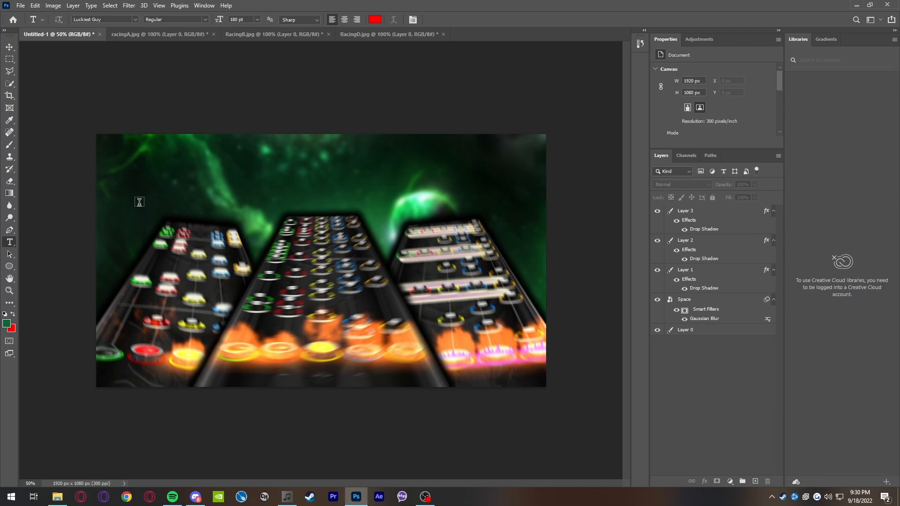
{"action": "left_click", "coordinate": [139, 201]}
{"action": "type", "text": "Spacerace"}
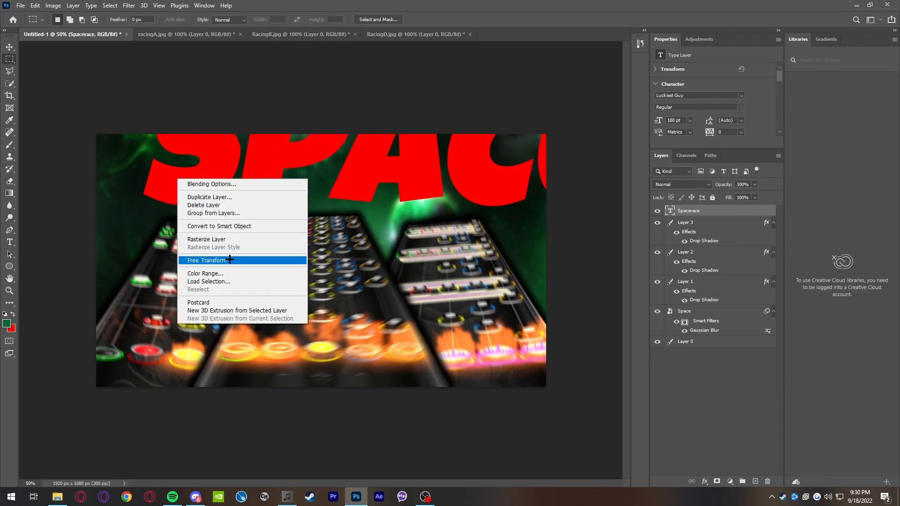
{"action": "left_click", "coordinate": [210, 261]}
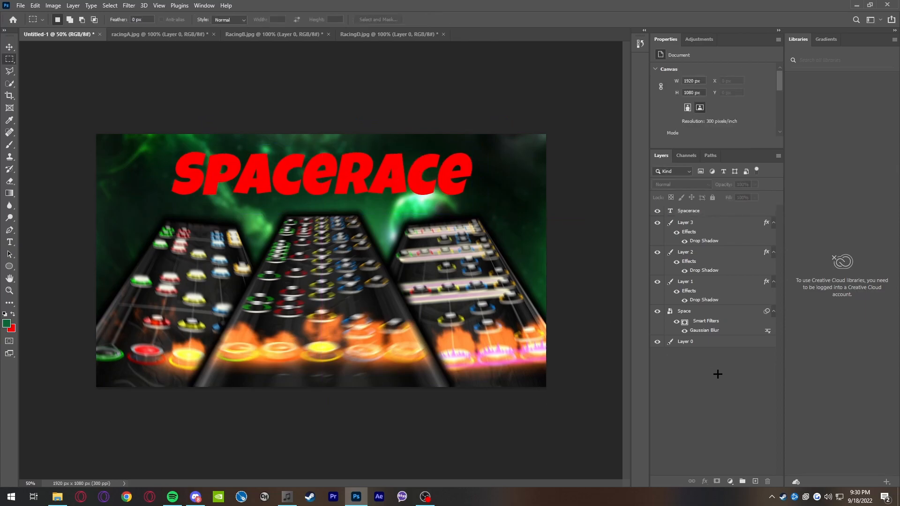
{"action": "left_click", "coordinate": [688, 210]}
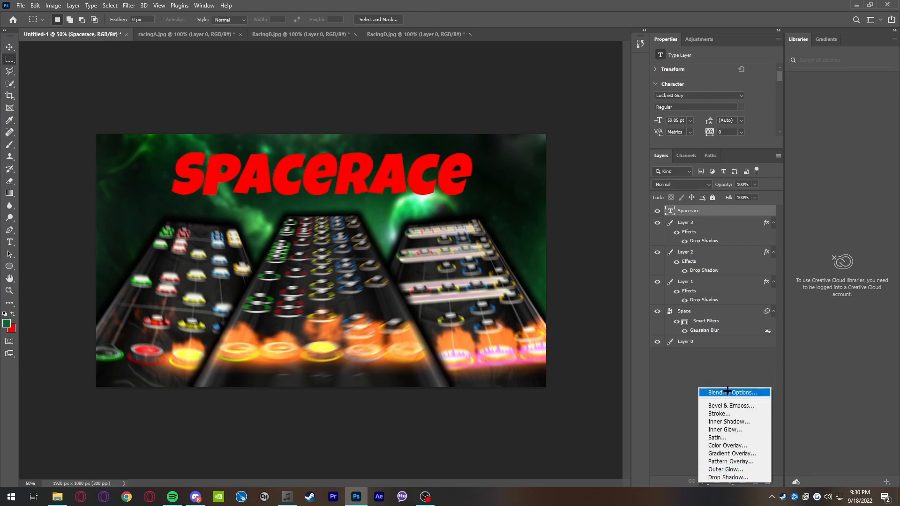
Enable a Drop Shadow and a pink-to-purple Gradient Overlay on the SPACERACE title.
{"action": "left_click", "coordinate": [734, 392]}
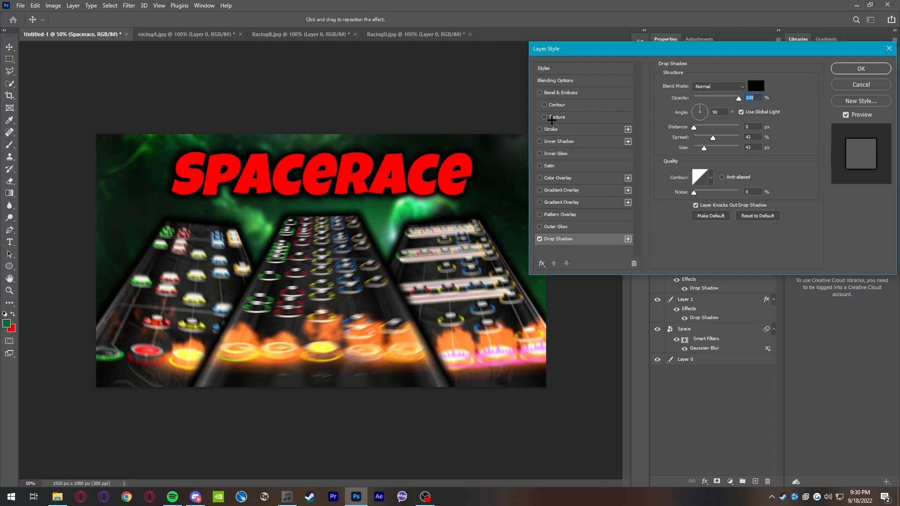
{"action": "mouse_move", "coordinate": [550, 118]}
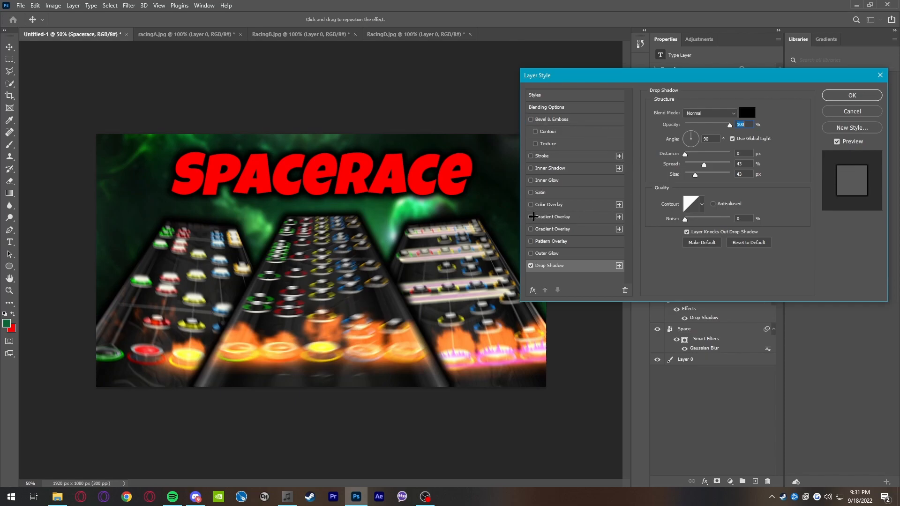
{"action": "left_click", "coordinate": [530, 217]}
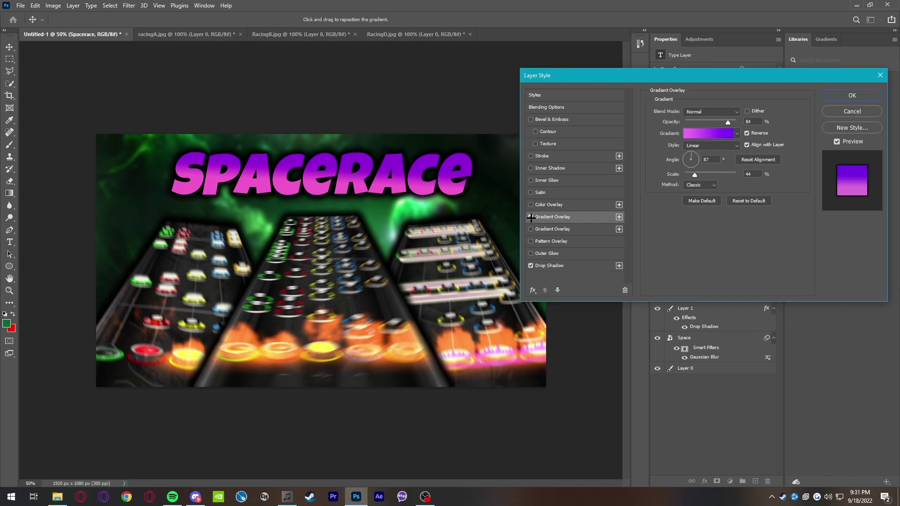
Recolour the title's gradient overlay stops to run from green to white.
{"action": "left_click", "coordinate": [530, 216]}
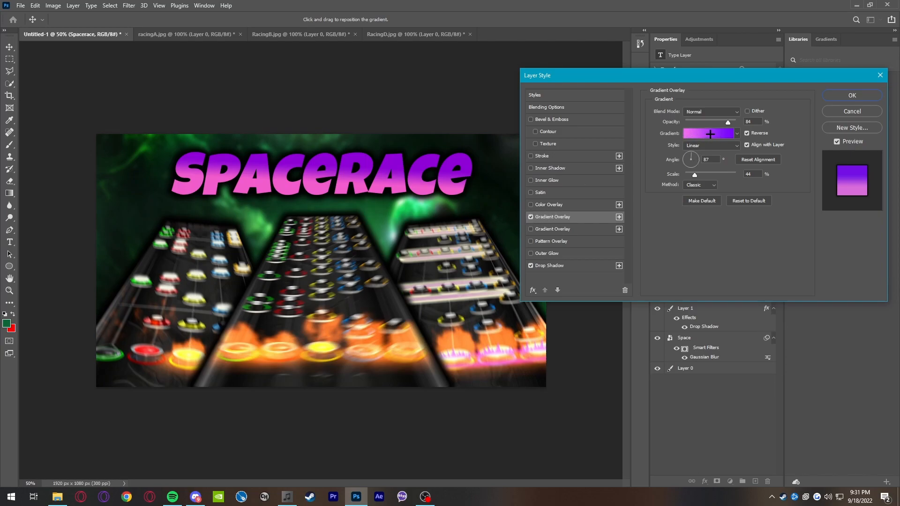
{"action": "left_click", "coordinate": [707, 133]}
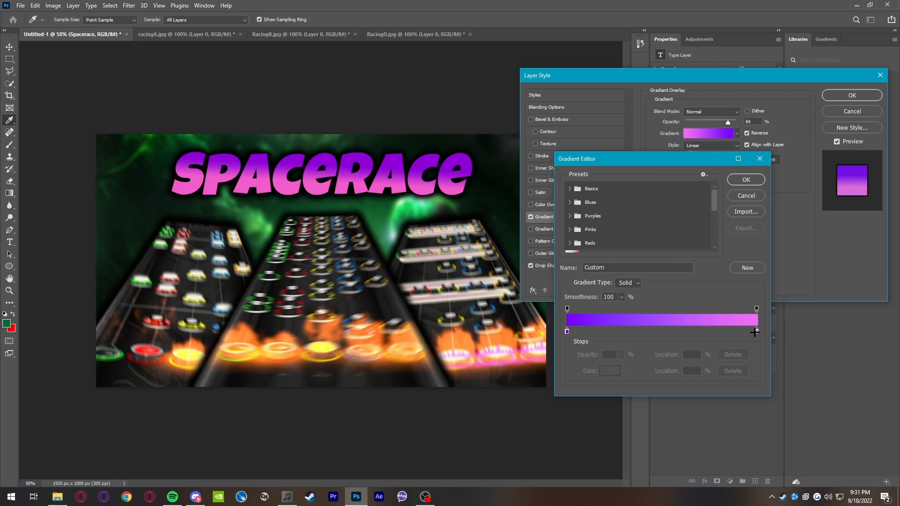
{"action": "double_click", "coordinate": [567, 331]}
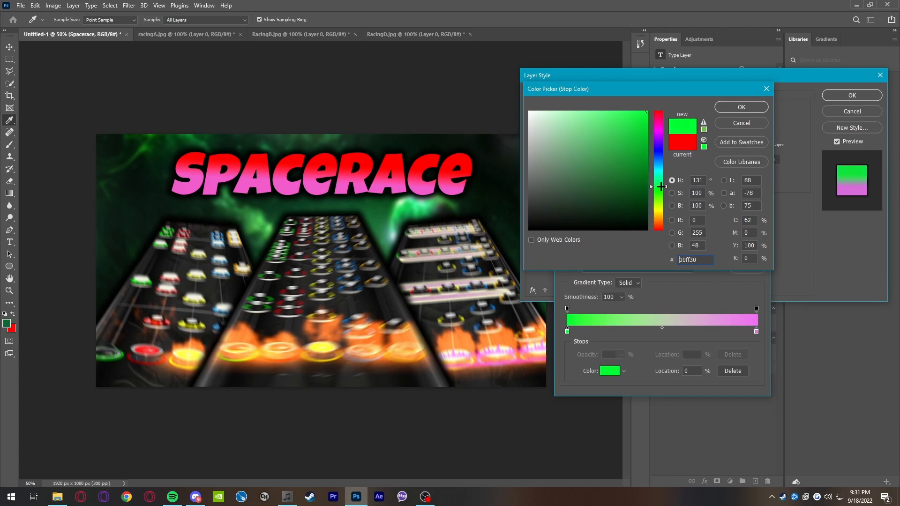
{"action": "left_click_drag", "start_coordinate": [661, 186], "coordinate": [661, 183]}
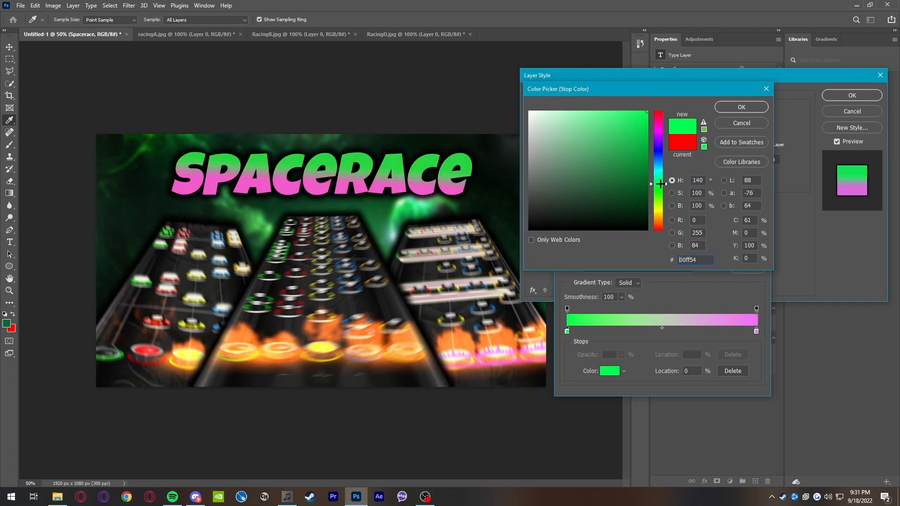
{"action": "left_click_drag", "start_coordinate": [659, 184], "coordinate": [659, 177]}
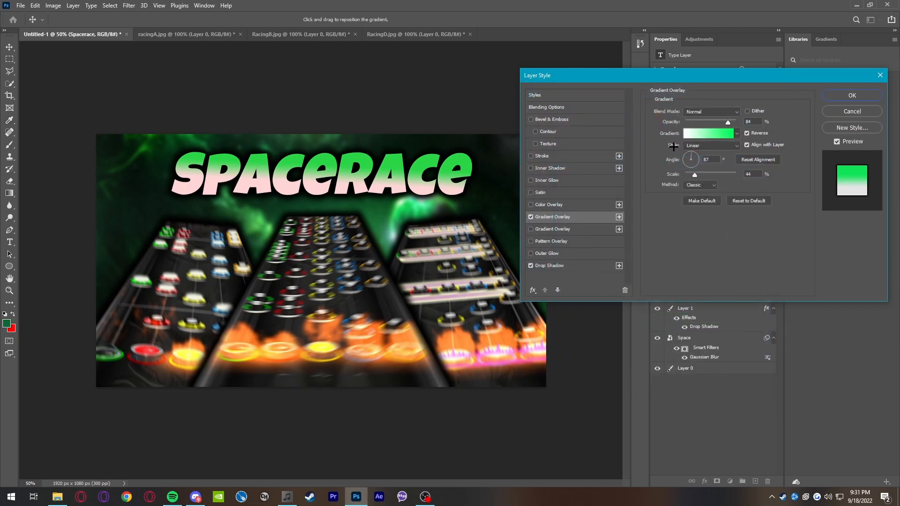
Try Radial and Reflected styles, then set the gradient Linear at 100% opacity.
{"action": "left_click", "coordinate": [711, 145]}
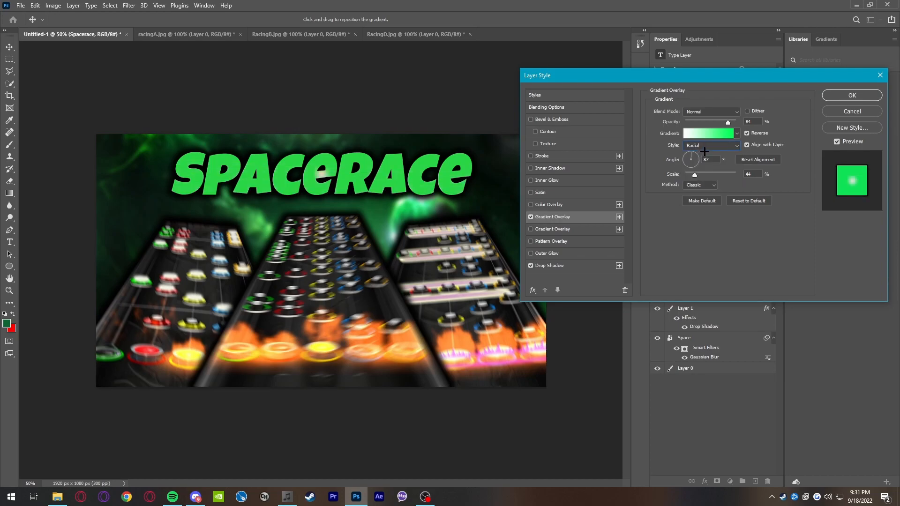
{"action": "left_click", "coordinate": [712, 145]}
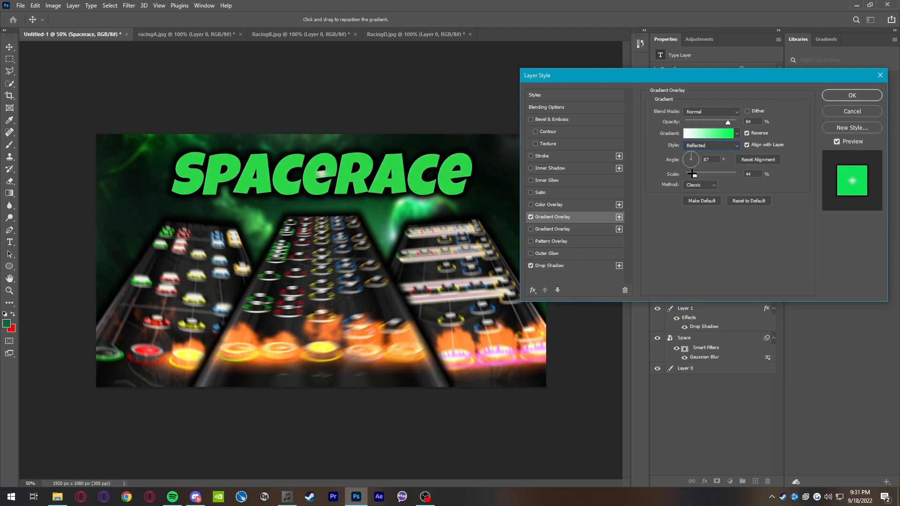
{"action": "left_click", "coordinate": [711, 145]}
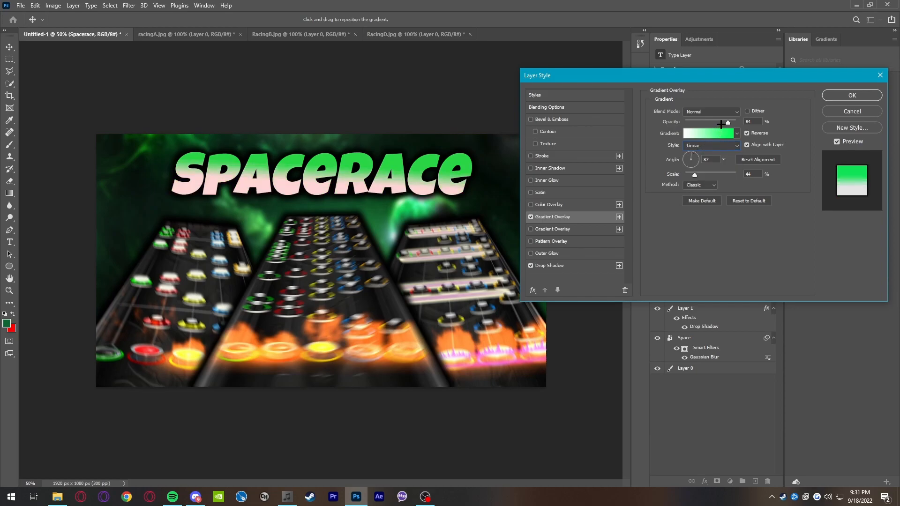
{"action": "left_click_drag", "start_coordinate": [721, 125], "coordinate": [736, 125]}
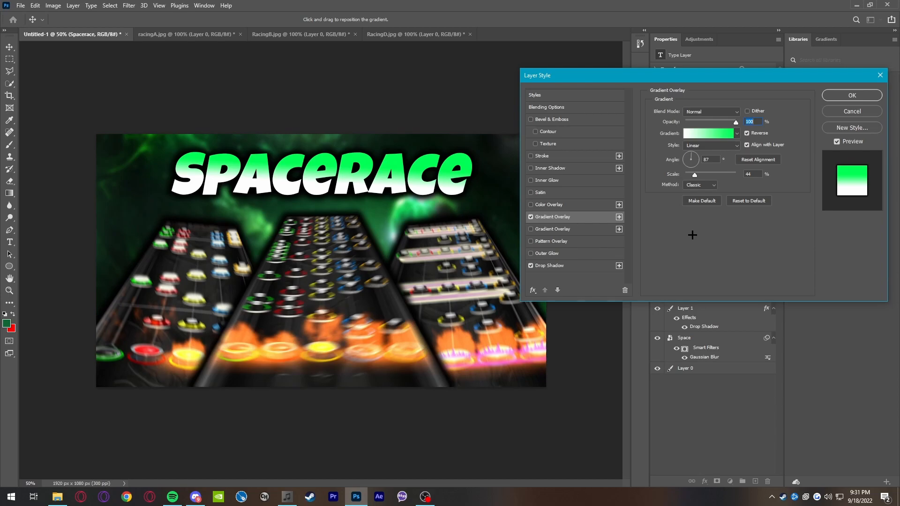
{"action": "mouse_move", "coordinate": [685, 247]}
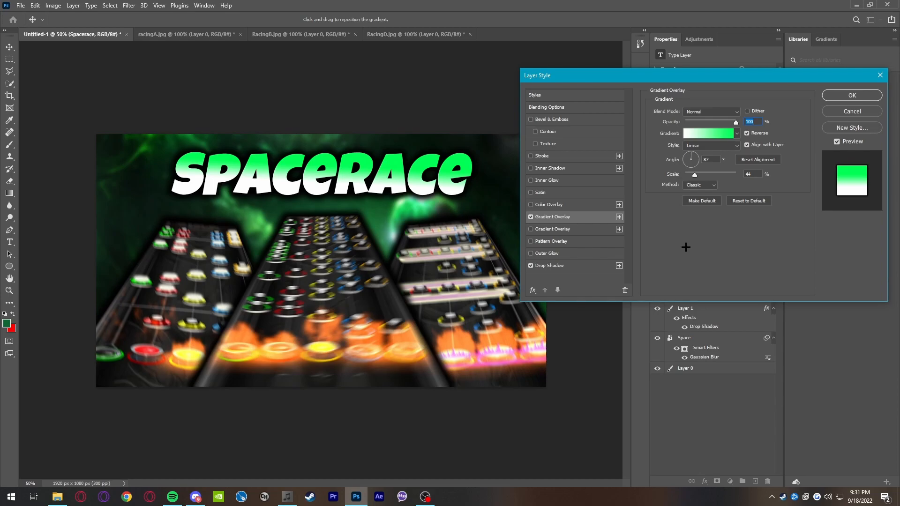
{"action": "mouse_move", "coordinate": [658, 244]}
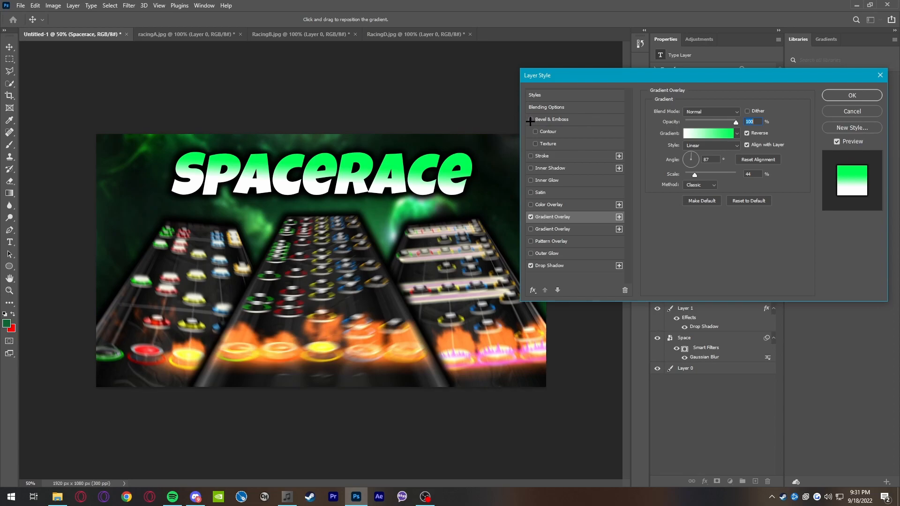
Turn on Bevel & Emboss for the title and experiment with its size and depth.
{"action": "left_click", "coordinate": [530, 120]}
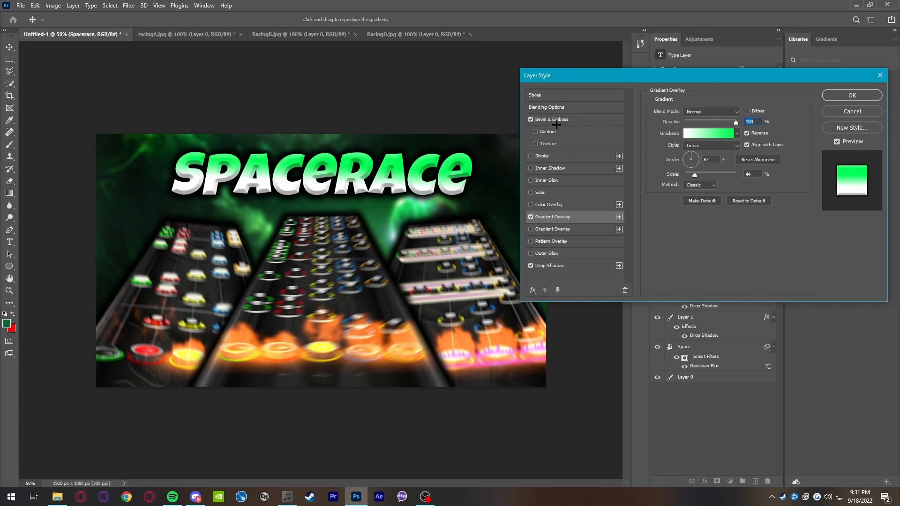
{"action": "left_click", "coordinate": [552, 119]}
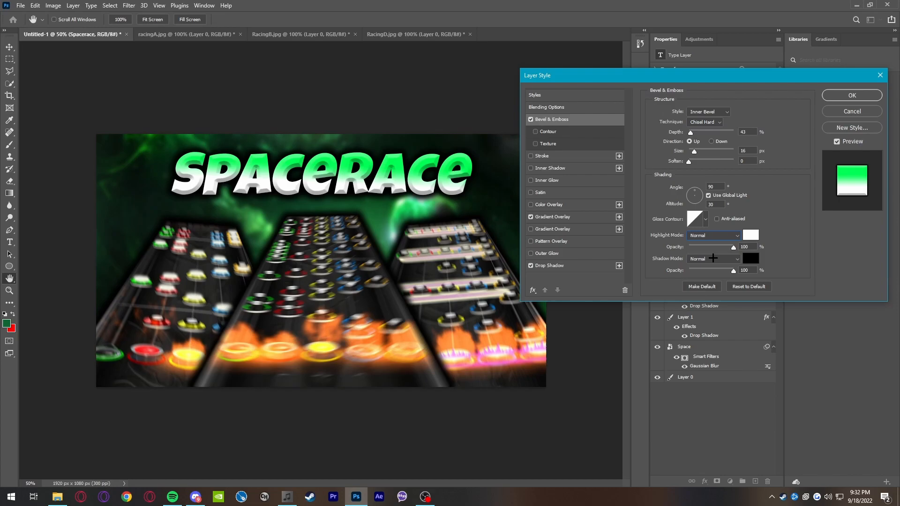
{"action": "left_click_drag", "start_coordinate": [699, 150], "coordinate": [693, 151]}
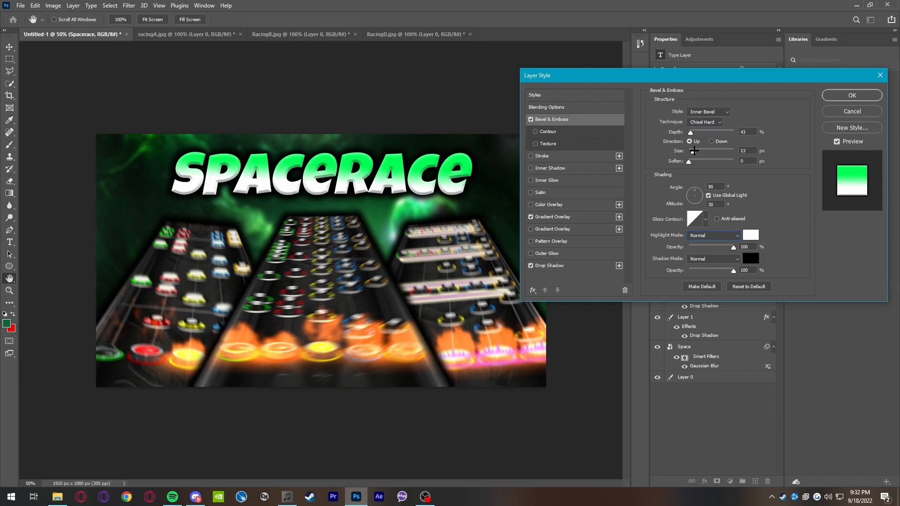
{"action": "left_click_drag", "start_coordinate": [693, 151], "coordinate": [703, 151]}
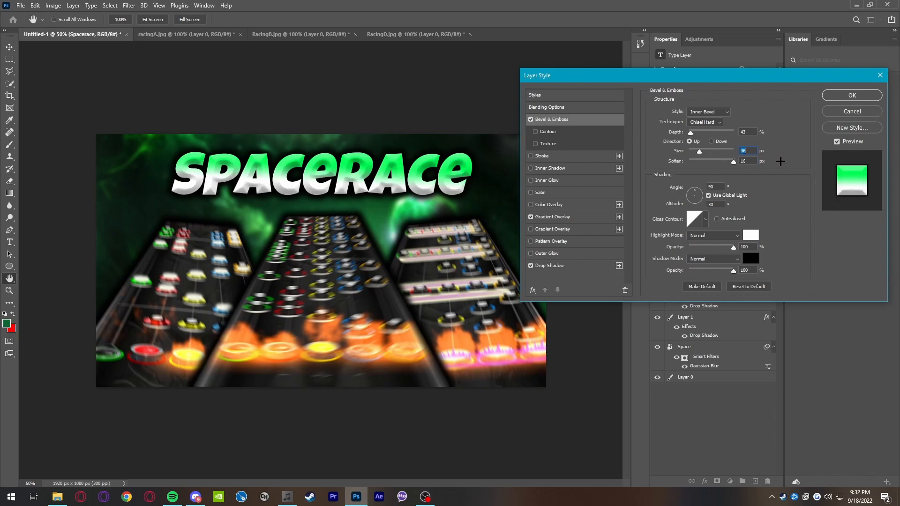
{"action": "left_click", "coordinate": [747, 161]}
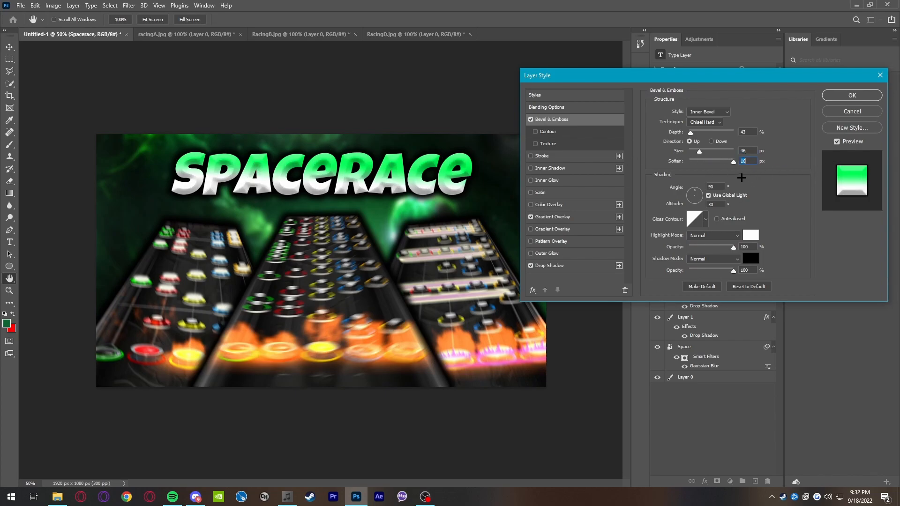
{"action": "left_click_drag", "start_coordinate": [698, 151], "coordinate": [711, 151]}
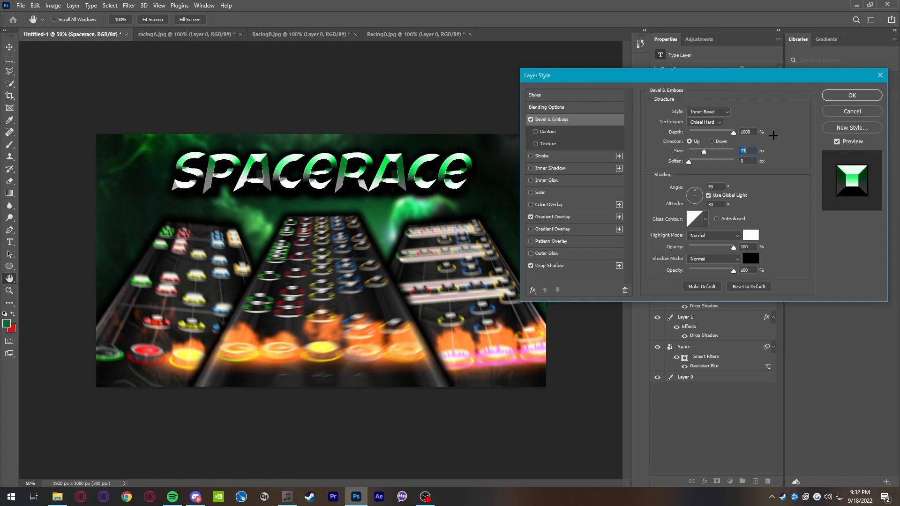
Set bevel depth to 53% and size to about 81 px, then apply the style.
{"action": "left_click_drag", "start_coordinate": [732, 132], "coordinate": [694, 132]}
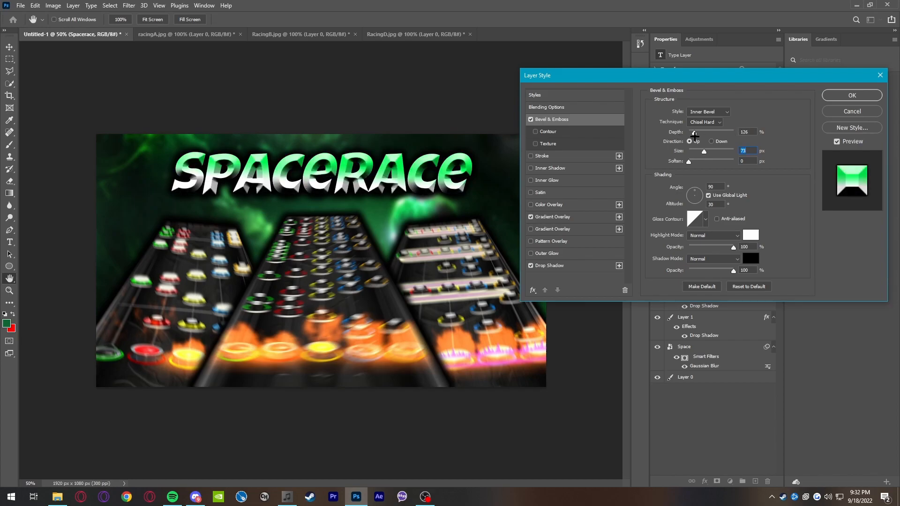
{"action": "left_click_drag", "start_coordinate": [693, 132], "coordinate": [690, 132]}
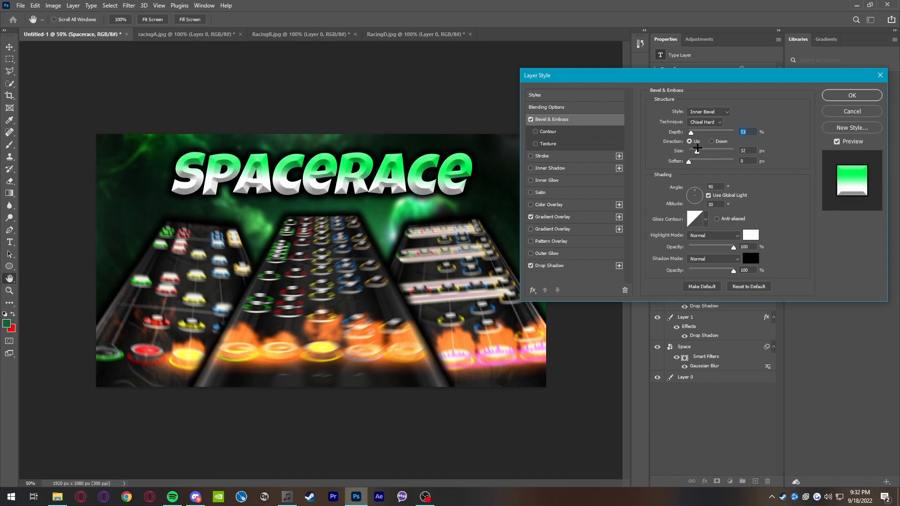
{"action": "left_click_drag", "start_coordinate": [696, 151], "coordinate": [707, 151]}
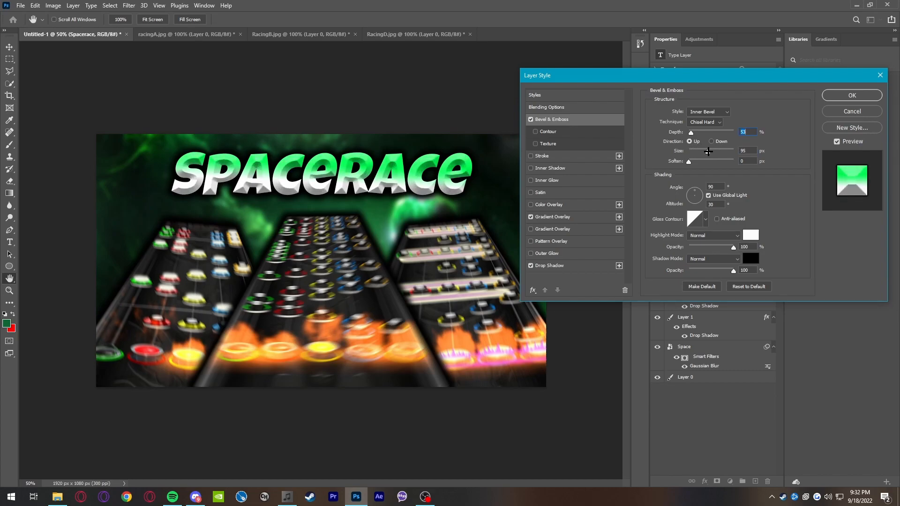
{"action": "left_click_drag", "start_coordinate": [707, 151], "coordinate": [698, 151]}
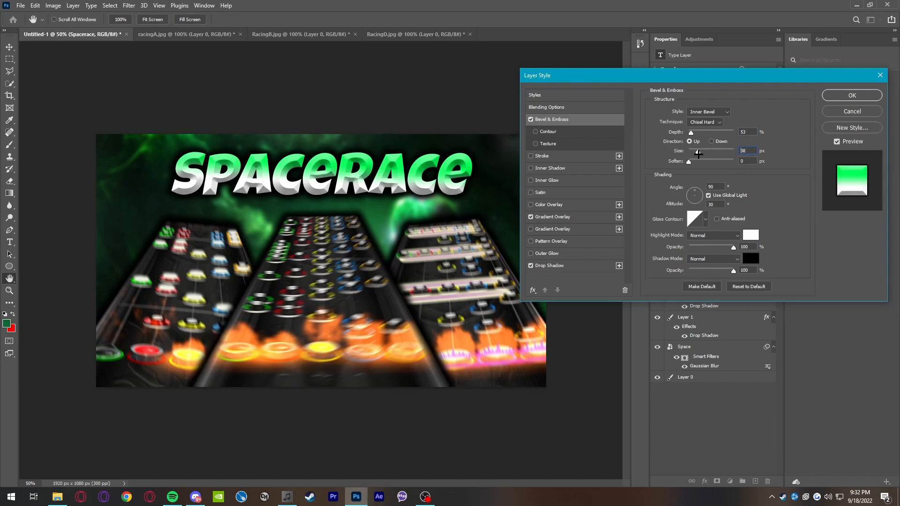
{"action": "left_click_drag", "start_coordinate": [698, 151], "coordinate": [705, 150]}
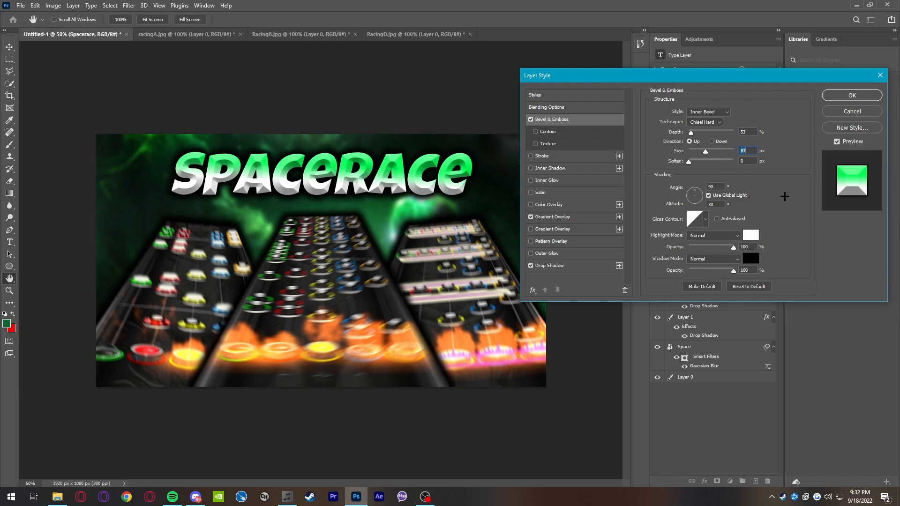
{"action": "left_click", "coordinate": [851, 95]}
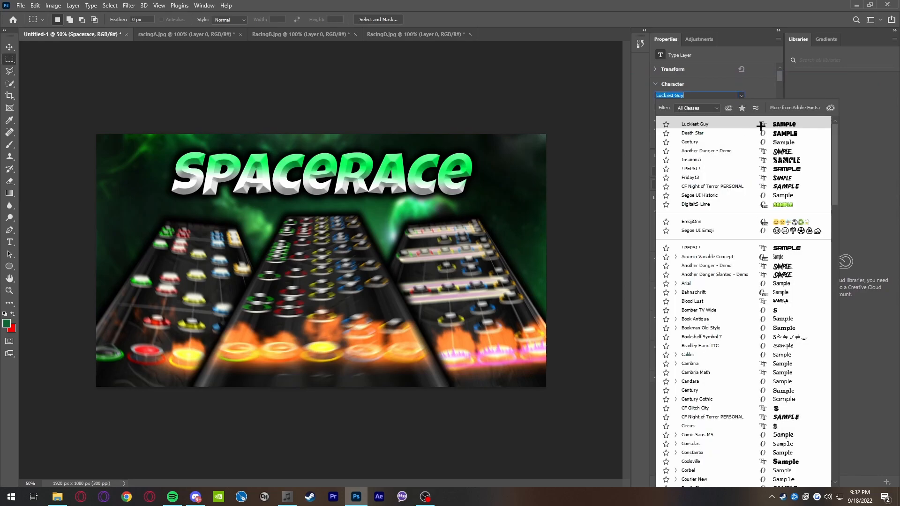
Set the SPACERACE title in the Death Star font and enlarge it across the top.
{"action": "left_click", "coordinate": [691, 133]}
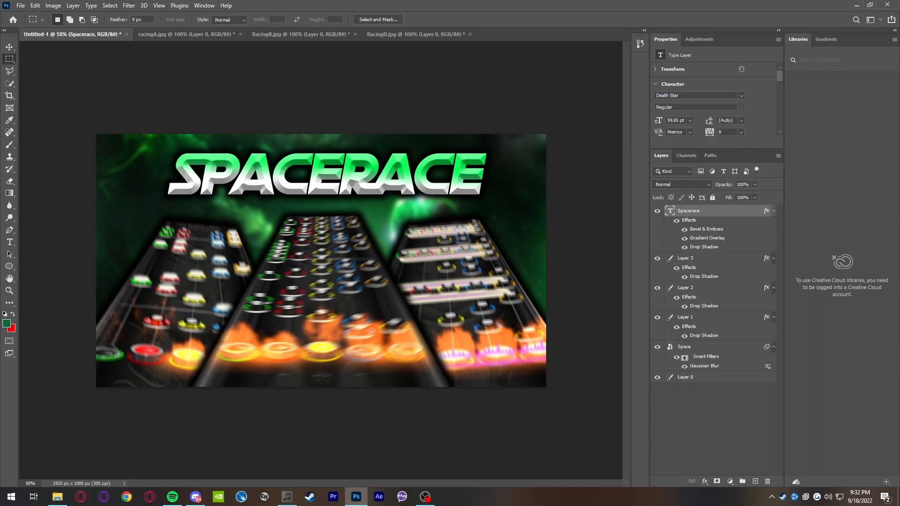
{"action": "left_click_drag", "start_coordinate": [298, 172], "coordinate": [312, 172]}
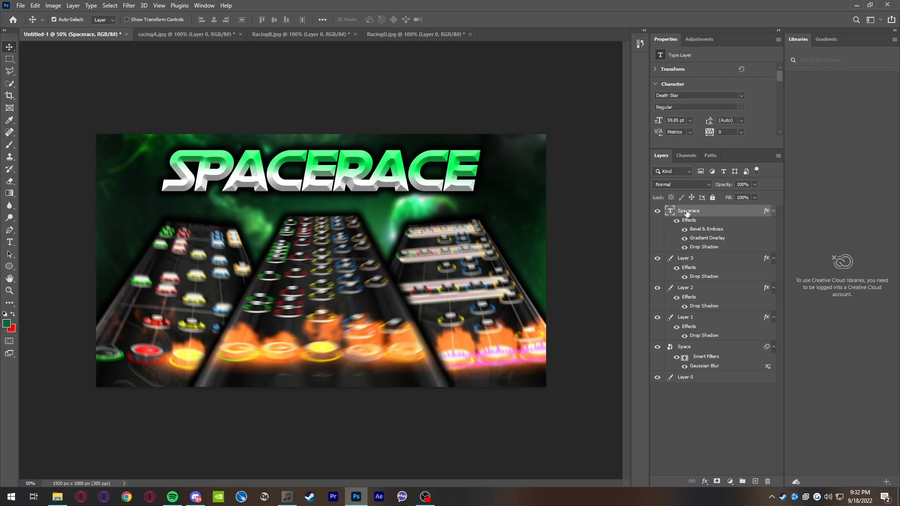
{"action": "mouse_move", "coordinate": [803, 208]}
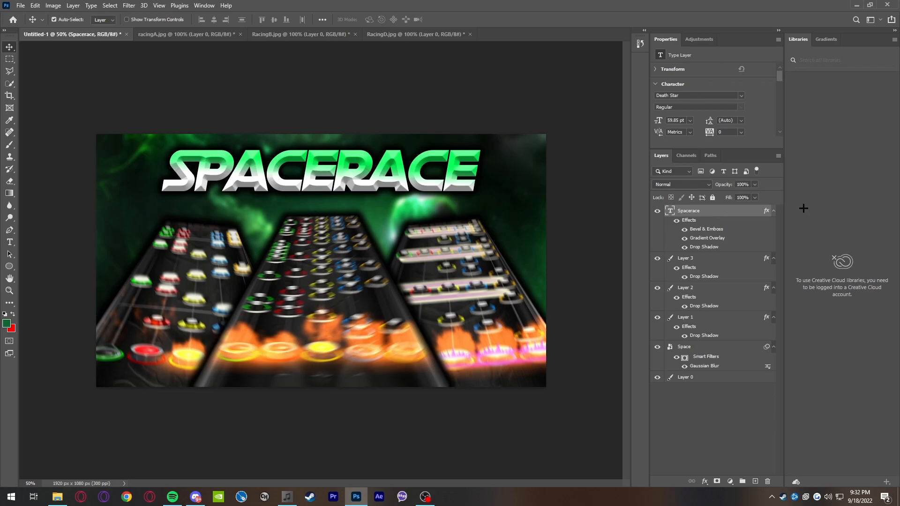
{"action": "mouse_move", "coordinate": [779, 137]}
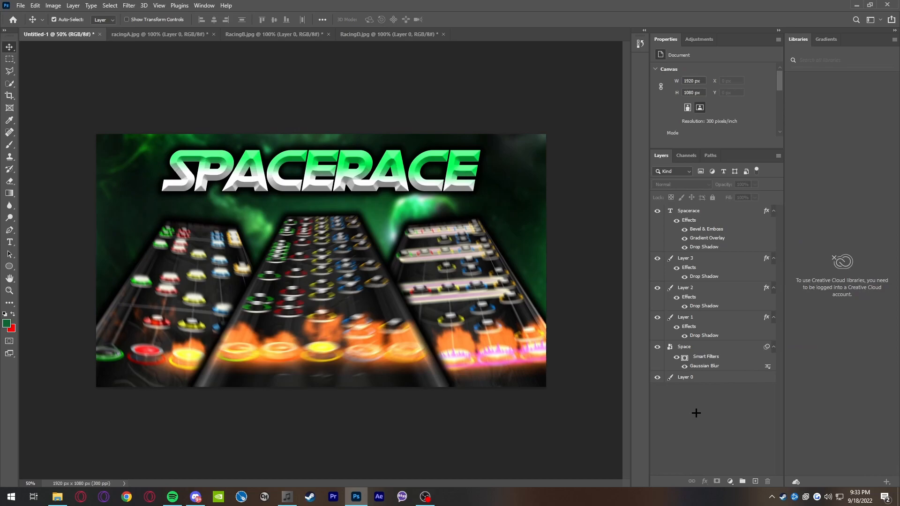
{"action": "left_click", "coordinate": [7, 58]}
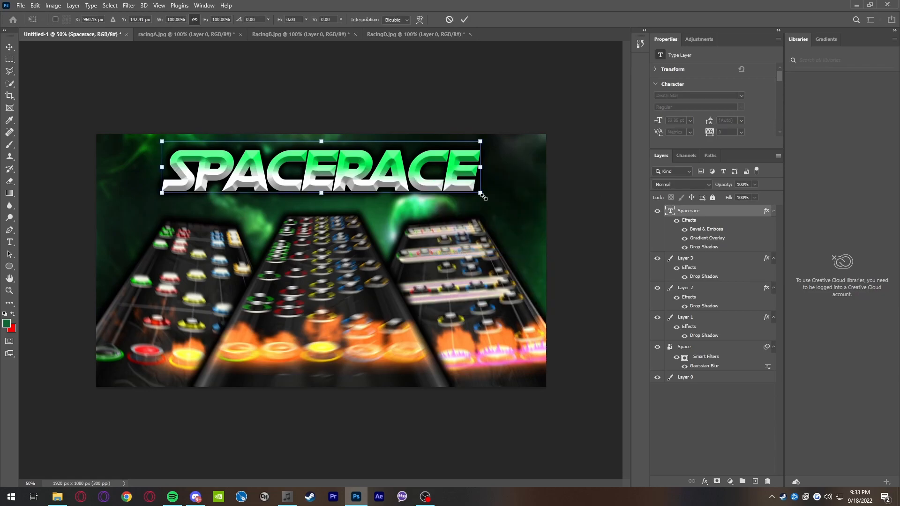
{"action": "left_click_drag", "start_coordinate": [481, 194], "coordinate": [515, 204]}
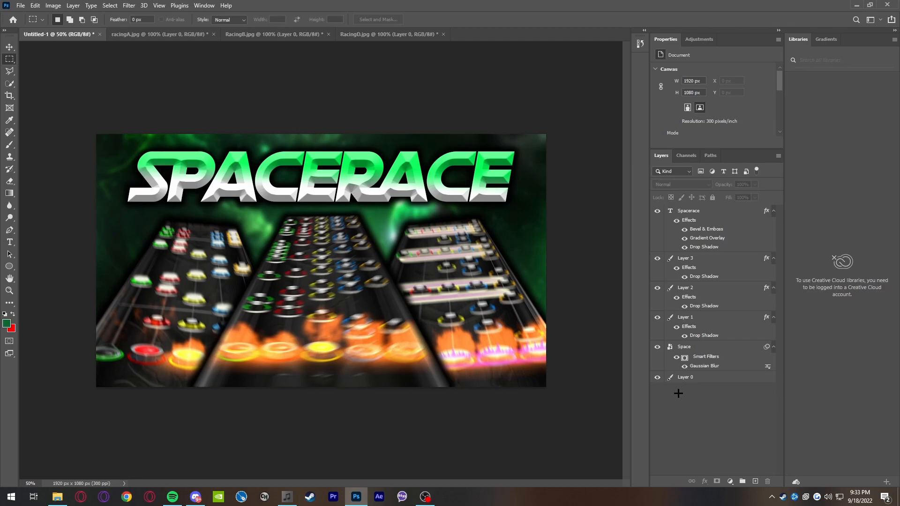
{"action": "mouse_move", "coordinate": [682, 381]}
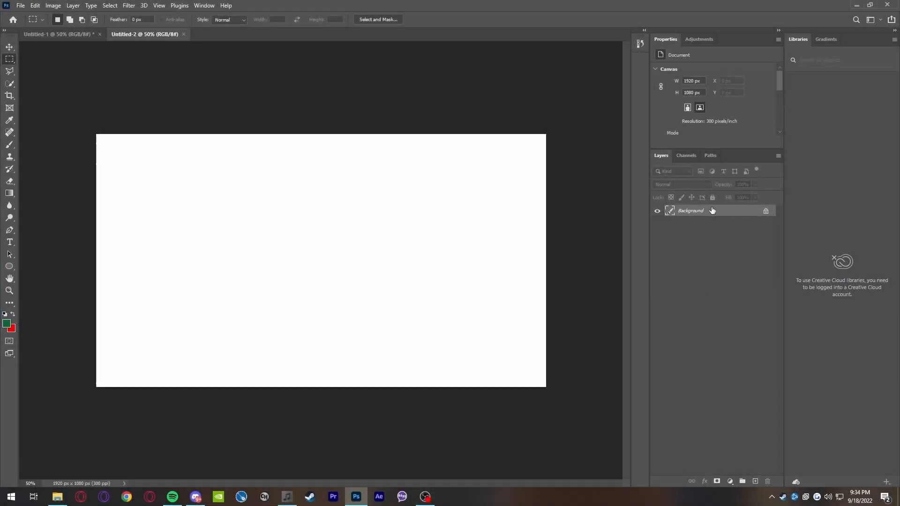
Unlock Layer 0, browse the highway screenshot tabs, and return to Untitled-2.
{"action": "double_click", "coordinate": [700, 210]}
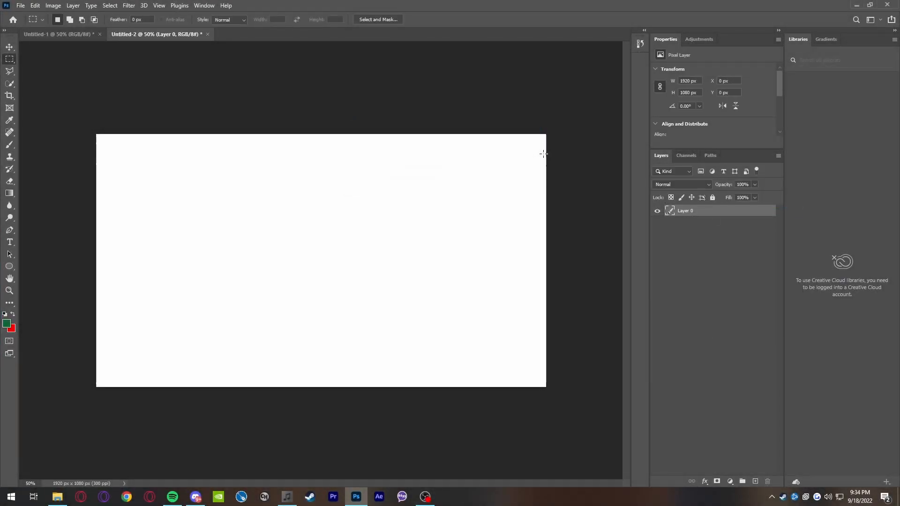
{"action": "left_click", "coordinate": [21, 5]}
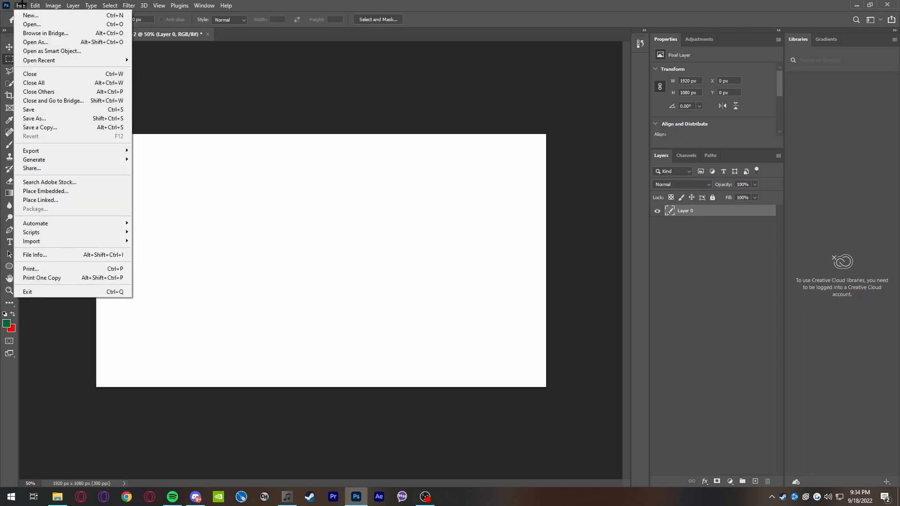
{"action": "mouse_move", "coordinate": [30, 24]}
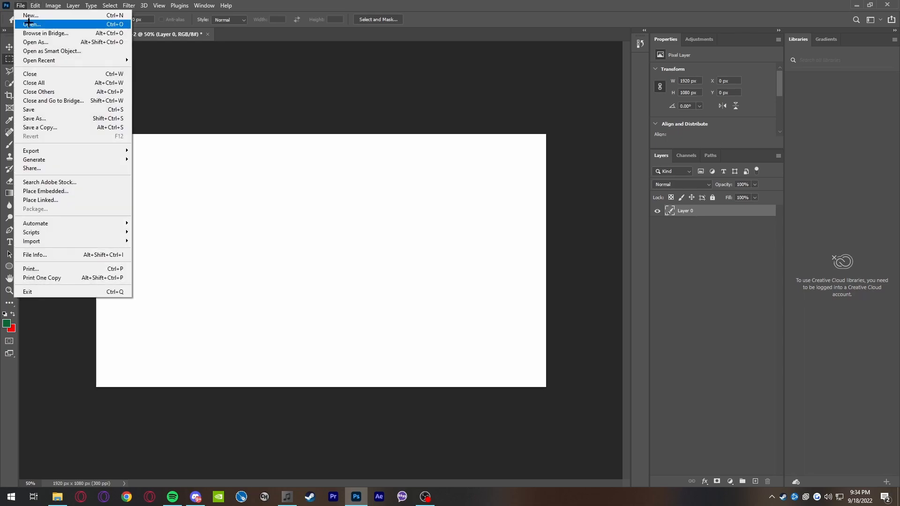
{"action": "mouse_move", "coordinate": [82, 137]}
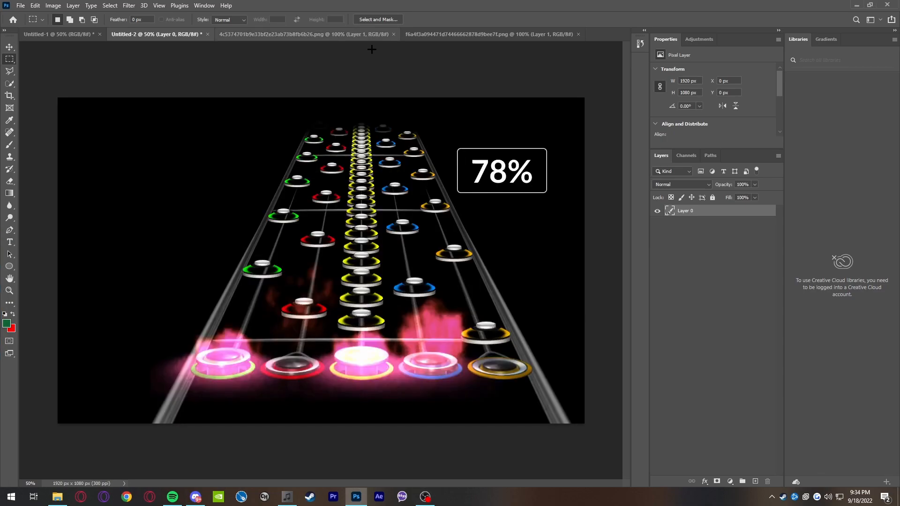
{"action": "left_click", "coordinate": [491, 34]}
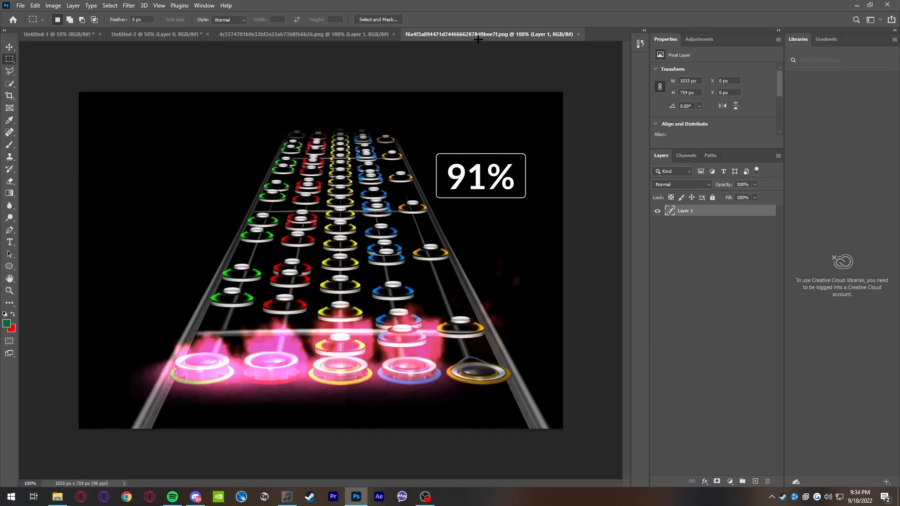
{"action": "mouse_move", "coordinate": [413, 234]}
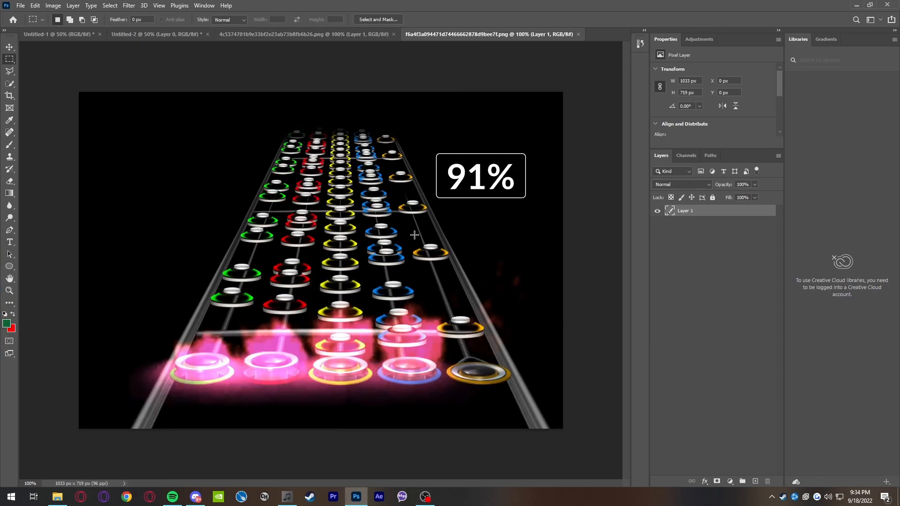
{"action": "left_click", "coordinate": [160, 34]}
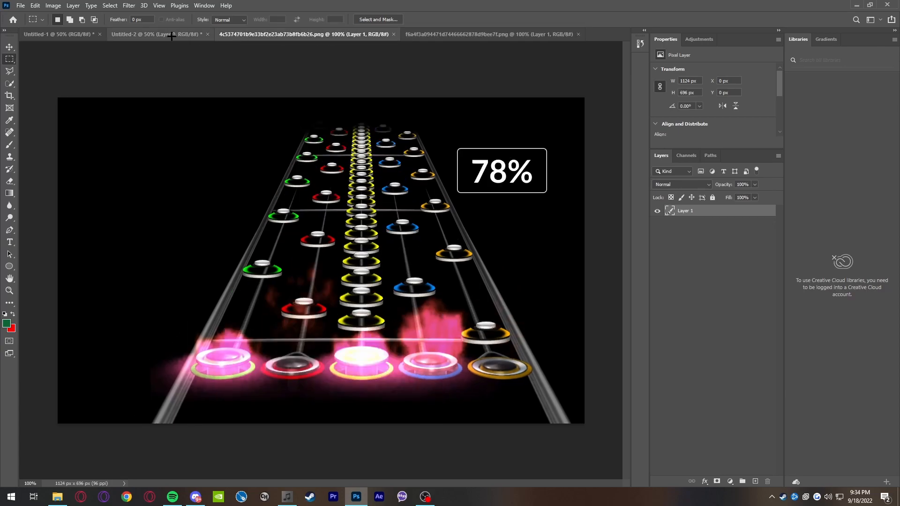
{"action": "left_click", "coordinate": [159, 33]}
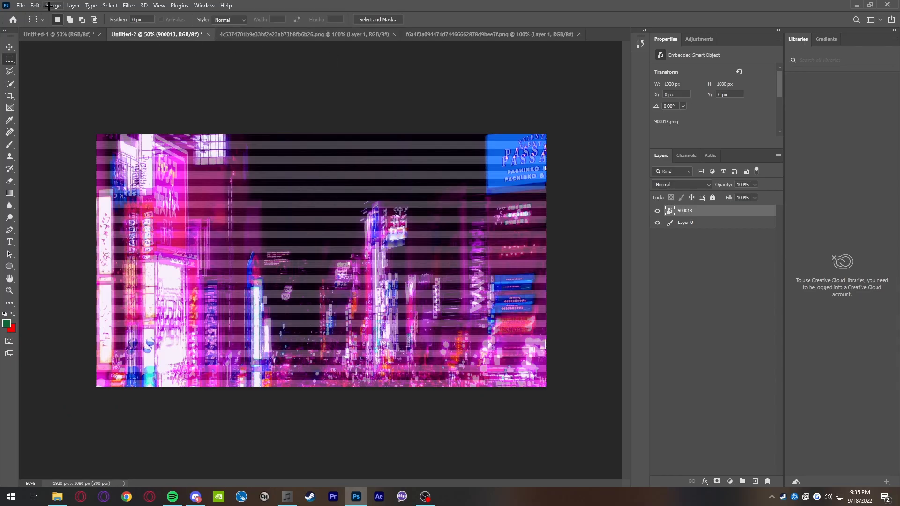
Apply a 7.2-pixel Gaussian Blur to the neon city smart object.
{"action": "left_click", "coordinate": [130, 6]}
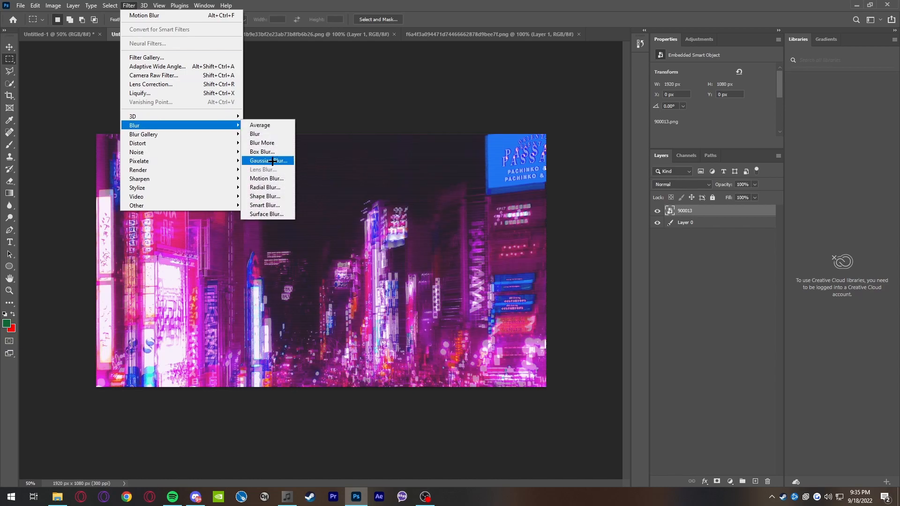
{"action": "left_click", "coordinate": [266, 160]}
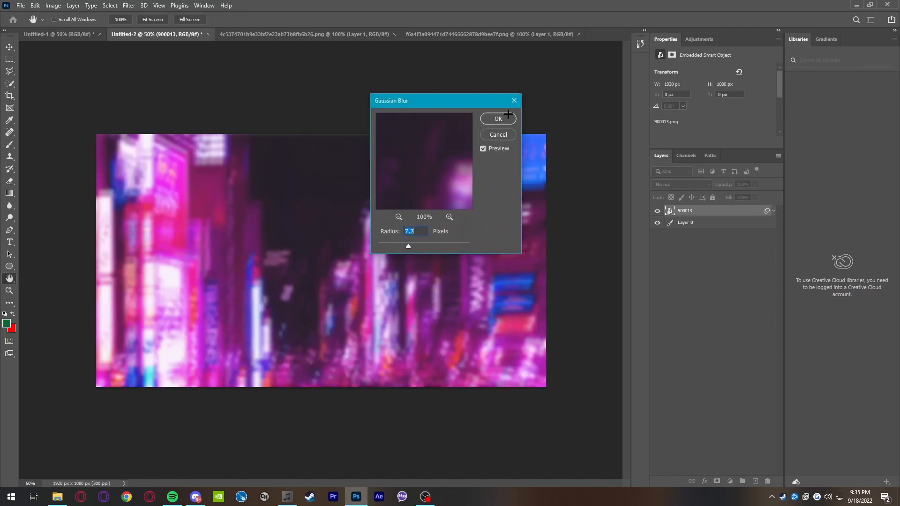
{"action": "left_click", "coordinate": [305, 33]}
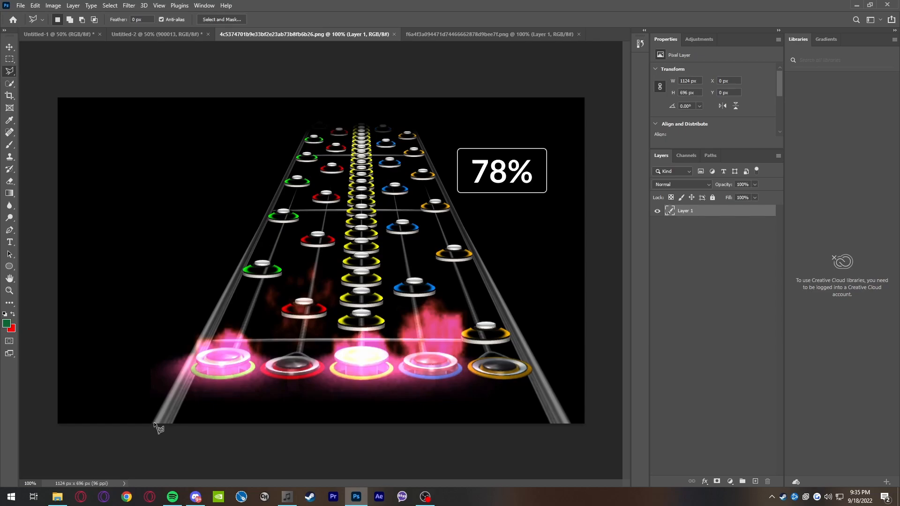
{"action": "mouse_move", "coordinate": [160, 427]}
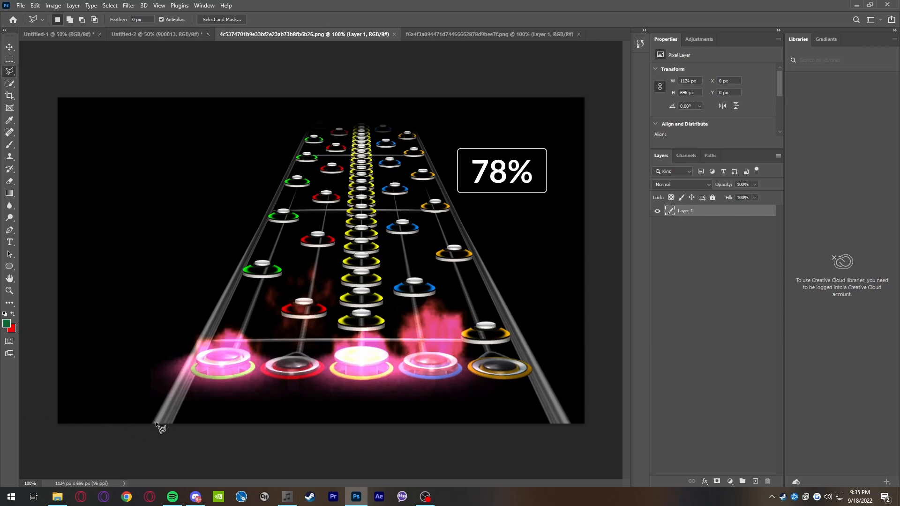
{"action": "mouse_move", "coordinate": [569, 427]}
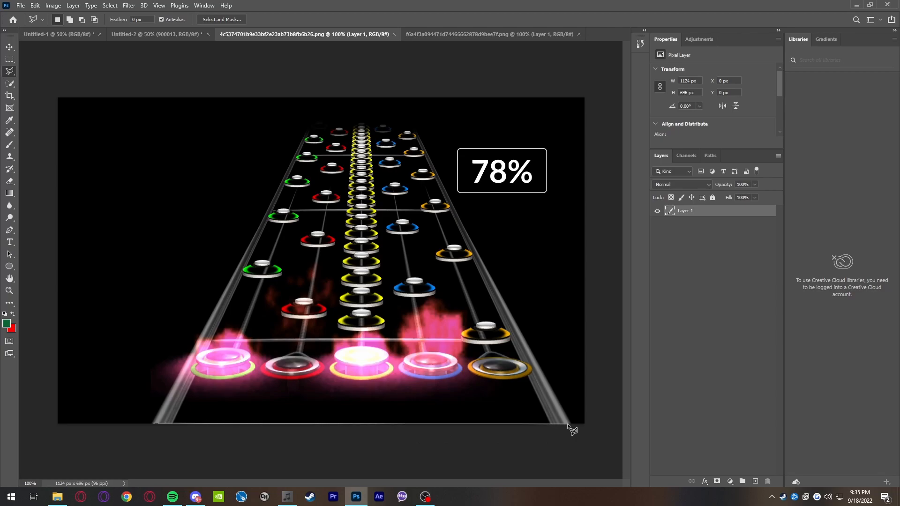
{"action": "mouse_move", "coordinate": [413, 133]}
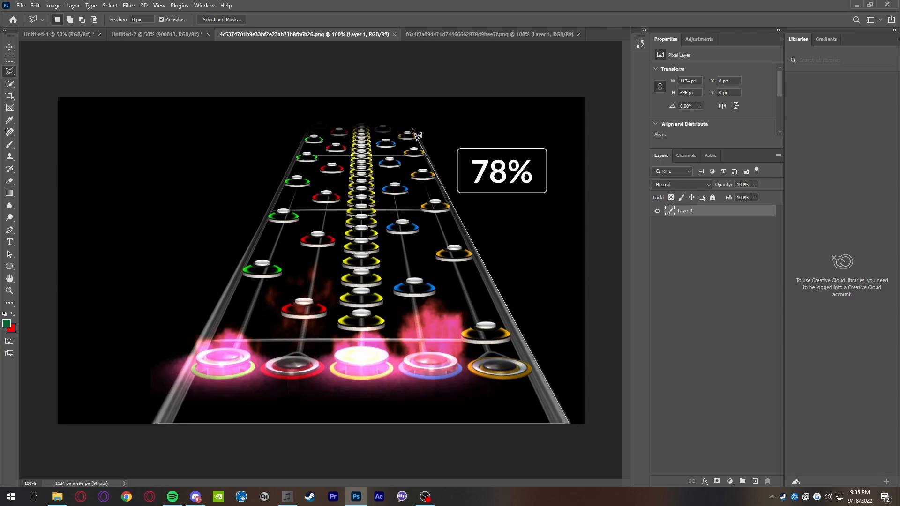
Trace the highway in the 78% screenshot and delete everything around it.
{"action": "left_click", "coordinate": [490, 34]}
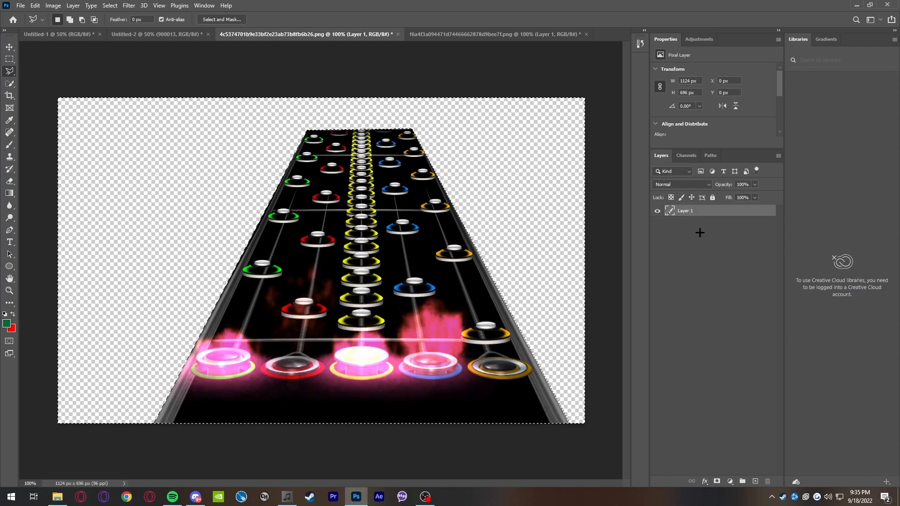
{"action": "left_click", "coordinate": [159, 34]}
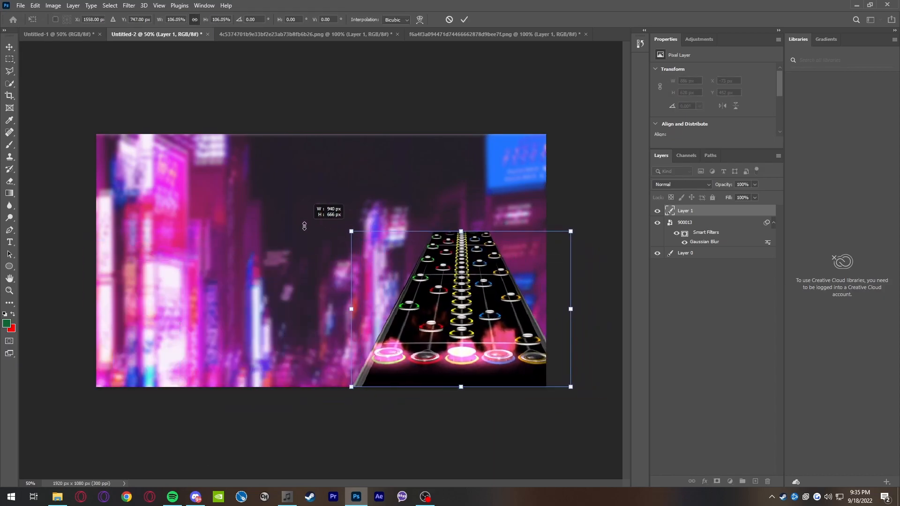
Enlarge the pasted highway over the city and give Layer 1 a drop shadow.
{"action": "left_click_drag", "start_coordinate": [351, 231], "coordinate": [345, 197]}
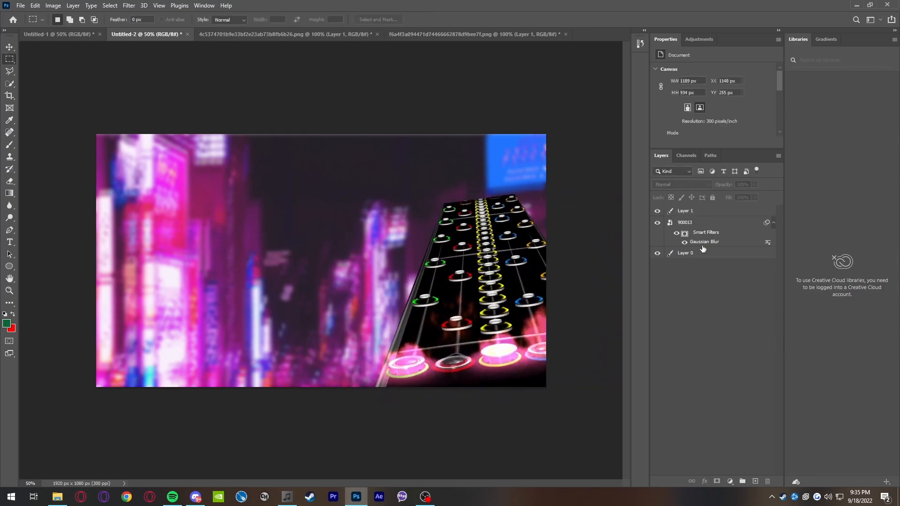
{"action": "left_click", "coordinate": [685, 210]}
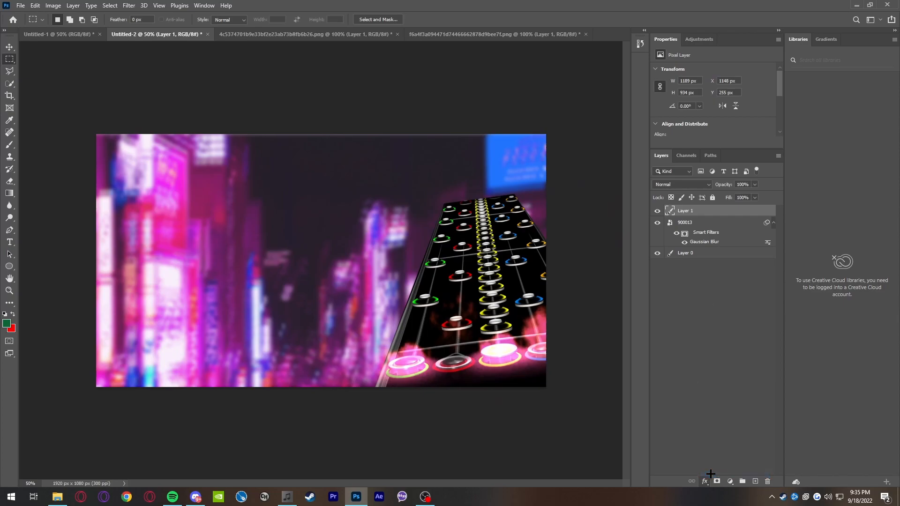
{"action": "left_click", "coordinate": [704, 481]}
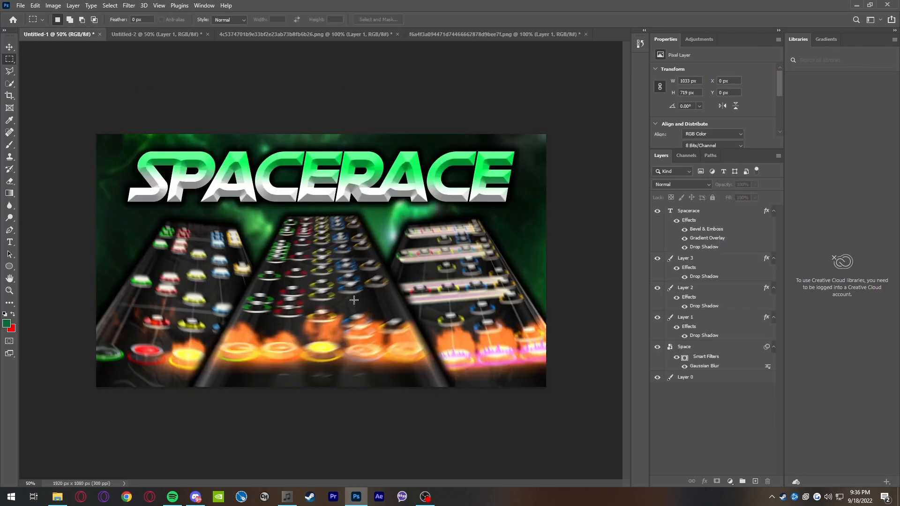
Reshape the second highway on Layer 2 and give it a drop shadow.
{"action": "left_click", "coordinate": [160, 35]}
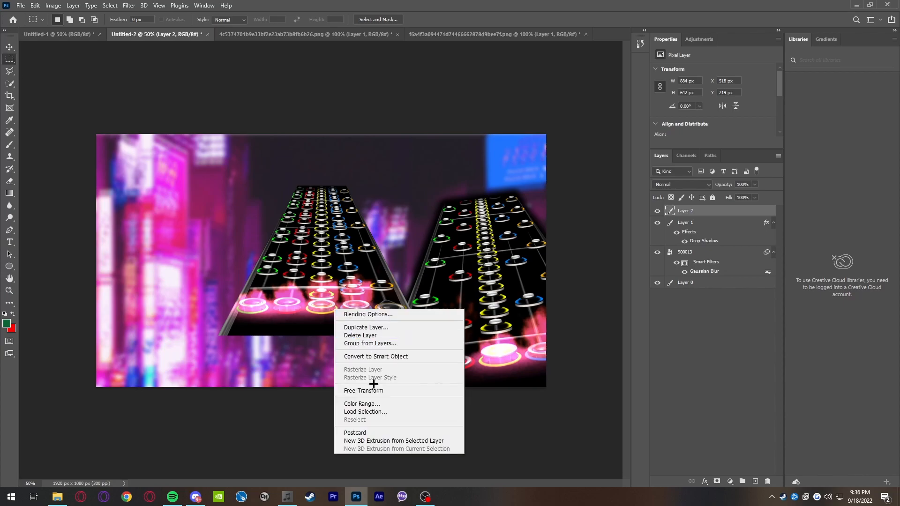
{"action": "left_click", "coordinate": [362, 390]}
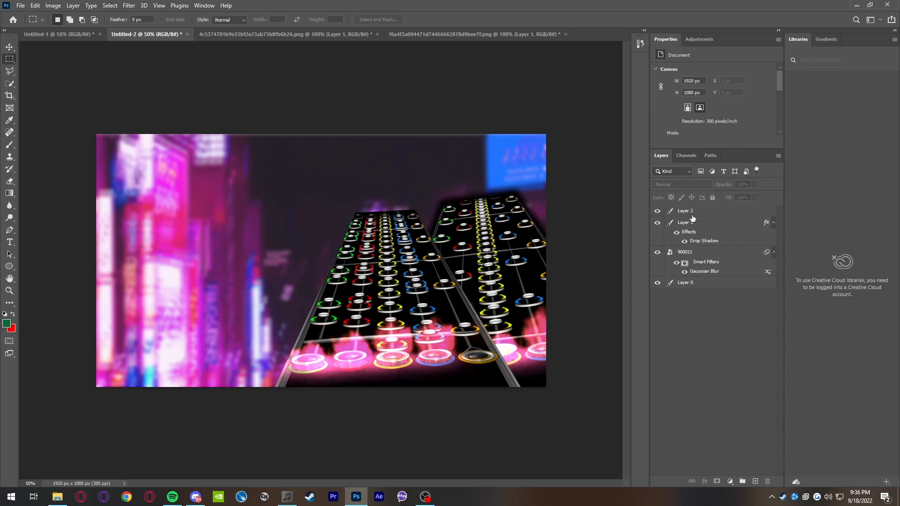
{"action": "left_click", "coordinate": [685, 210]}
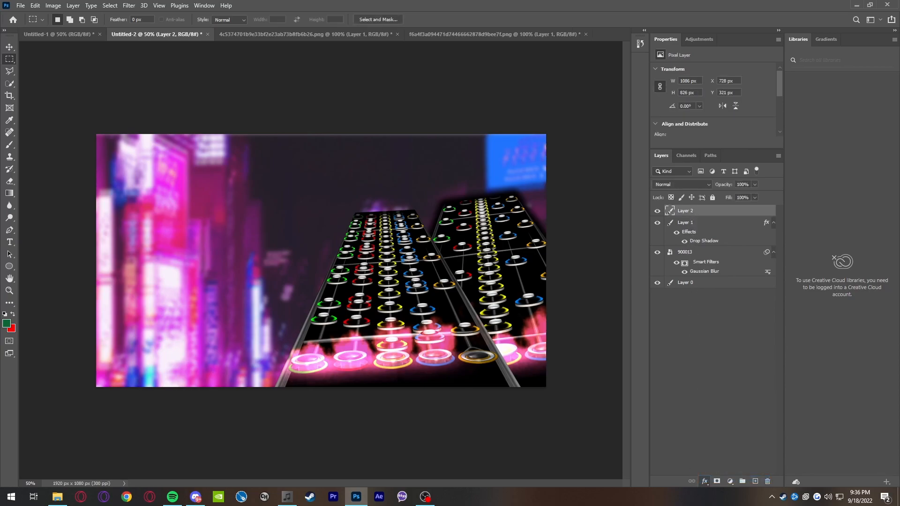
{"action": "double_click", "coordinate": [703, 241]}
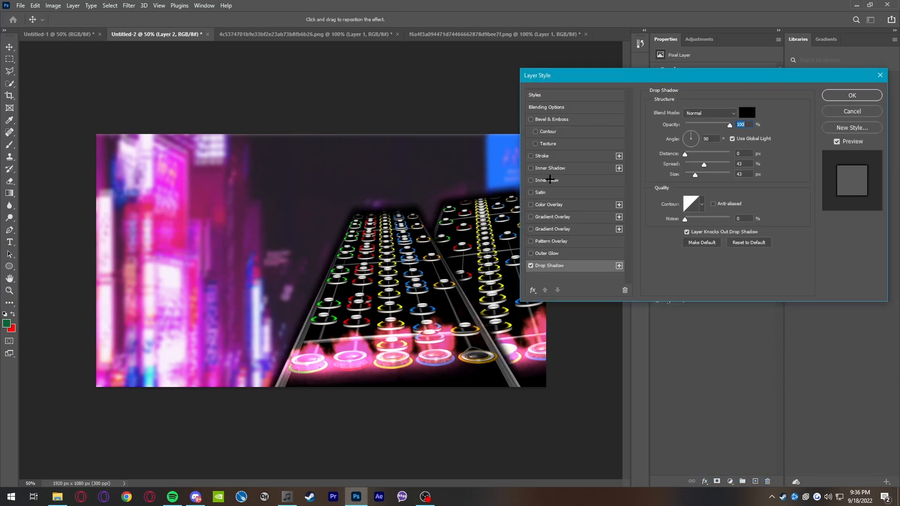
{"action": "left_click", "coordinate": [851, 96]}
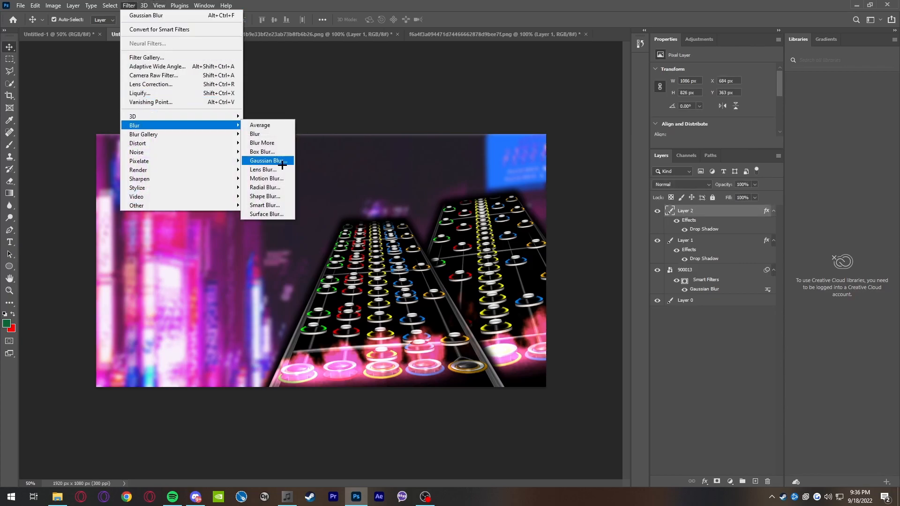
Motion-blur the second highway at an angle, then blur and undo the first highway.
{"action": "left_click", "coordinate": [266, 178]}
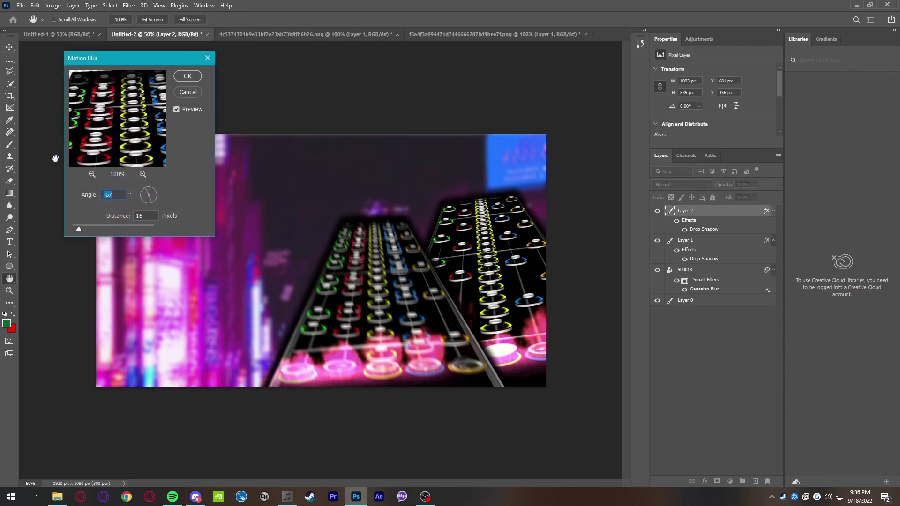
{"action": "left_click", "coordinate": [187, 76]}
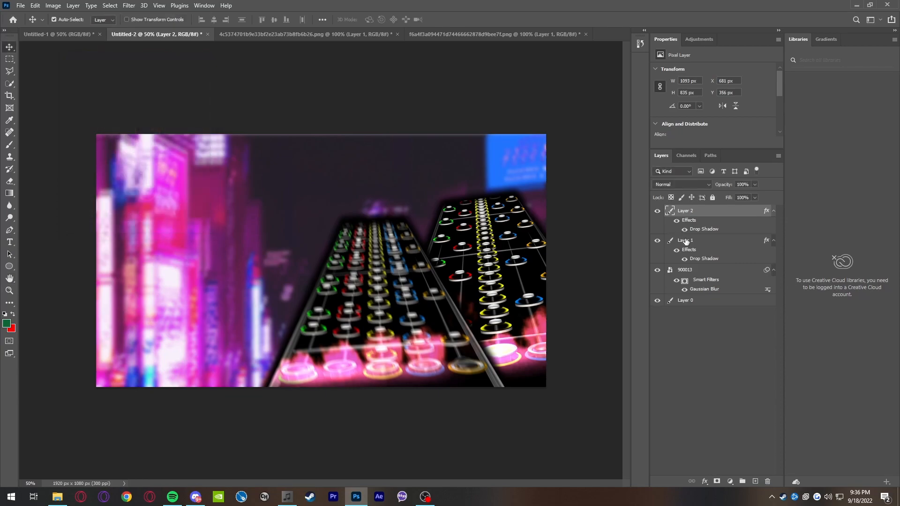
{"action": "left_click", "coordinate": [133, 6]}
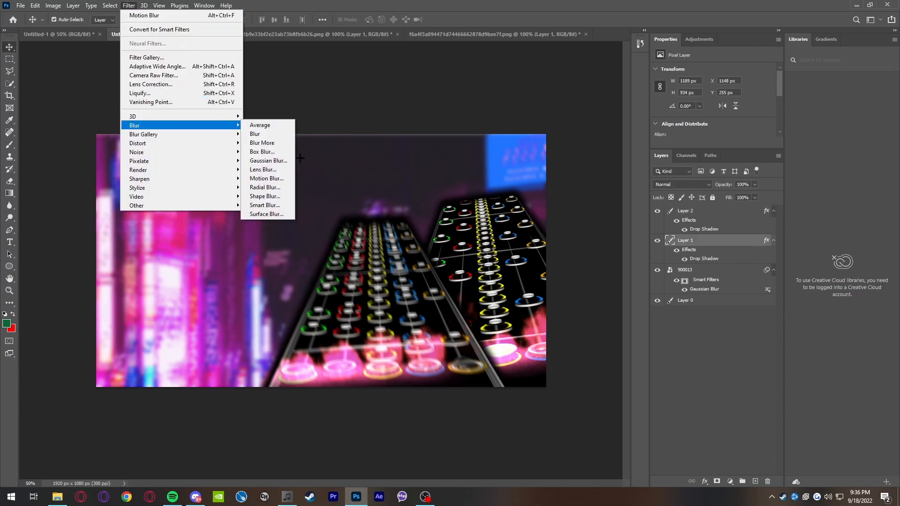
{"action": "left_click", "coordinate": [268, 160]}
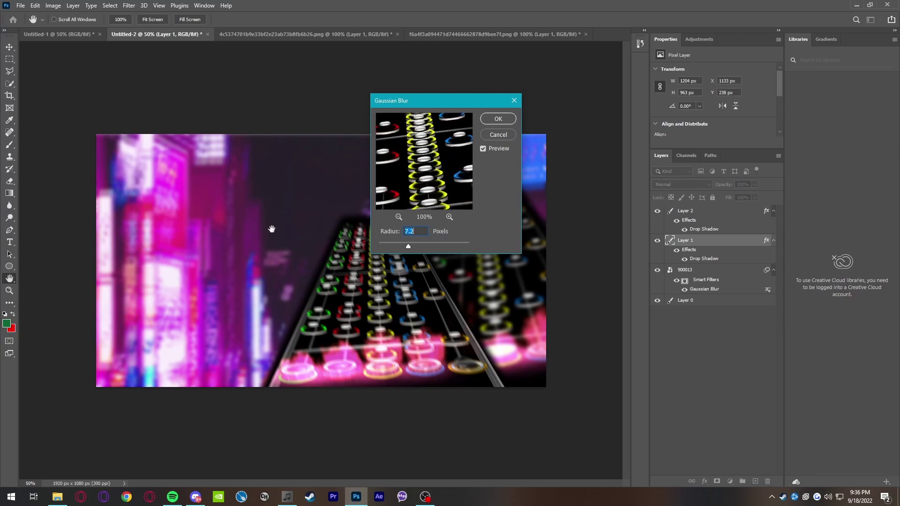
{"action": "left_click", "coordinate": [497, 118]}
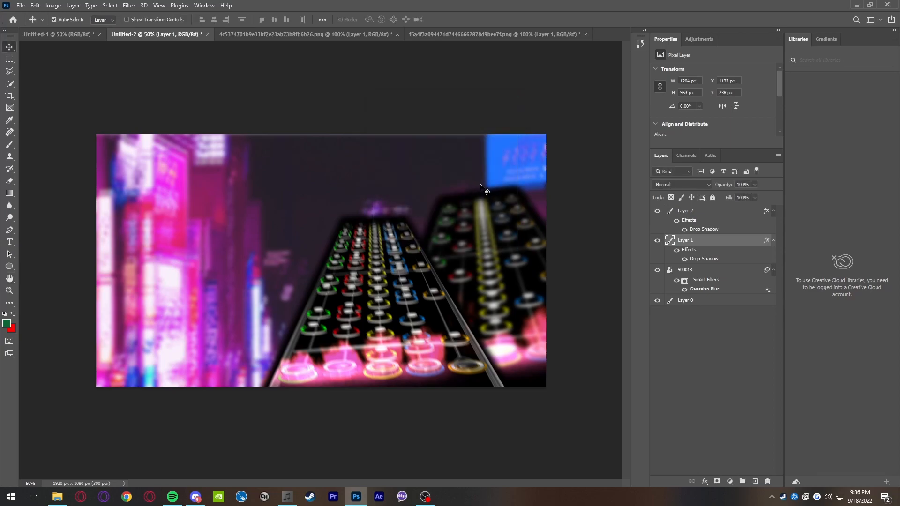
{"action": "left_click", "coordinate": [37, 5]}
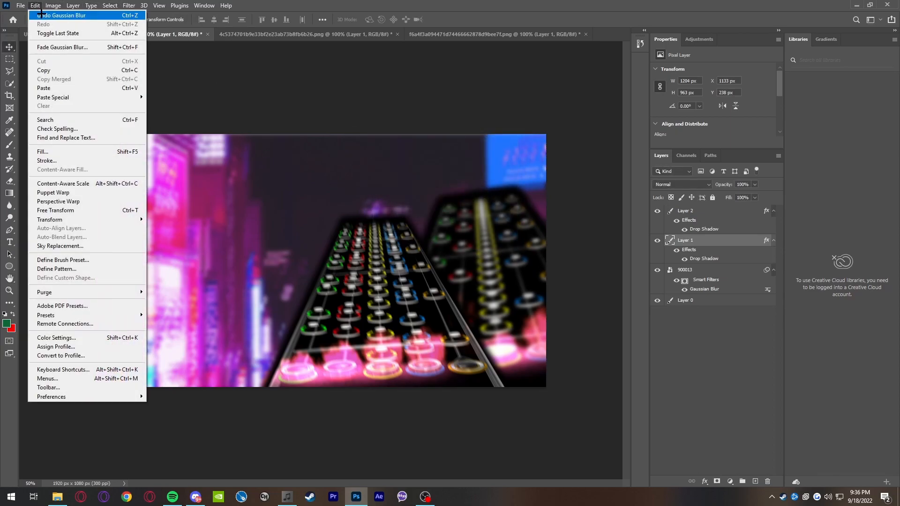
{"action": "left_click", "coordinate": [109, 6]}
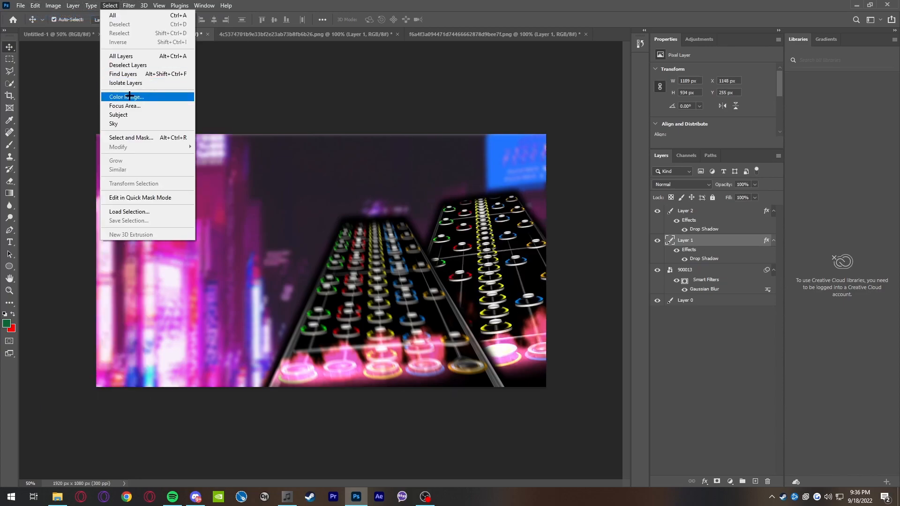
Open Motion Blur settings for the city layer and cancel them.
{"action": "left_click", "coordinate": [140, 5]}
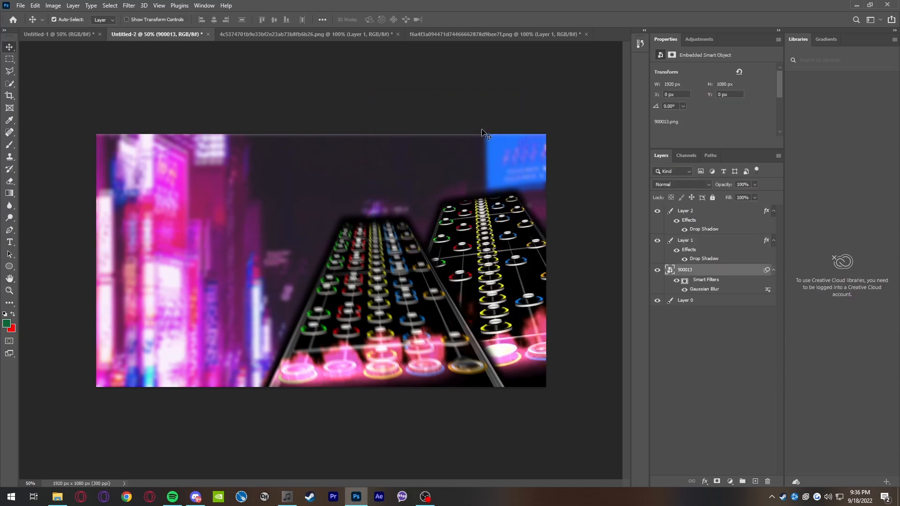
{"action": "left_click", "coordinate": [134, 5]}
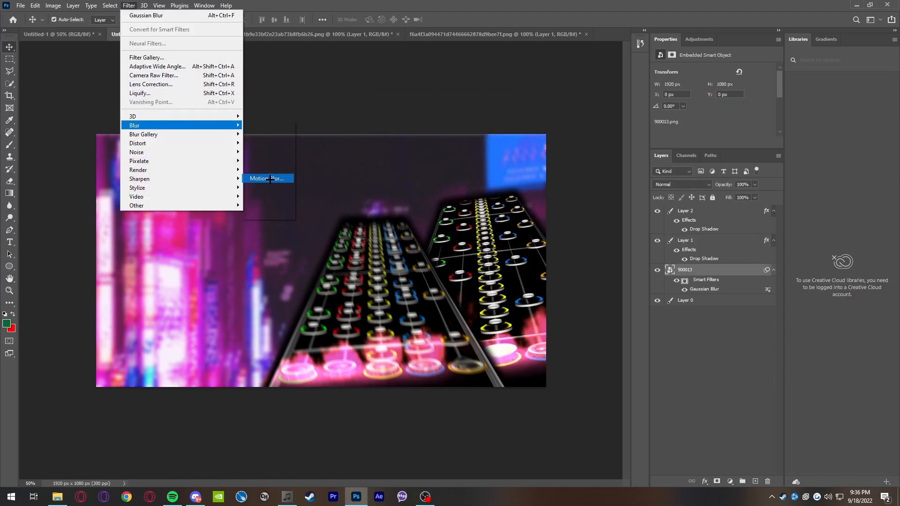
{"action": "left_click", "coordinate": [266, 178]}
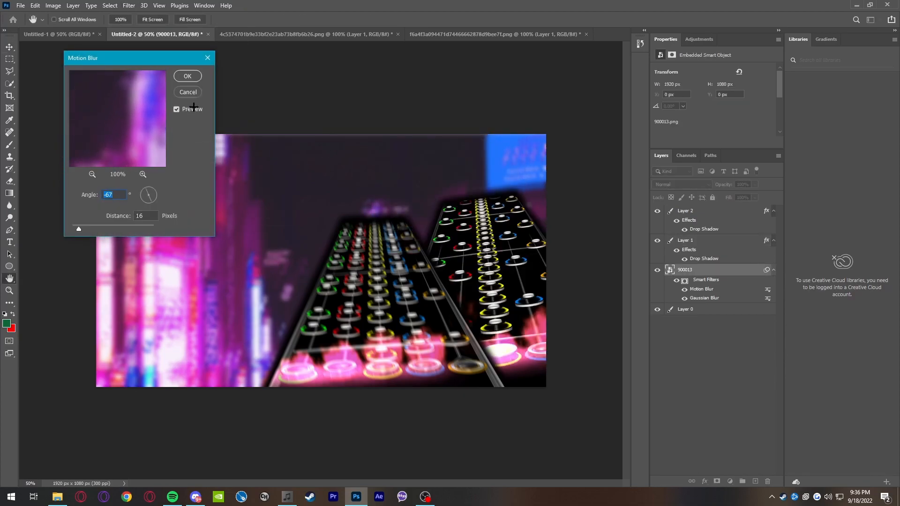
{"action": "left_click", "coordinate": [187, 76]}
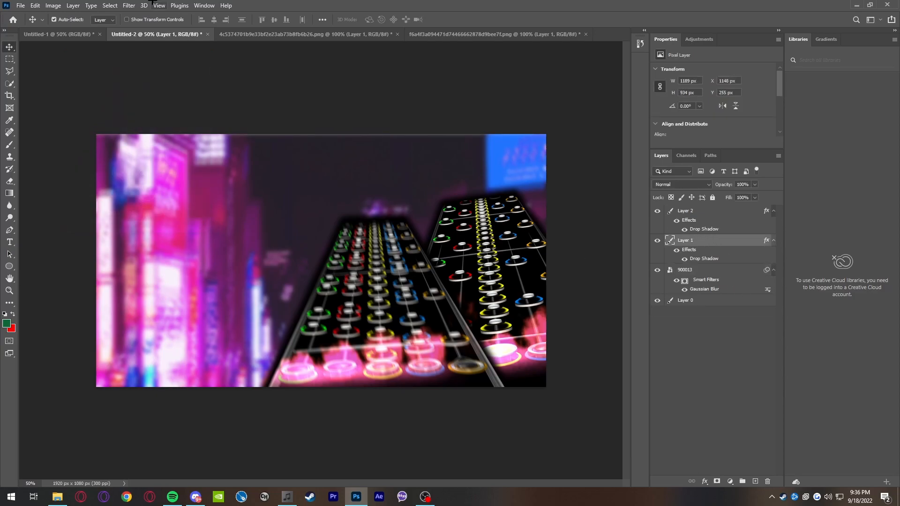
{"action": "left_click", "coordinate": [134, 6]}
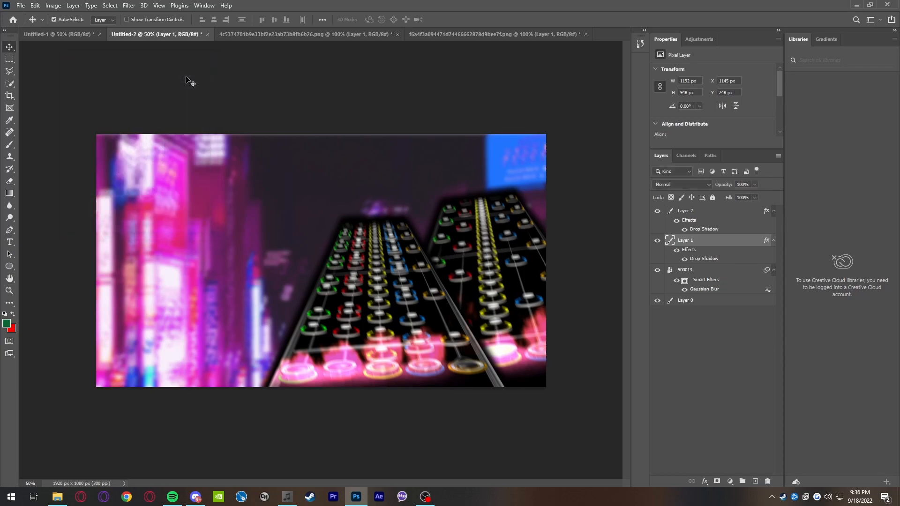
{"action": "mouse_move", "coordinate": [13, 244]}
{"action": "type", "text": "SKY"}
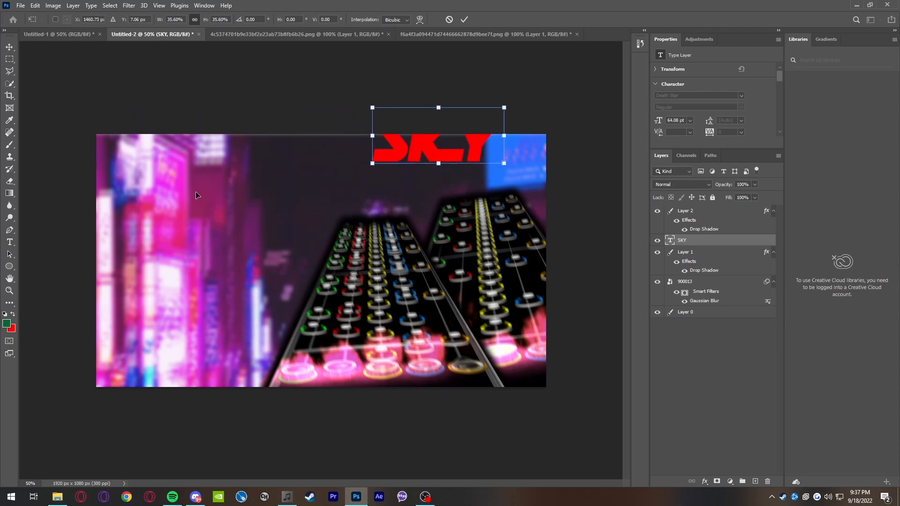
Type the SKY FRACTURE title at top left, then shrink and tilt it upward.
{"action": "left_click_drag", "start_coordinate": [438, 146], "coordinate": [184, 175]}
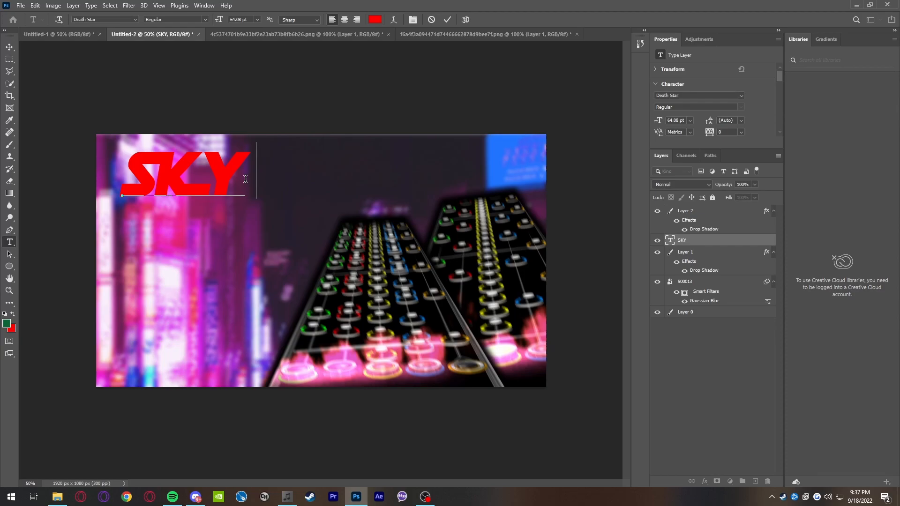
{"action": "type", "text": "FRACTURE VGH"}
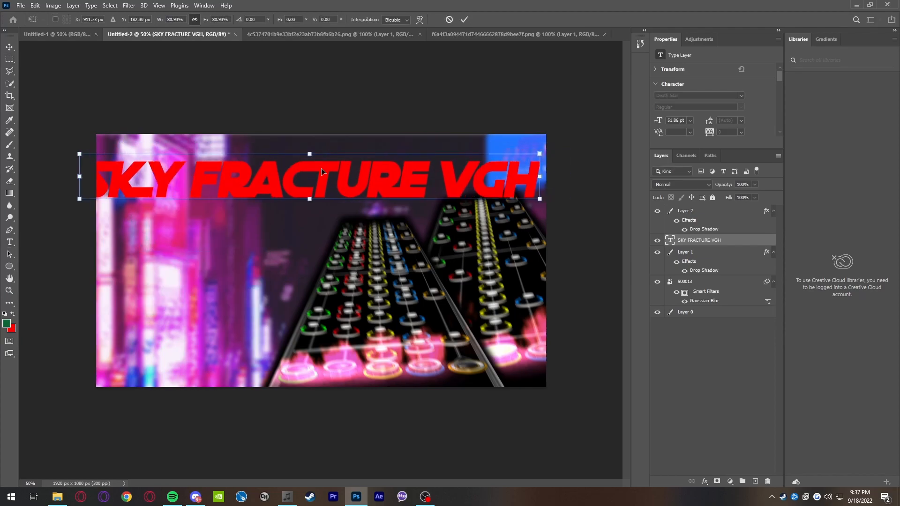
{"action": "left_click_drag", "start_coordinate": [538, 154], "coordinate": [522, 137]}
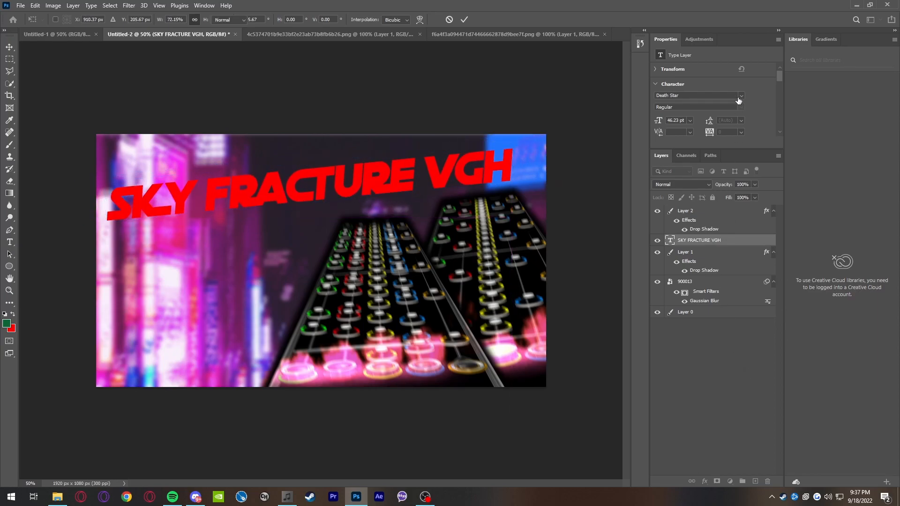
Set the SKY FRACTURE VGH title font to Another Danger - Demo.
{"action": "left_click", "coordinate": [740, 96]}
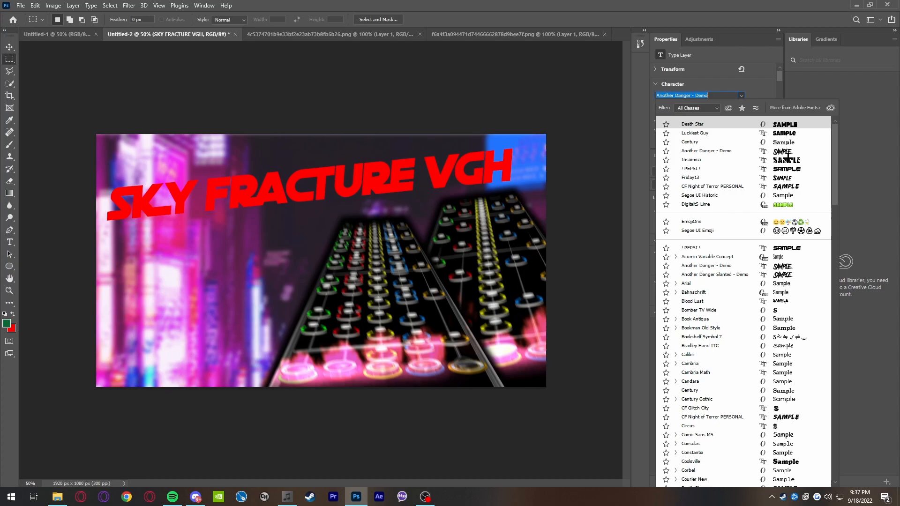
{"action": "left_click", "coordinate": [690, 178]}
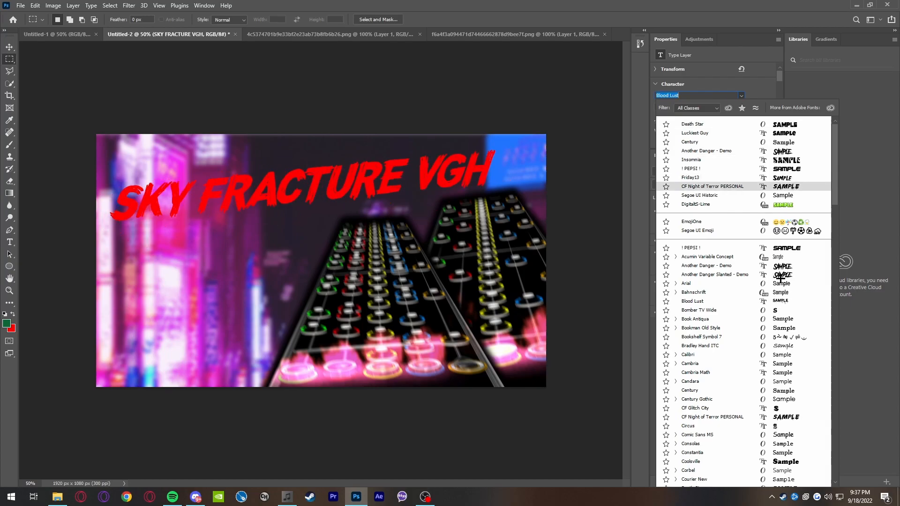
{"action": "left_click", "coordinate": [714, 274]}
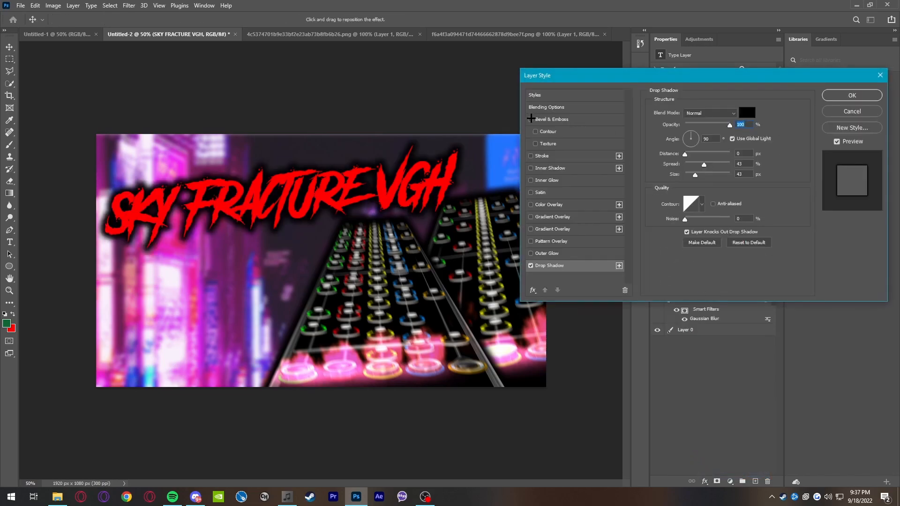
Enable Bevel & Emboss and Gradient Overlay, starting the gradient with pink.
{"action": "left_click", "coordinate": [530, 119]}
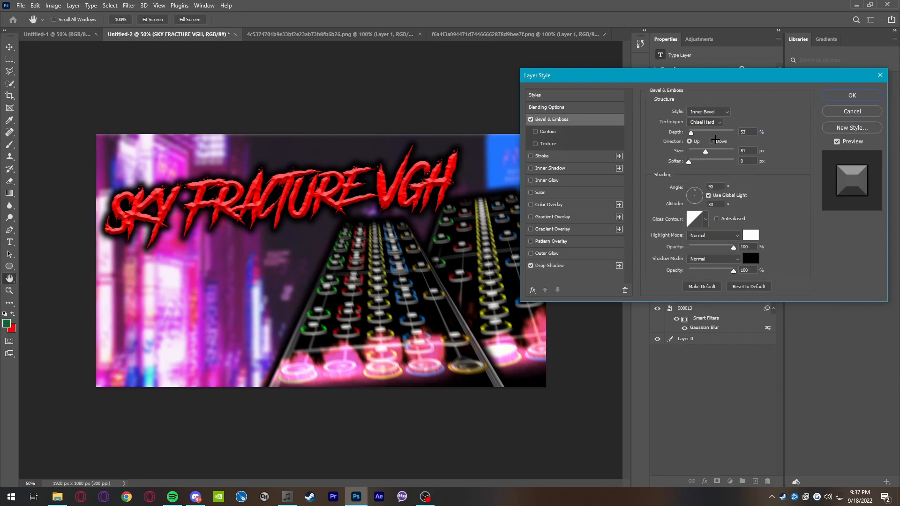
{"action": "left_click", "coordinate": [530, 217]}
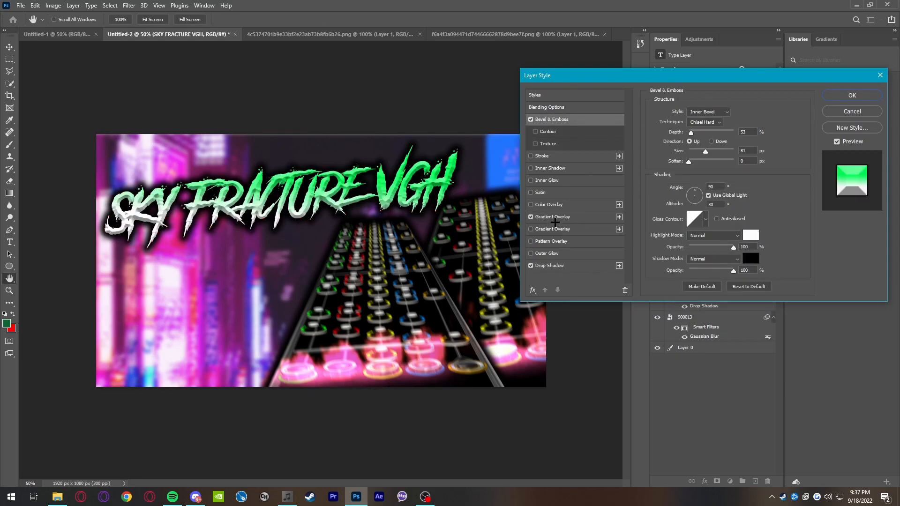
{"action": "left_click", "coordinate": [706, 133]}
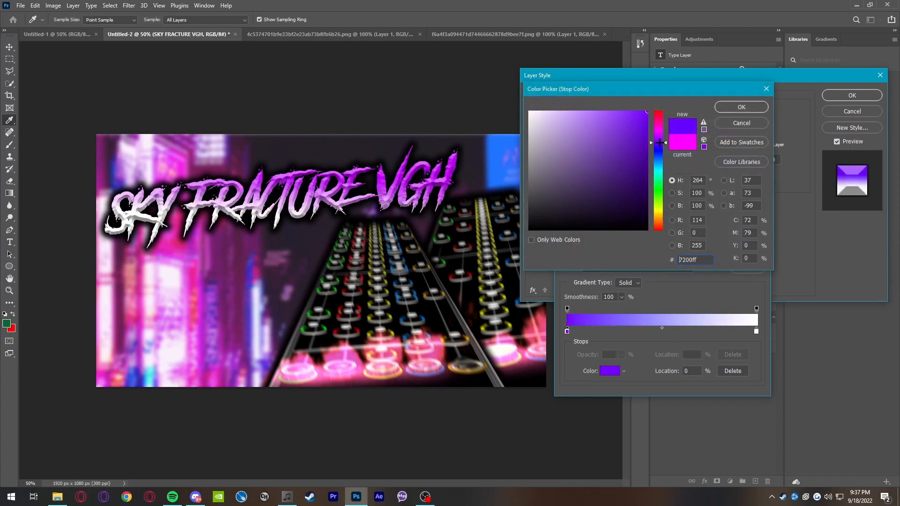
{"action": "left_click", "coordinate": [660, 132]}
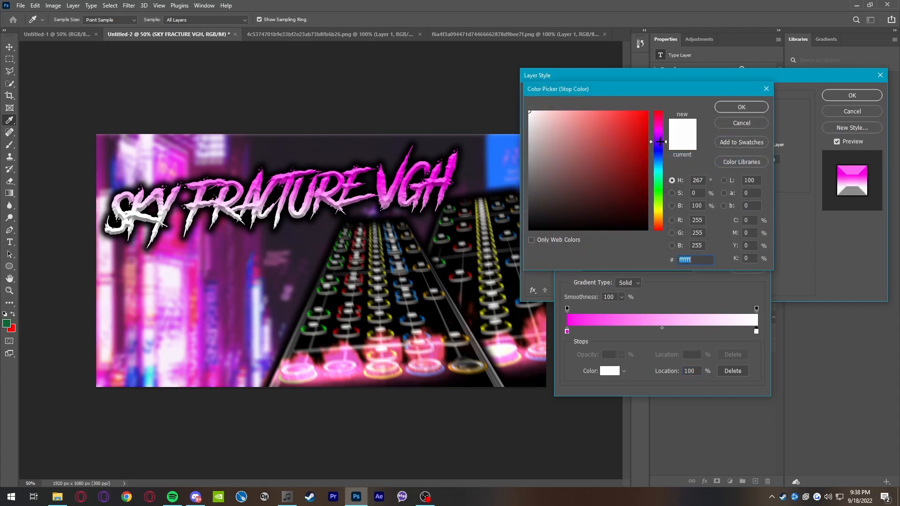
Set the gradient's end colour to light violet and apply the title's effects.
{"action": "left_click", "coordinate": [632, 119]}
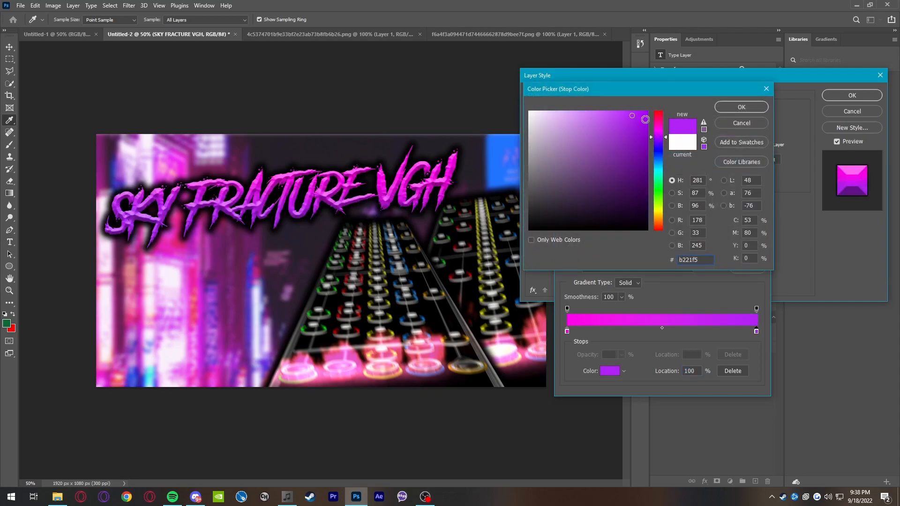
{"action": "left_click", "coordinate": [589, 111]}
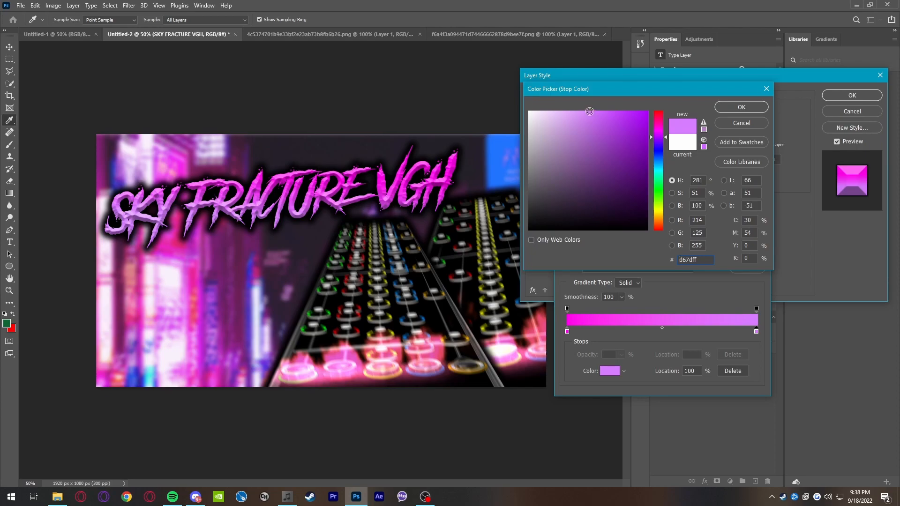
{"action": "left_click", "coordinate": [572, 112]}
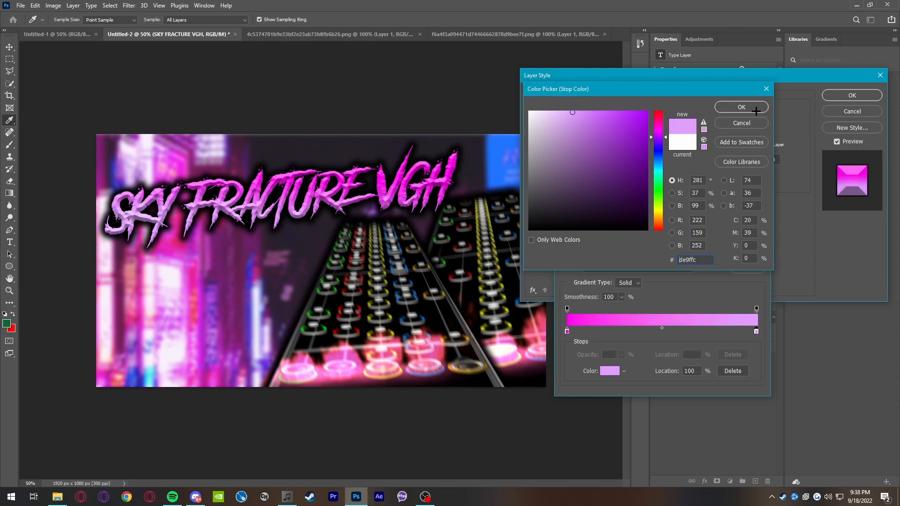
{"action": "left_click", "coordinate": [740, 107]}
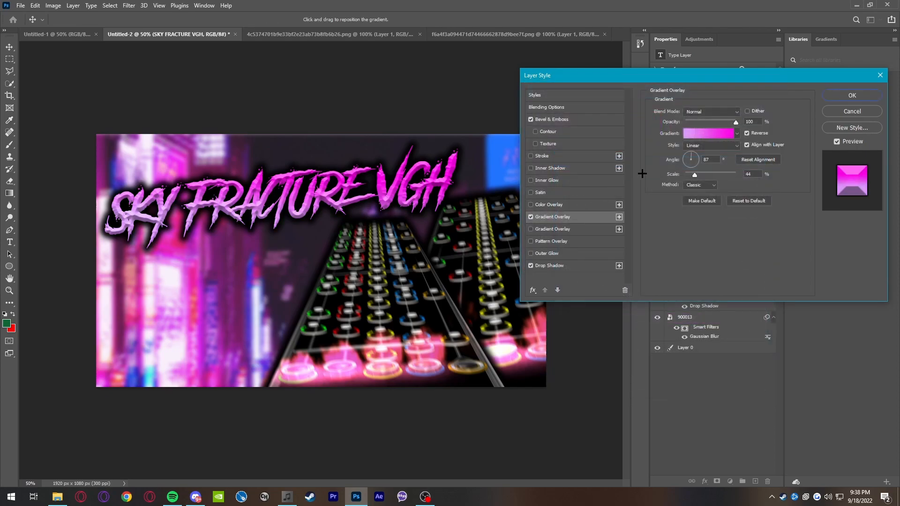
{"action": "left_click", "coordinate": [852, 95]}
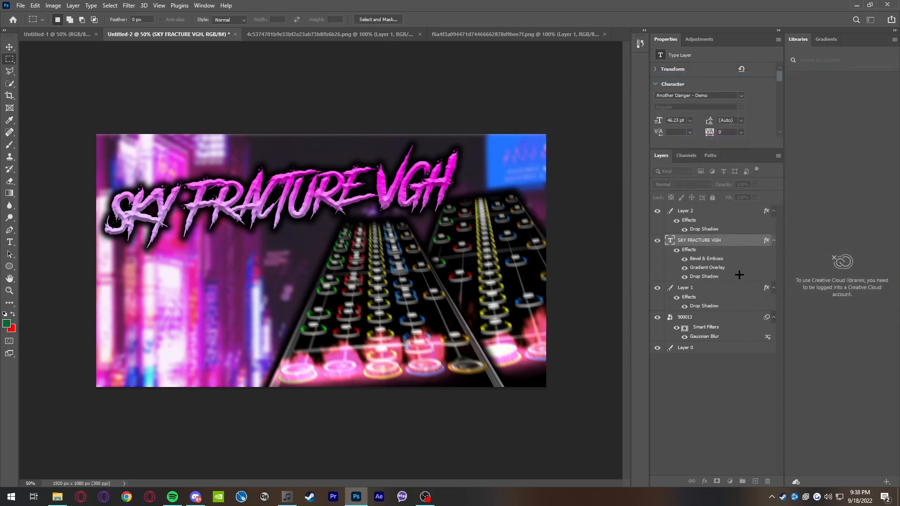
Move the title layer to the top, duplicate it, and limit the copy's colour channels.
{"action": "left_click_drag", "start_coordinate": [698, 239], "coordinate": [699, 211]}
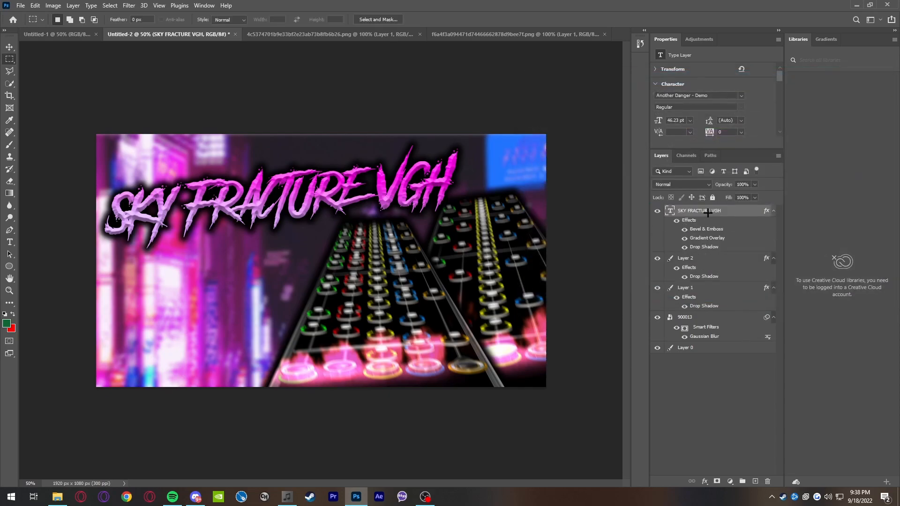
{"action": "mouse_move", "coordinate": [708, 211]}
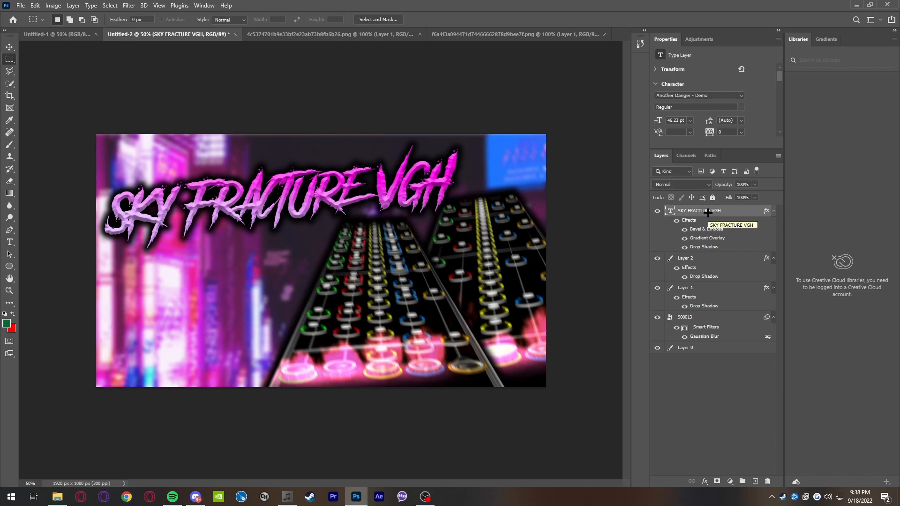
{"action": "right_click", "coordinate": [698, 210]}
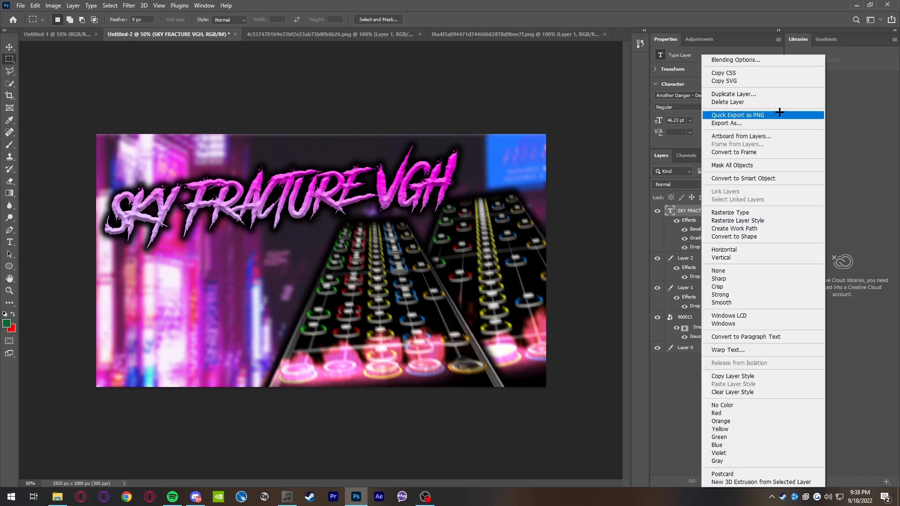
{"action": "left_click", "coordinate": [733, 94]}
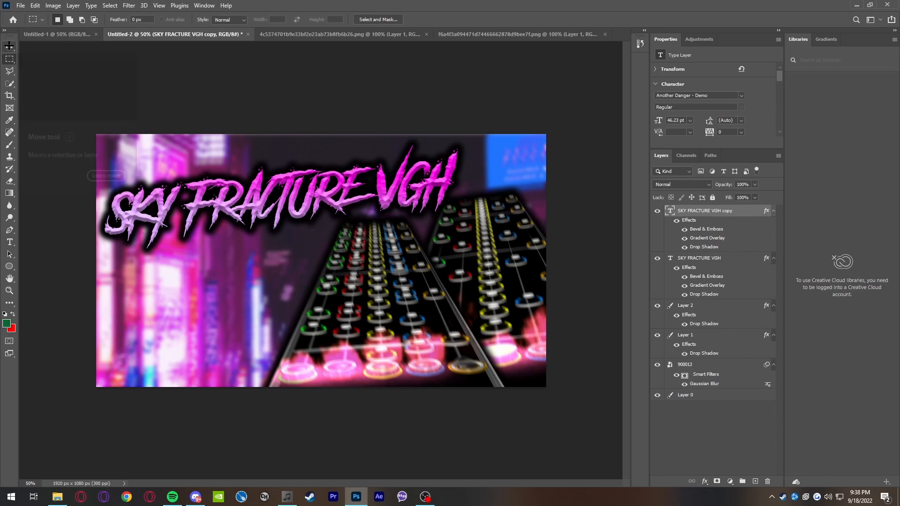
{"action": "left_click", "coordinate": [7, 46]}
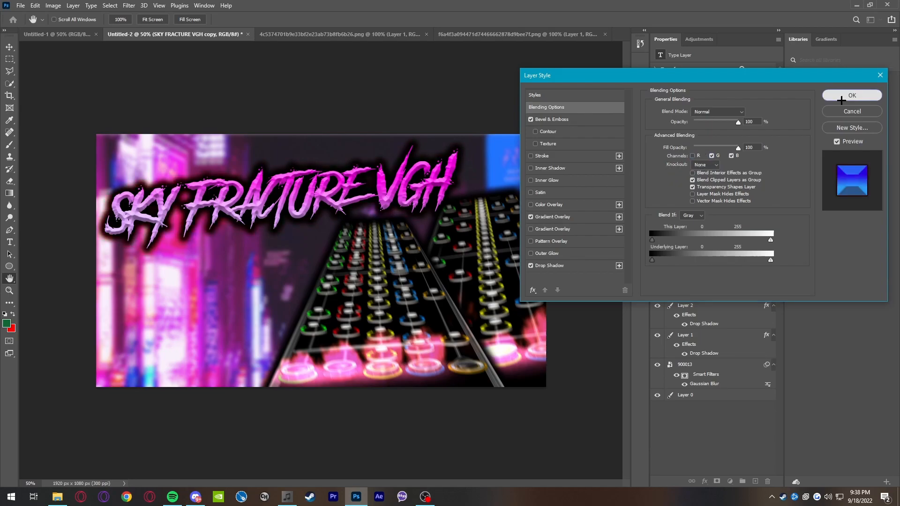
{"action": "left_click", "coordinate": [851, 95]}
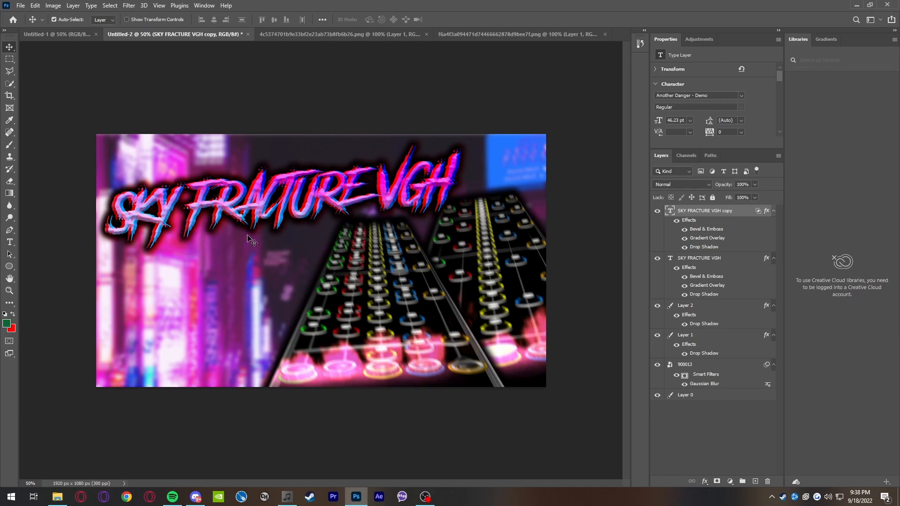
{"action": "mouse_move", "coordinate": [206, 250]}
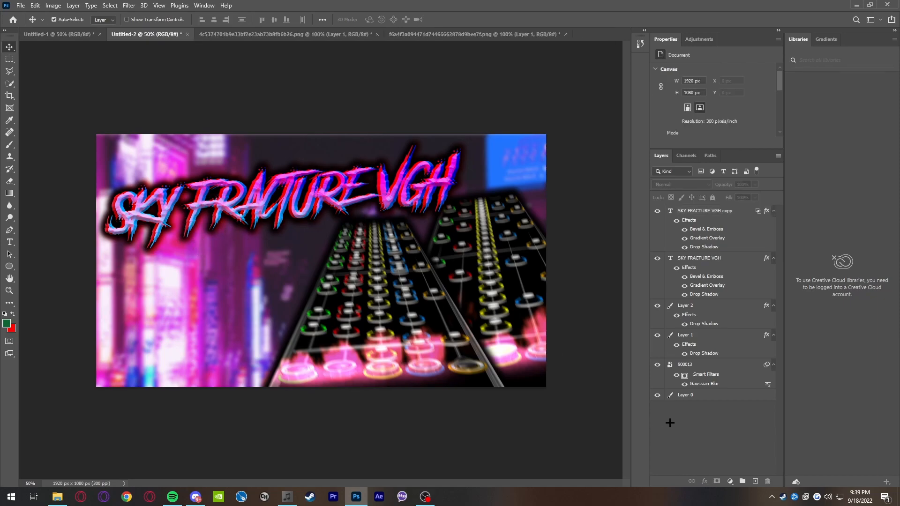
Restrict colour channels on Layer 2 and its copy for an RGB split.
{"action": "left_click", "coordinate": [685, 305]}
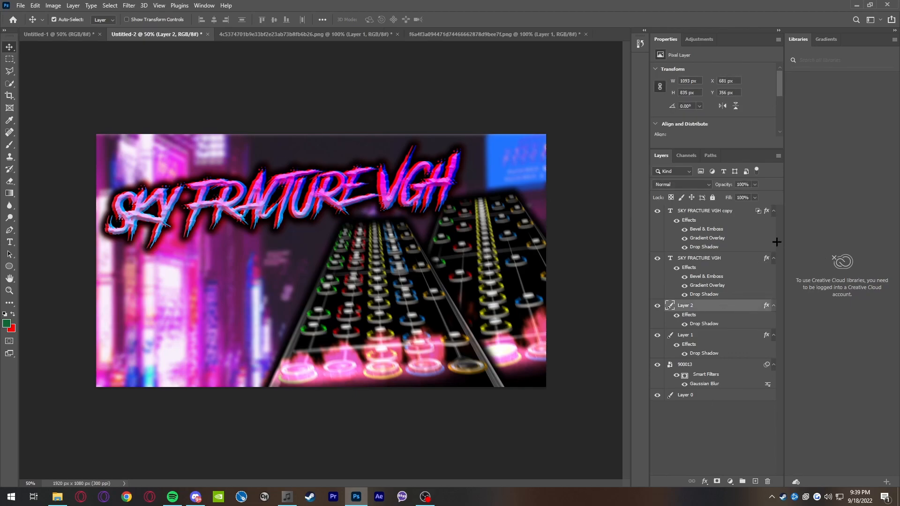
{"action": "right_click", "coordinate": [685, 305]}
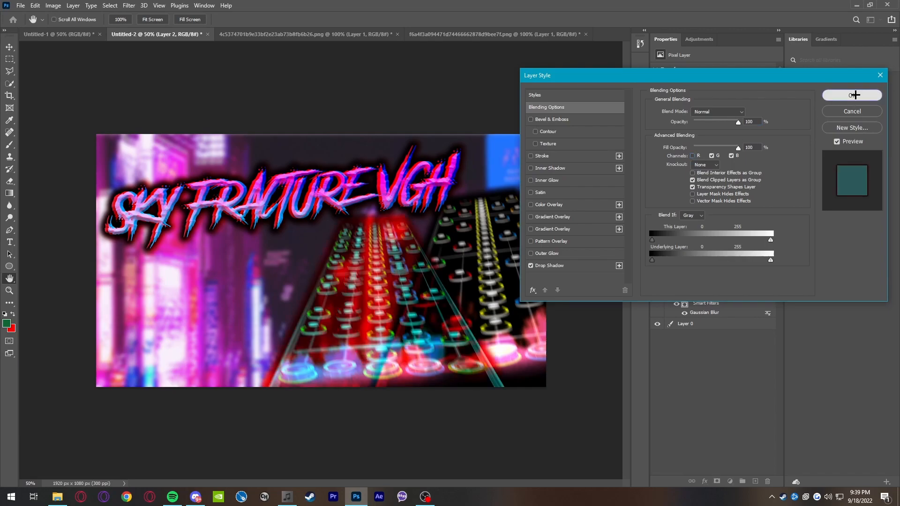
{"action": "left_click", "coordinate": [851, 96]}
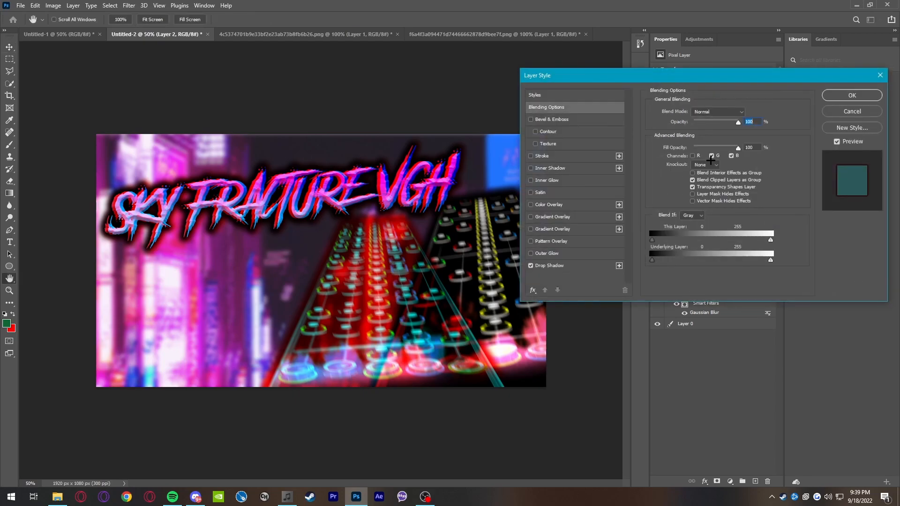
{"action": "left_click", "coordinate": [693, 155]}
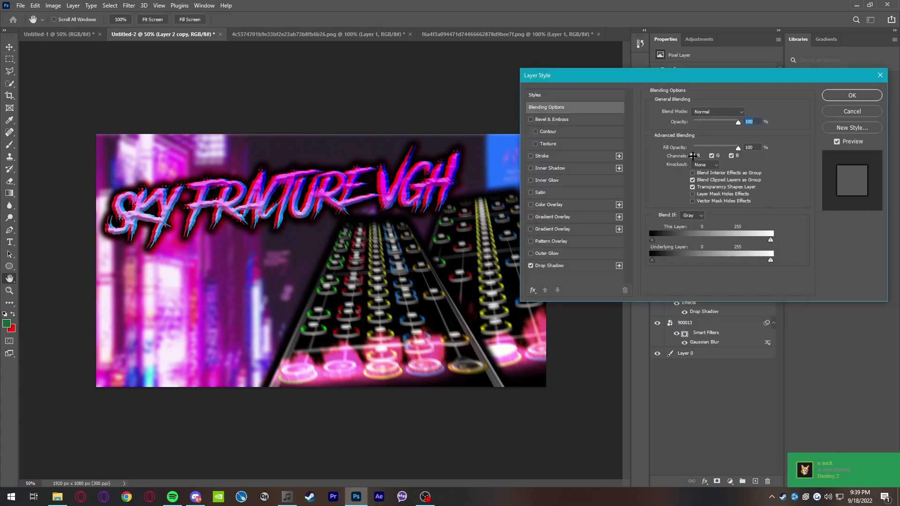
{"action": "left_click", "coordinate": [851, 95]}
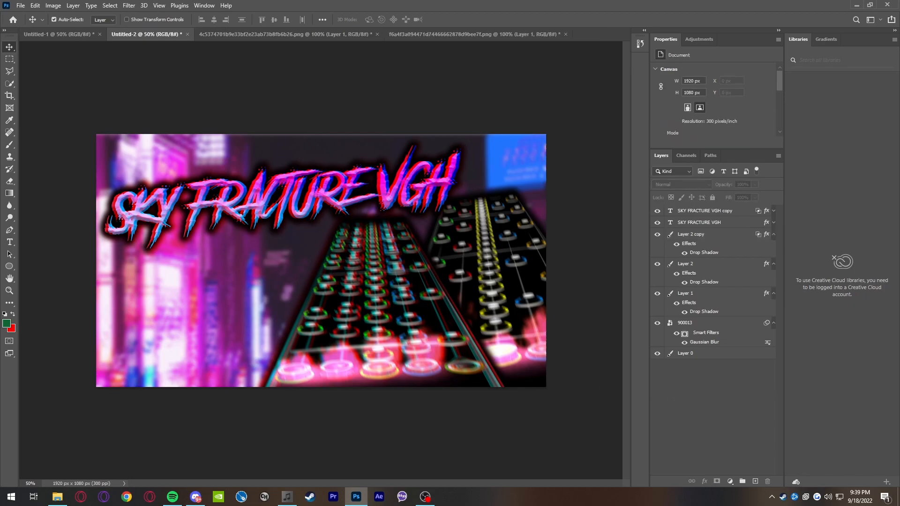
{"action": "mouse_move", "coordinate": [650, 411]}
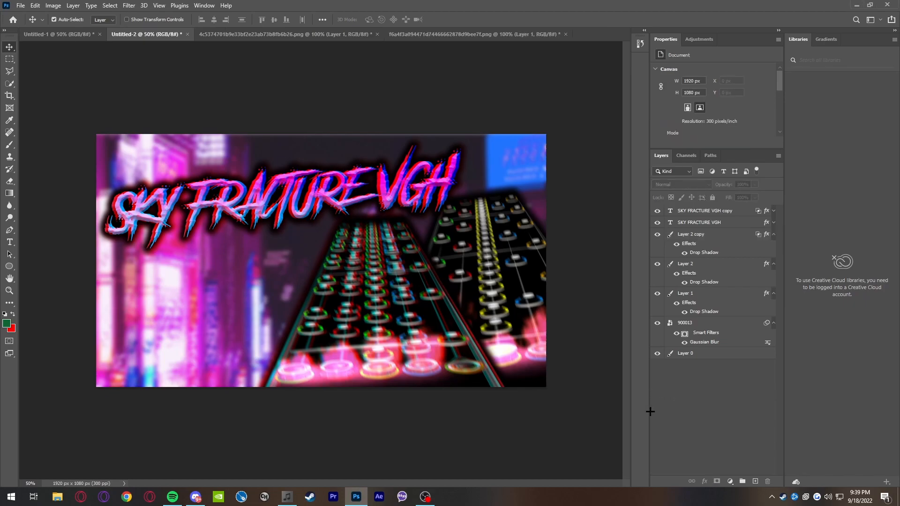